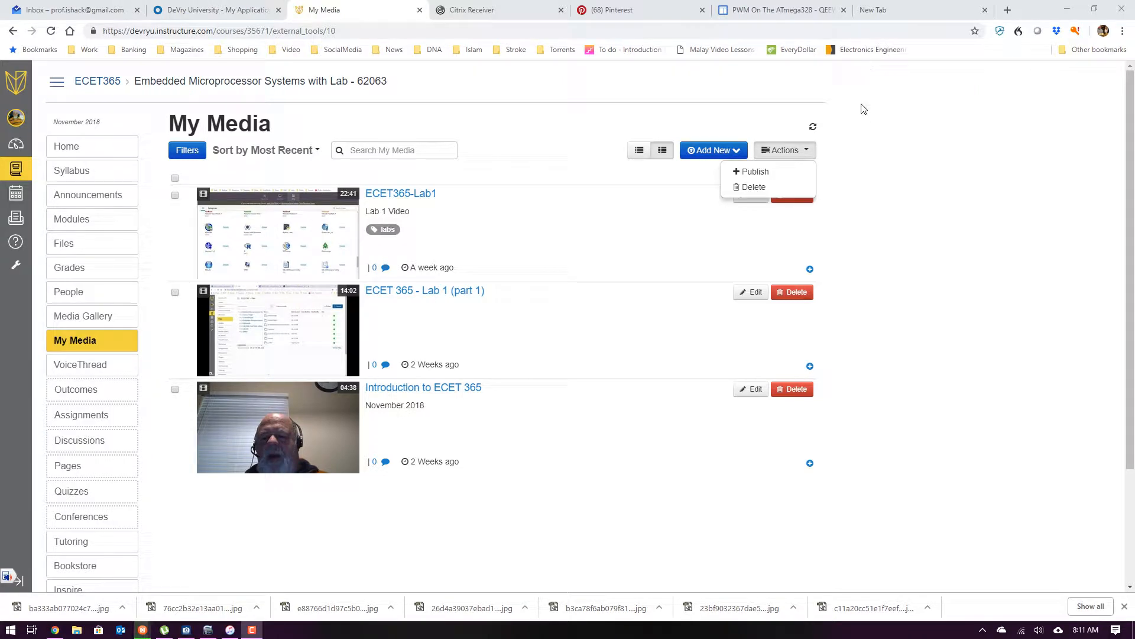
pyautogui.moveTo(518, 141)
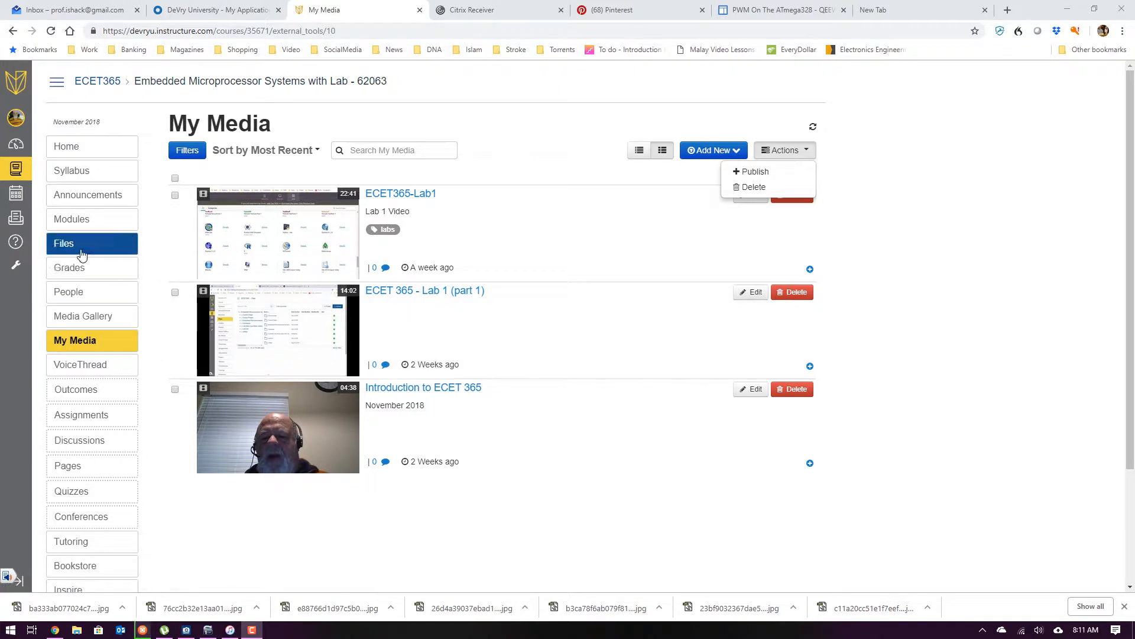
# Open the course Files and the 'iLab-New (use these unless told otherwise)' folder.
pyautogui.click(64, 243)
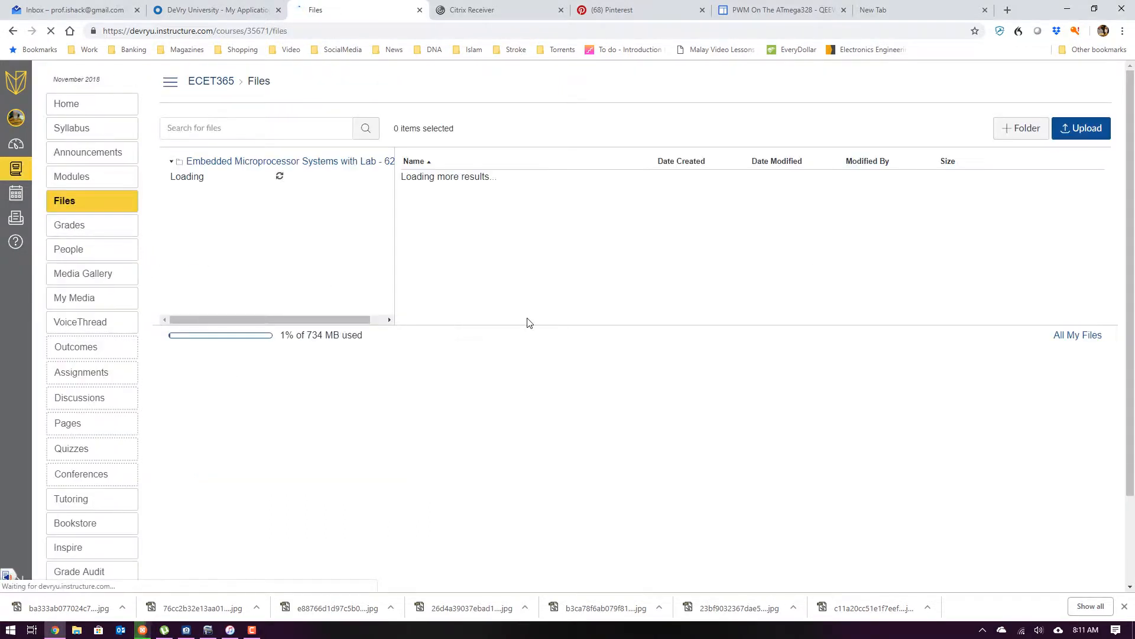
pyautogui.moveTo(476, 294)
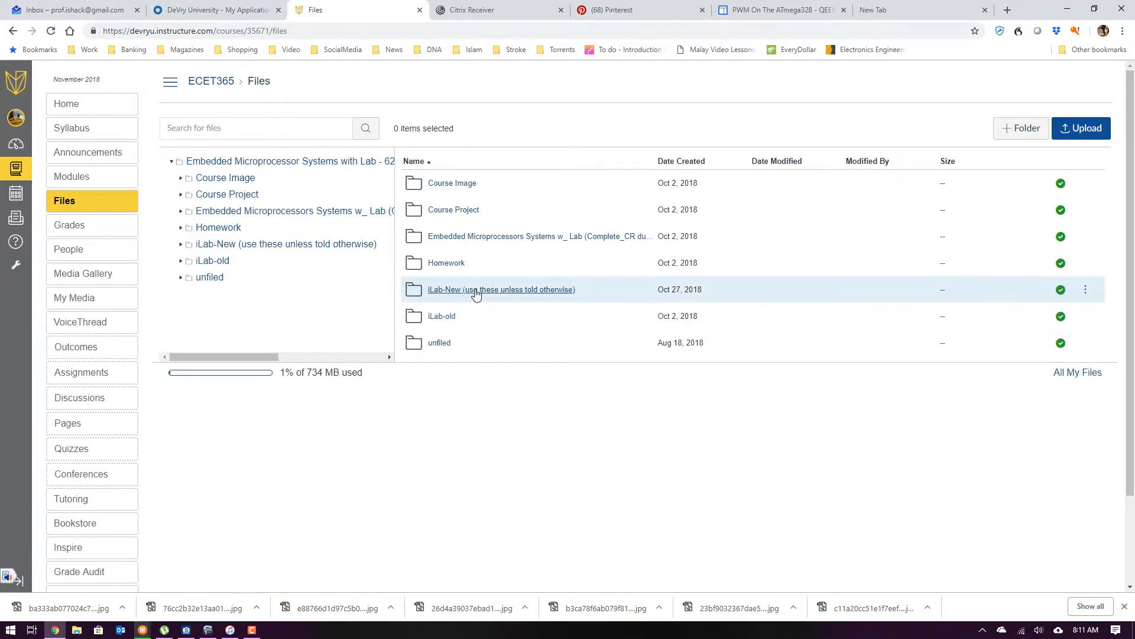
pyautogui.click(501, 289)
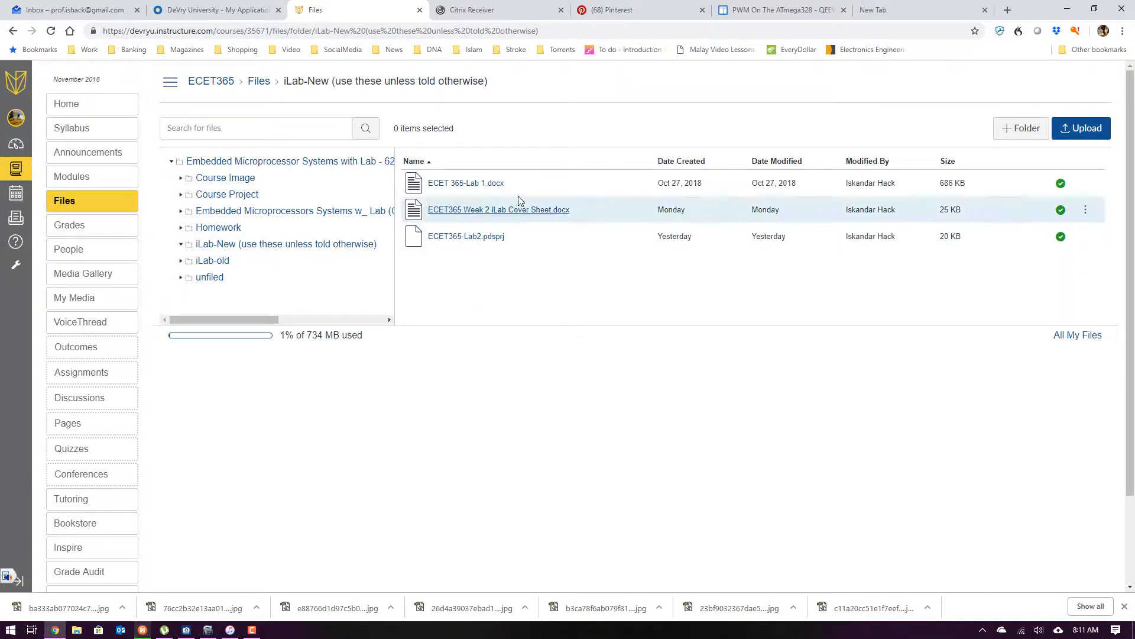
pyautogui.moveTo(502, 213)
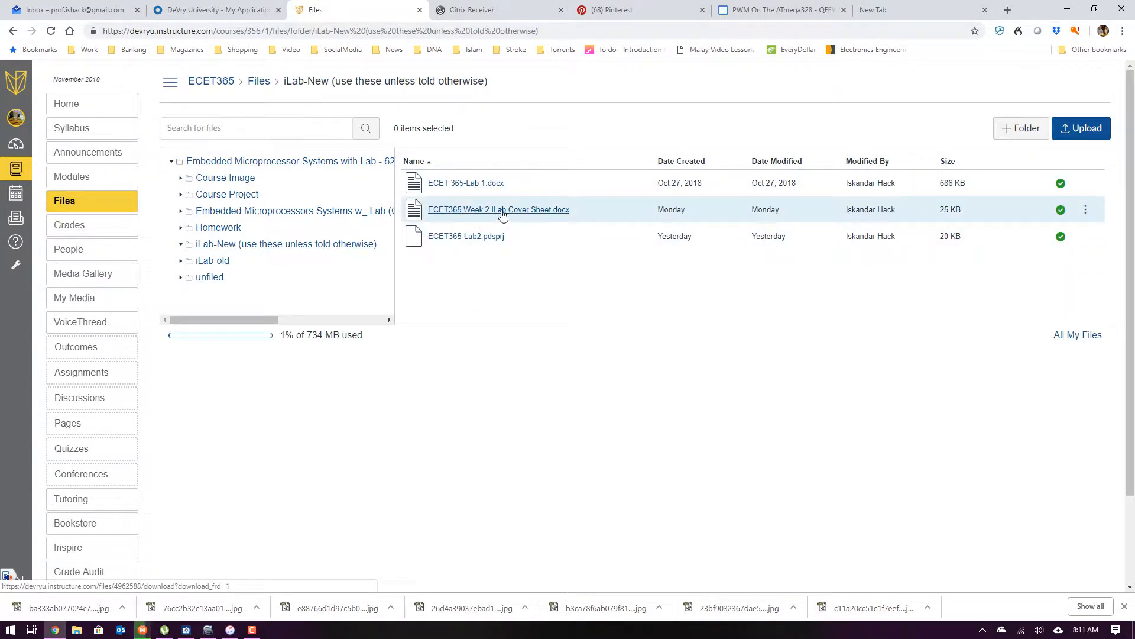
# Preview 'ECET365 Week 2 iLab Cover Sheet.docx' and page through its first pages.
pyautogui.click(499, 209)
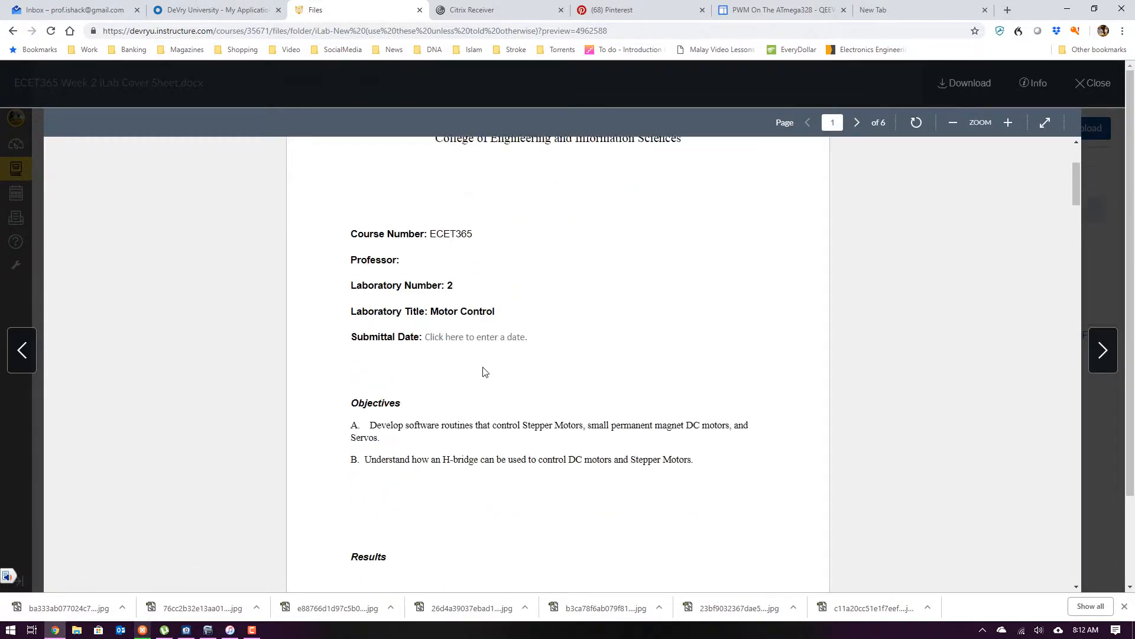
pyautogui.scroll(-3)
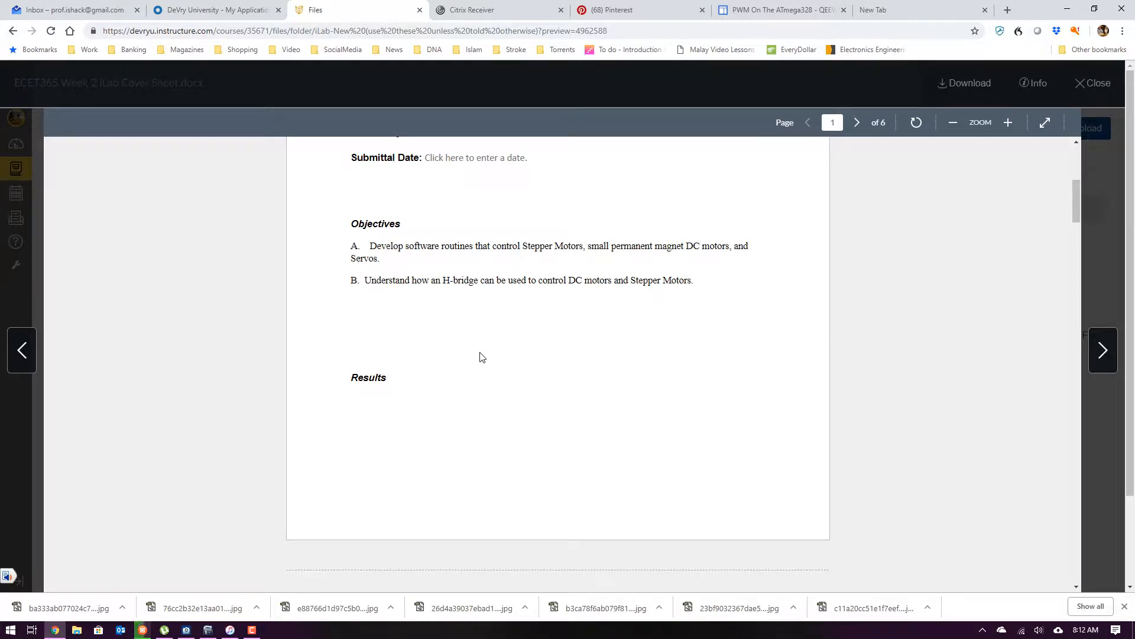
pyautogui.click(857, 122)
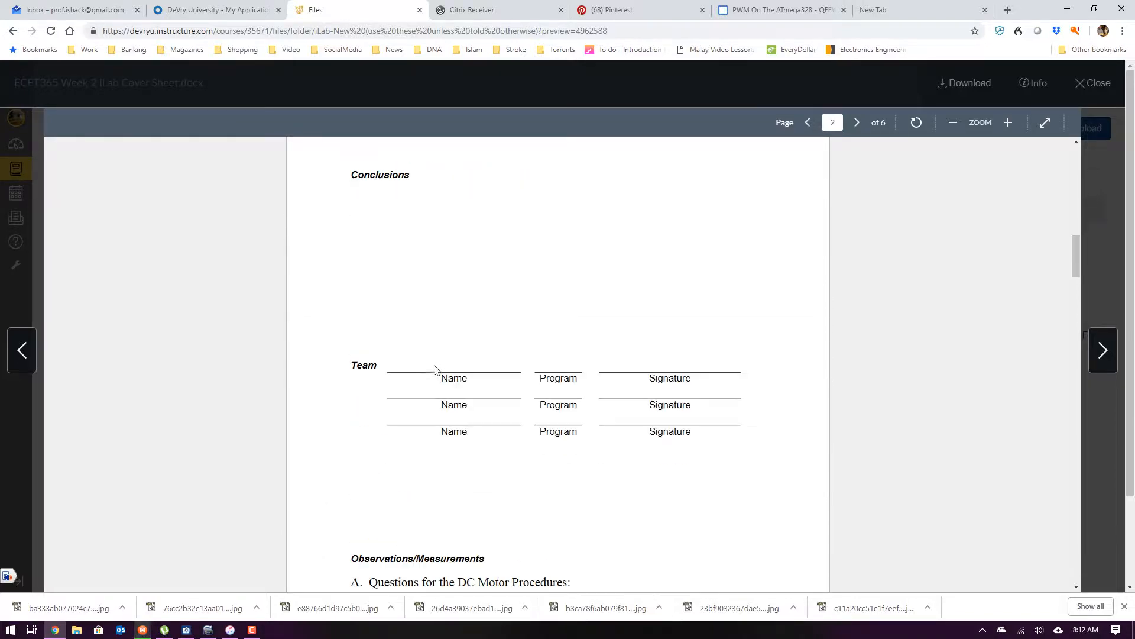
pyautogui.click(857, 122)
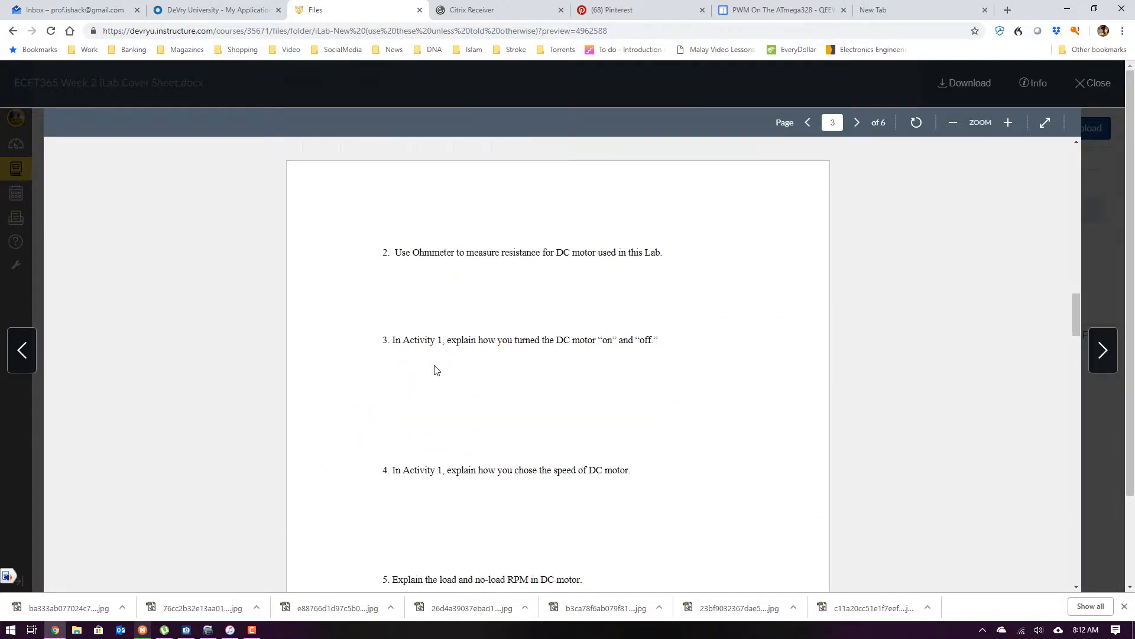
pyautogui.scroll(-3)
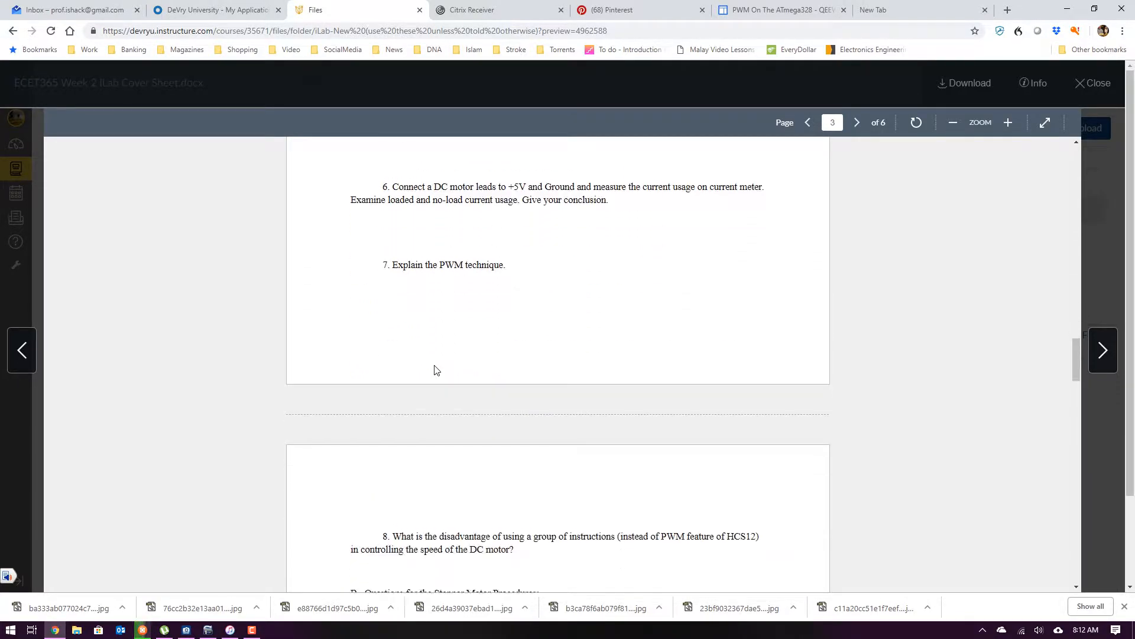
pyautogui.scroll(-3)
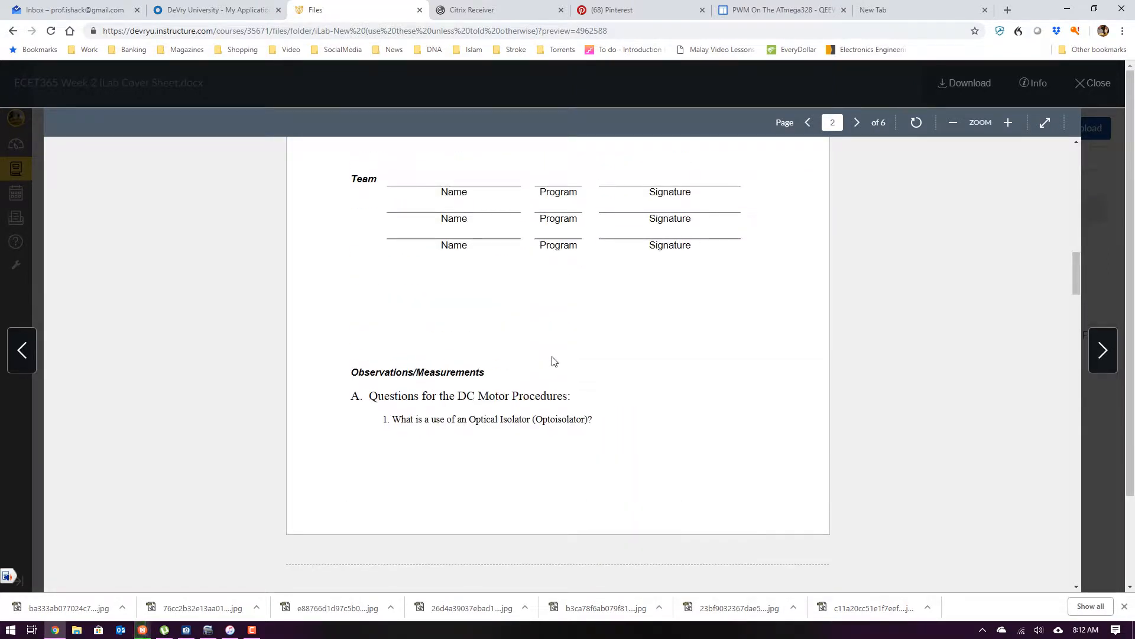
pyautogui.scroll(3)
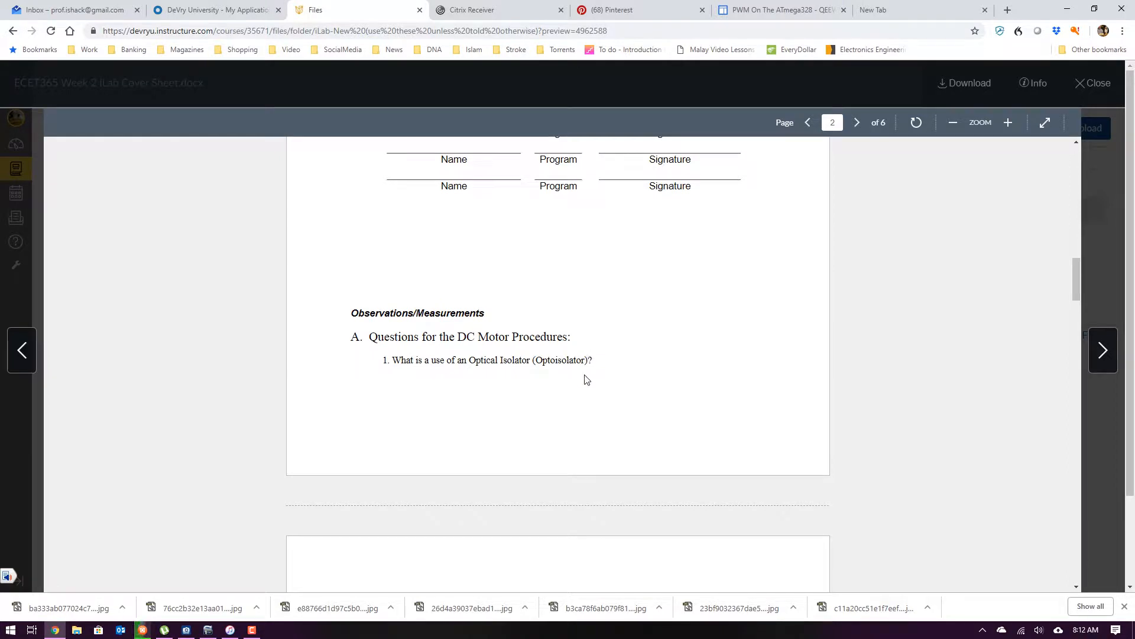
pyautogui.moveTo(590, 386)
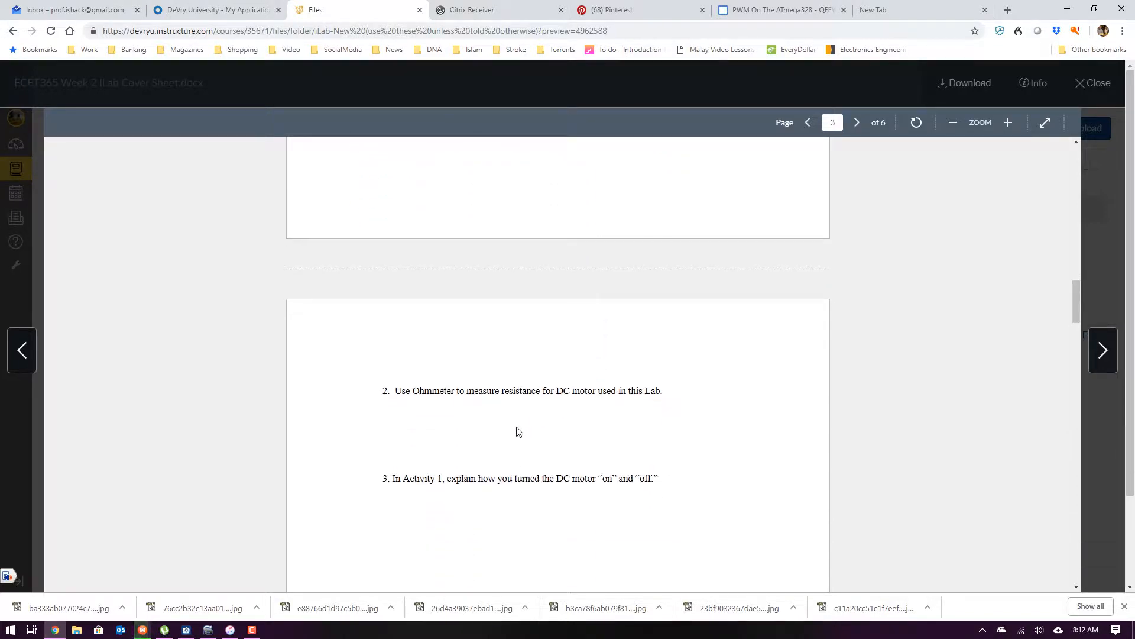
# Scroll through the remaining pages of the cover sheet's motor-control questions.
pyautogui.scroll(-3)
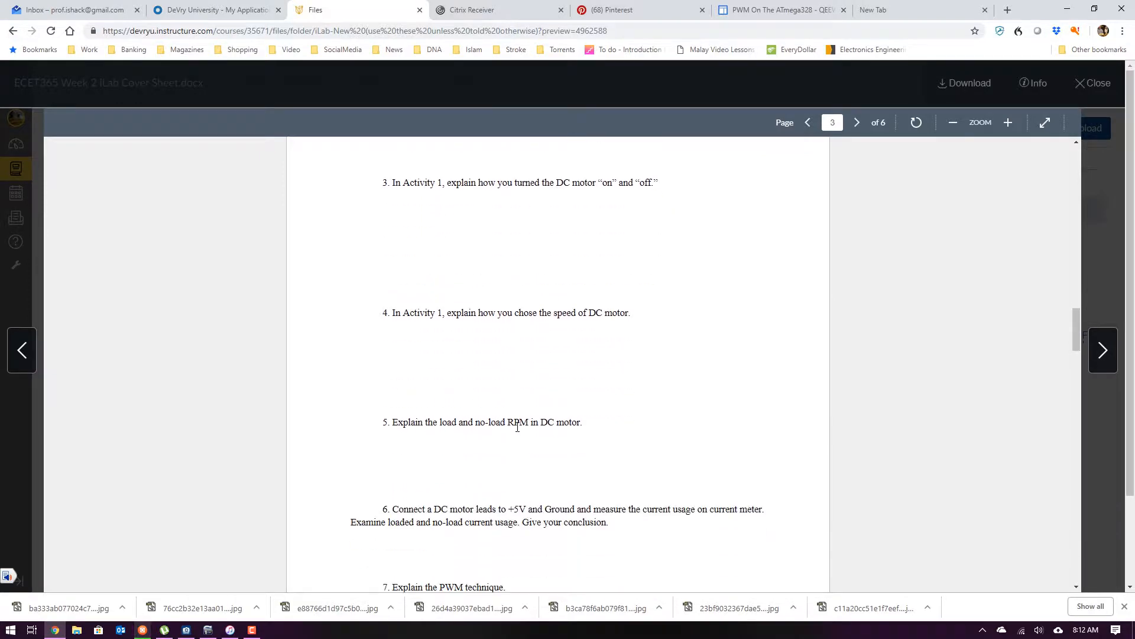
pyautogui.scroll(-3)
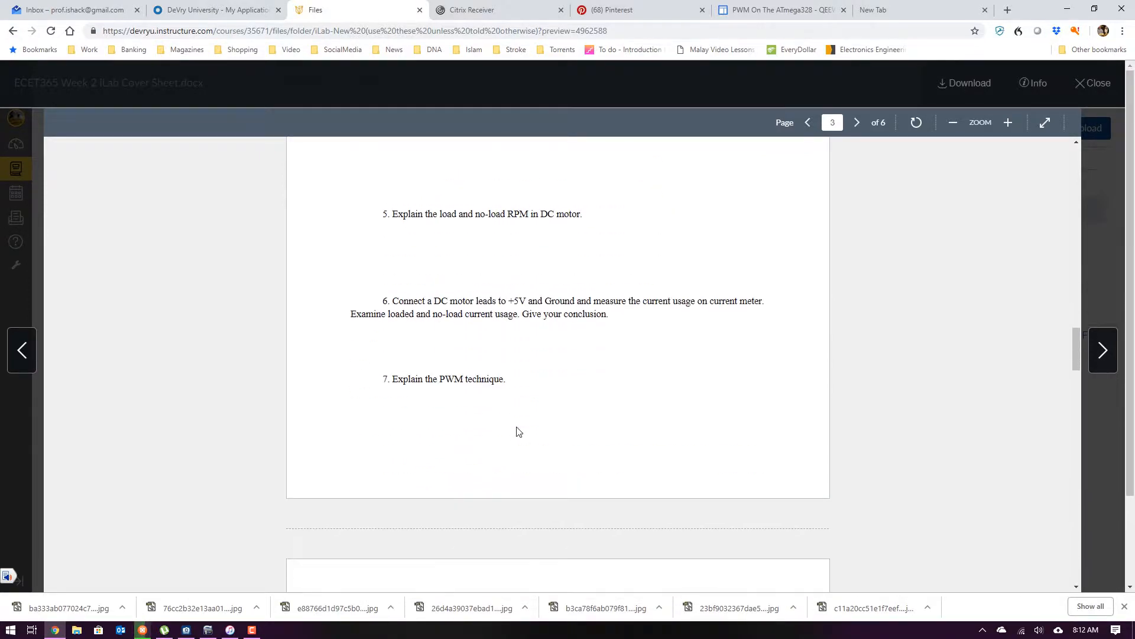
pyautogui.scroll(-3)
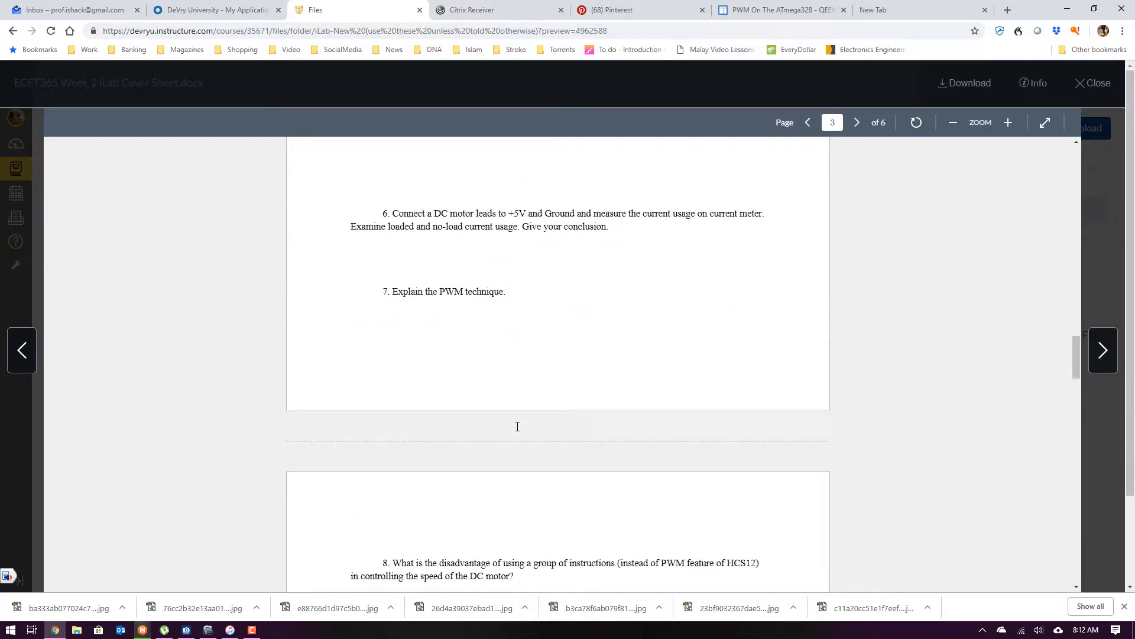
pyautogui.scroll(-3)
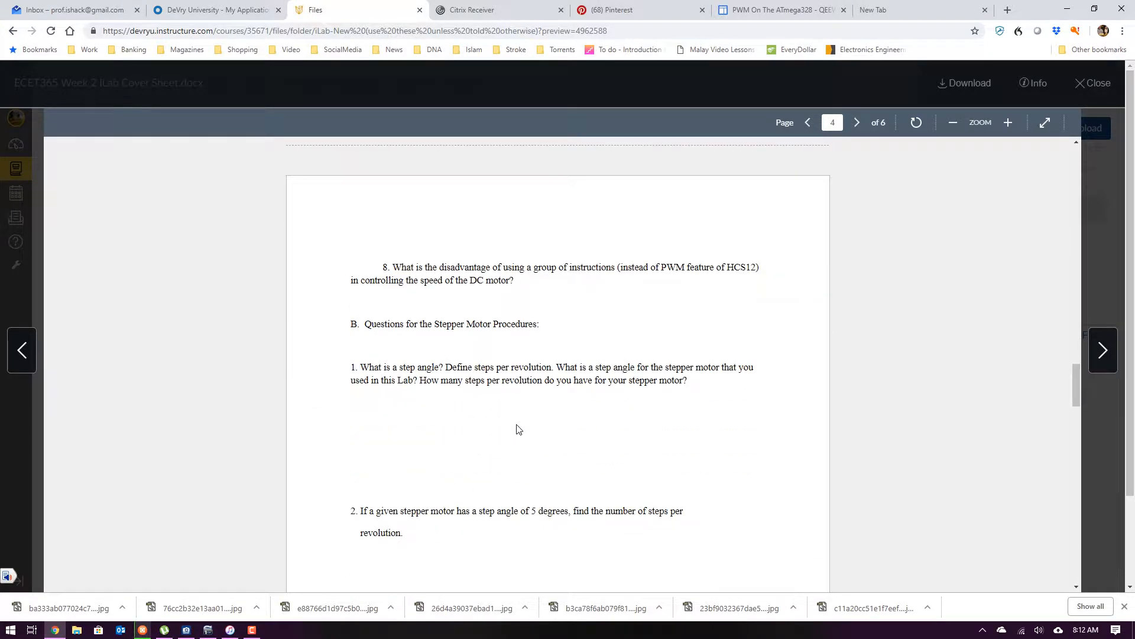
pyautogui.moveTo(569, 418)
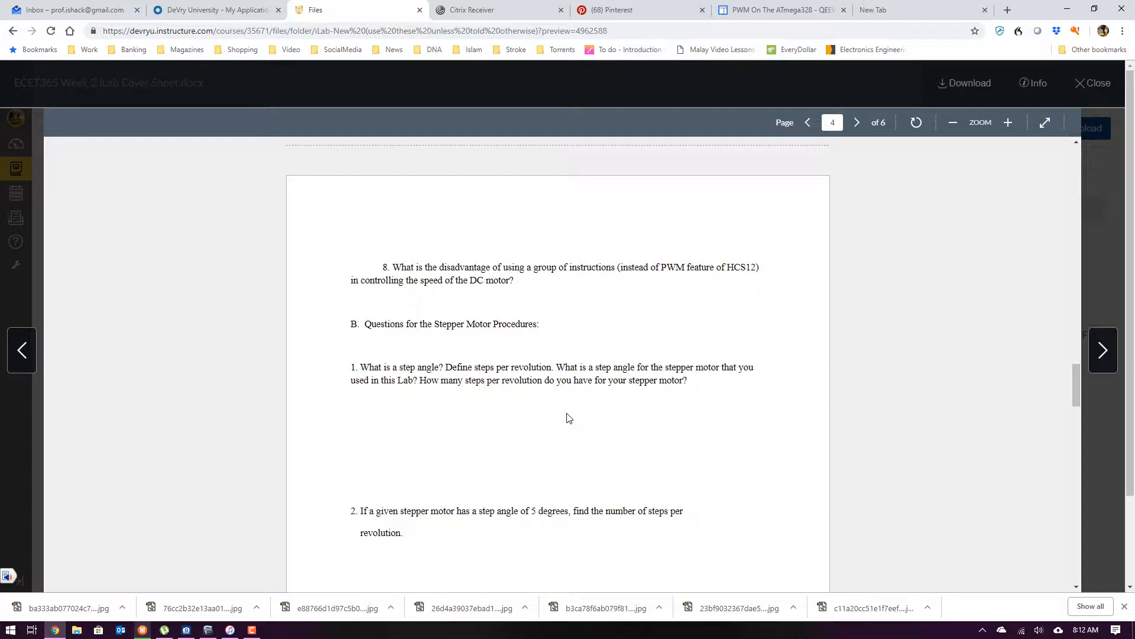
pyautogui.scroll(-3)
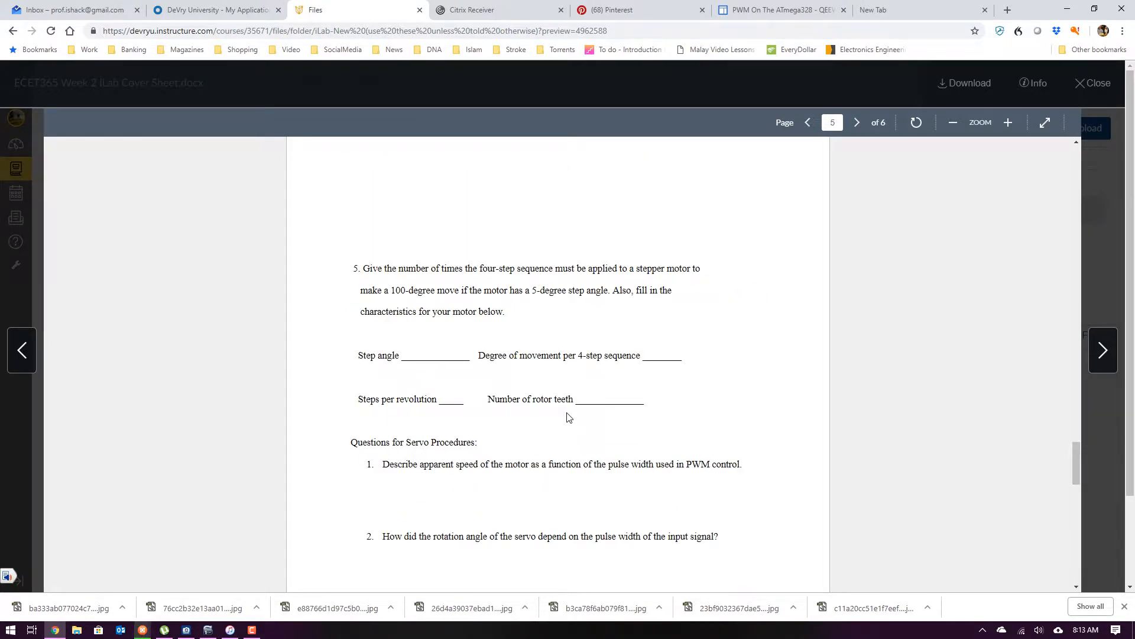
pyautogui.scroll(-3)
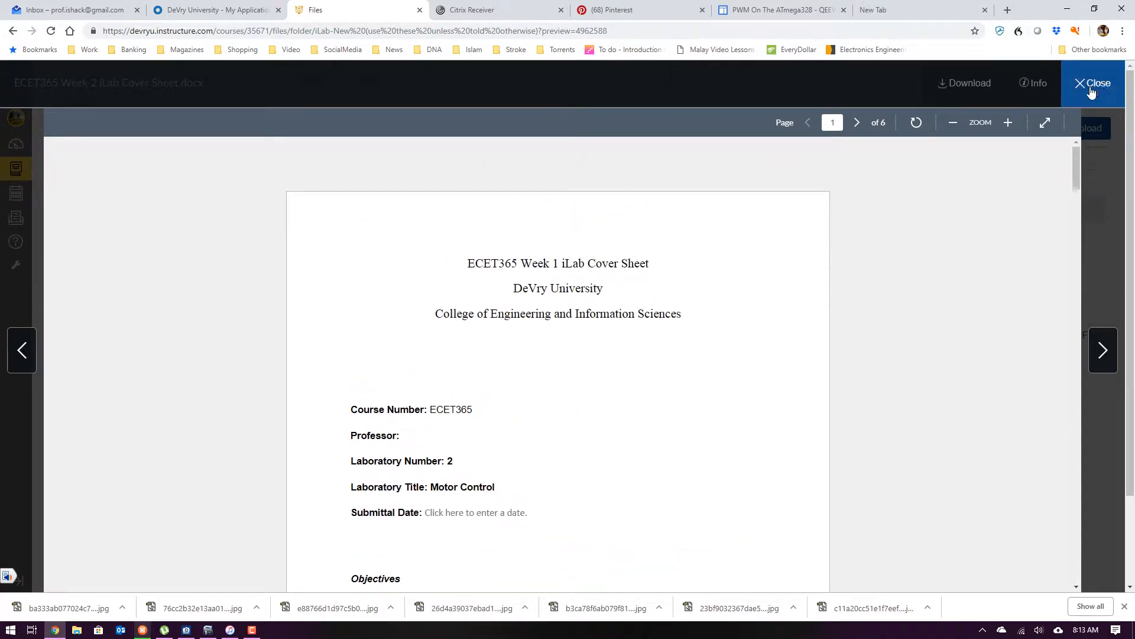
# Close the cover sheet preview and scroll down the QEEWiki 'PWM On The ATmega328' page.
pyautogui.click(1091, 83)
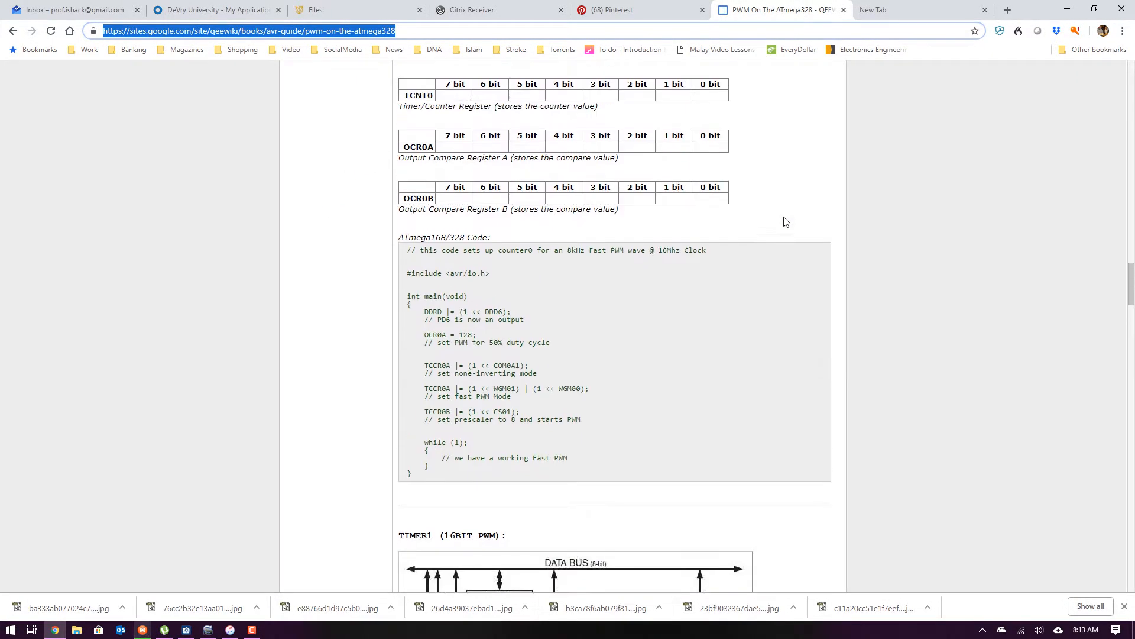
pyautogui.scroll(3)
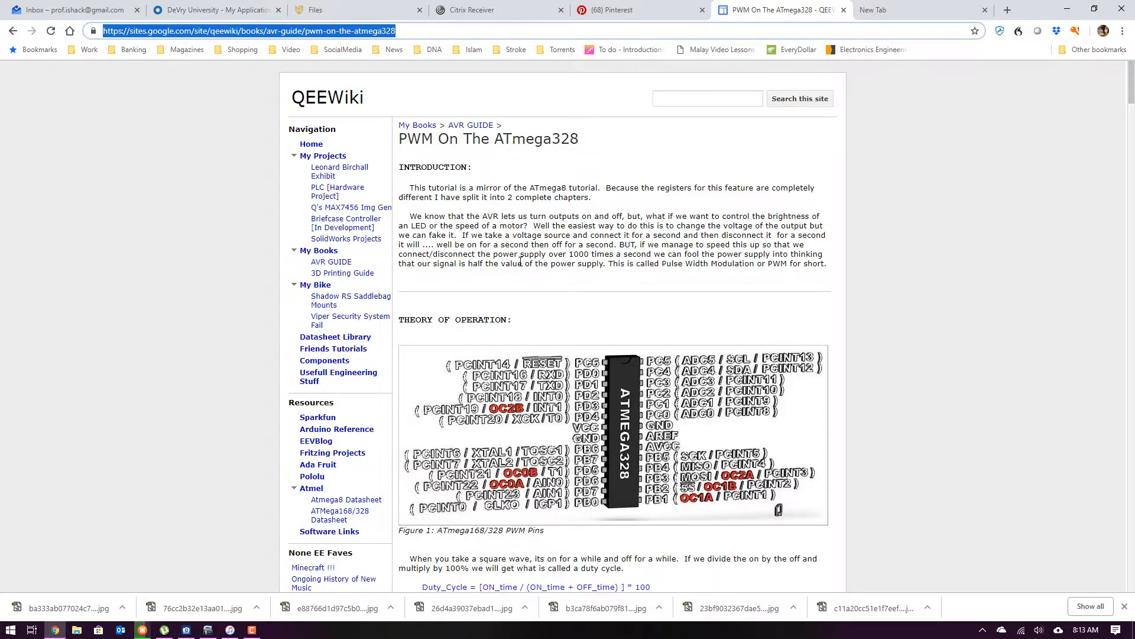
pyautogui.scroll(-3)
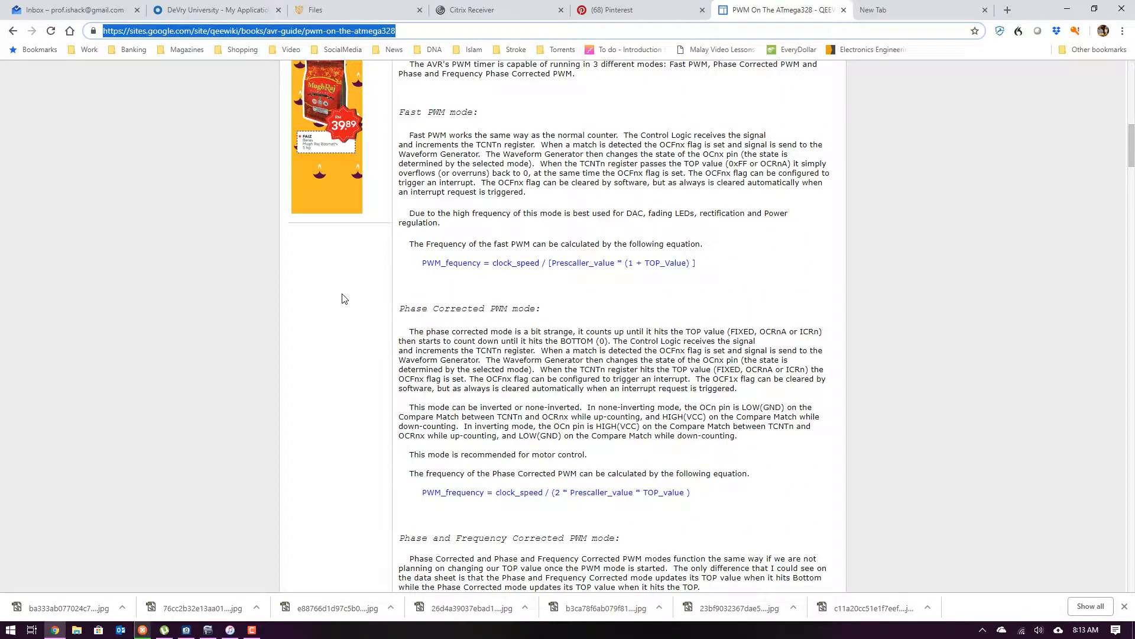
pyautogui.scroll(-3)
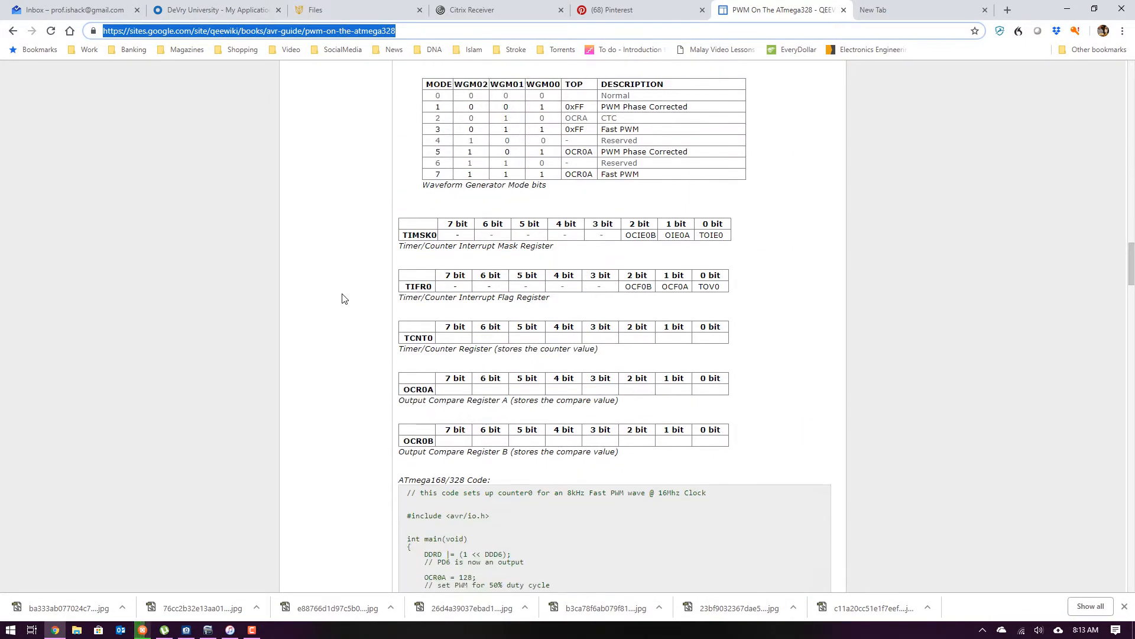
pyautogui.scroll(-3)
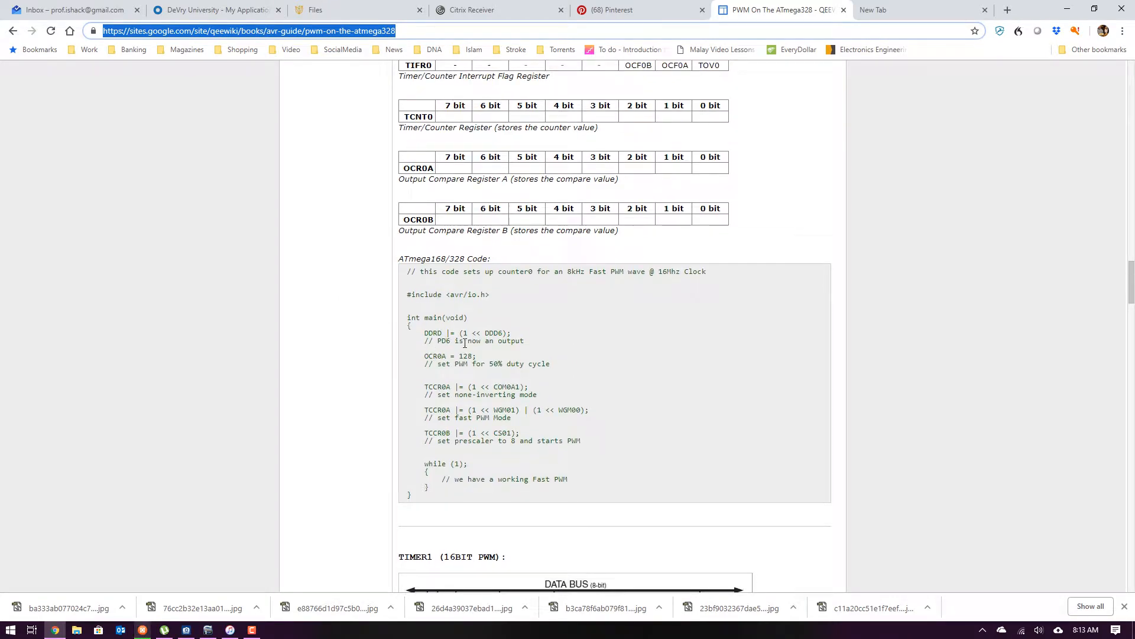
pyautogui.moveTo(492, 349)
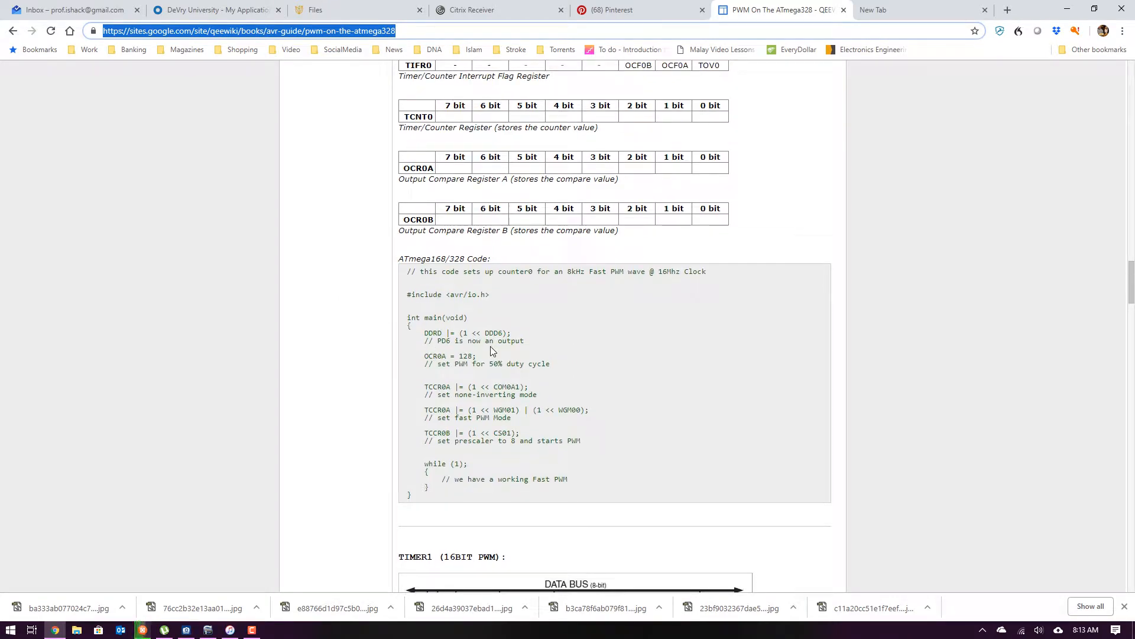
pyautogui.moveTo(454, 358)
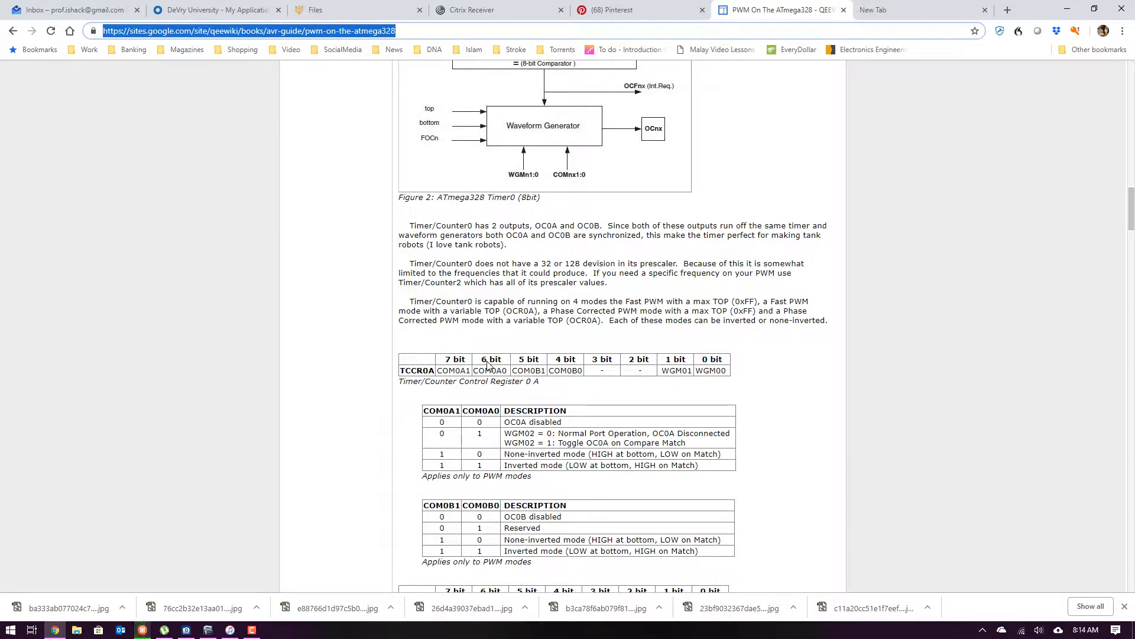
# Scroll back and forth through the Fast PWM, Phase Corrected and Timer0 register sections.
pyautogui.scroll(3)
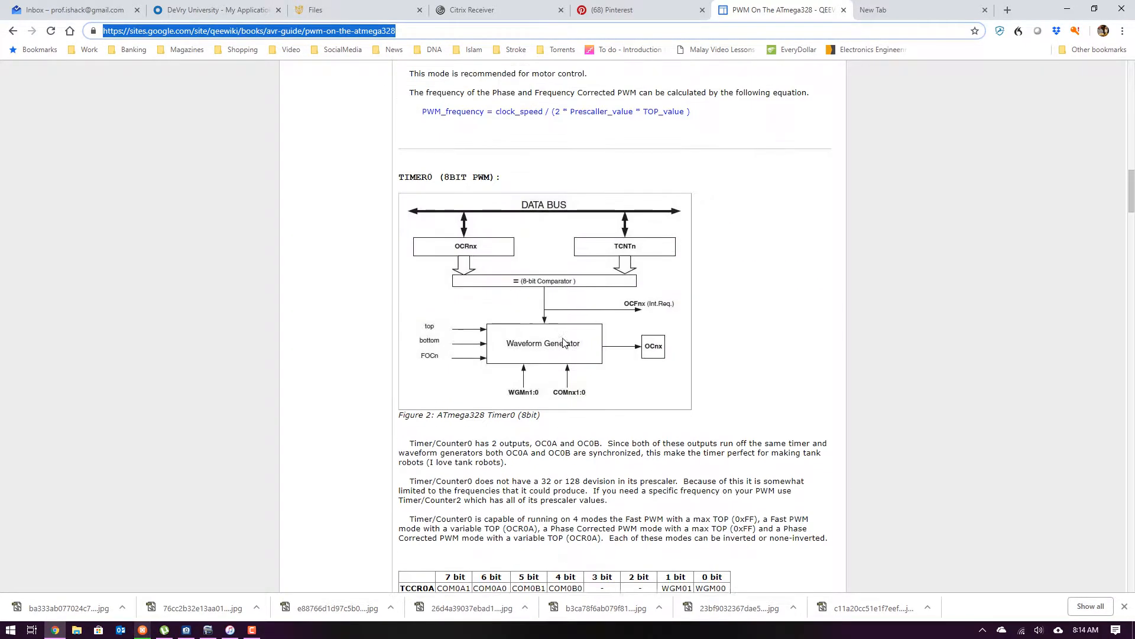
pyautogui.scroll(3)
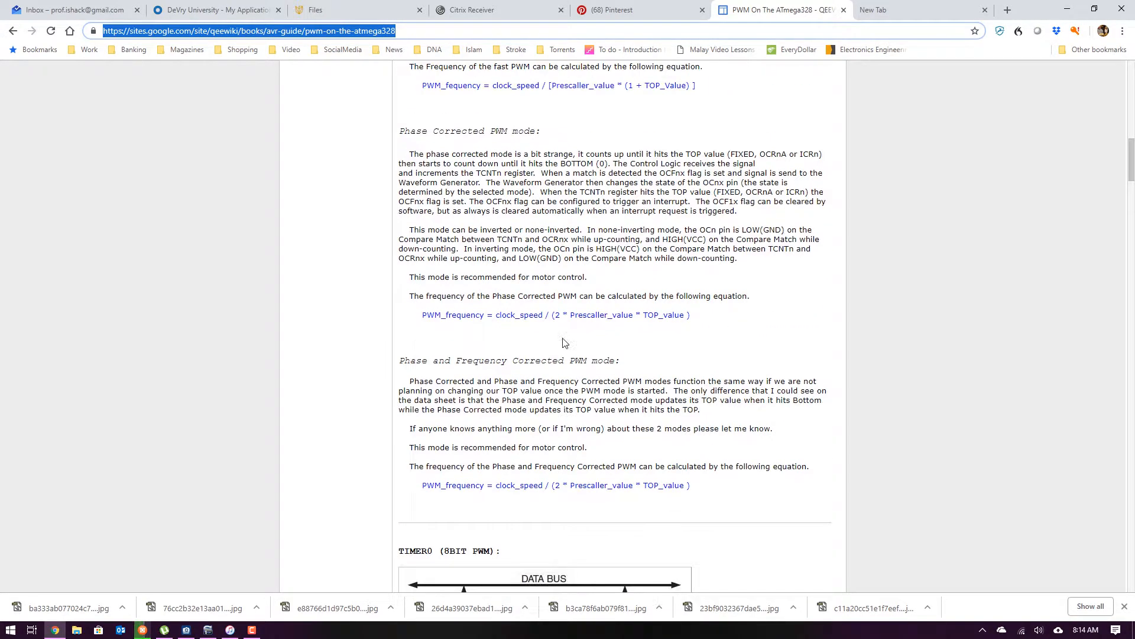
pyautogui.moveTo(662, 338)
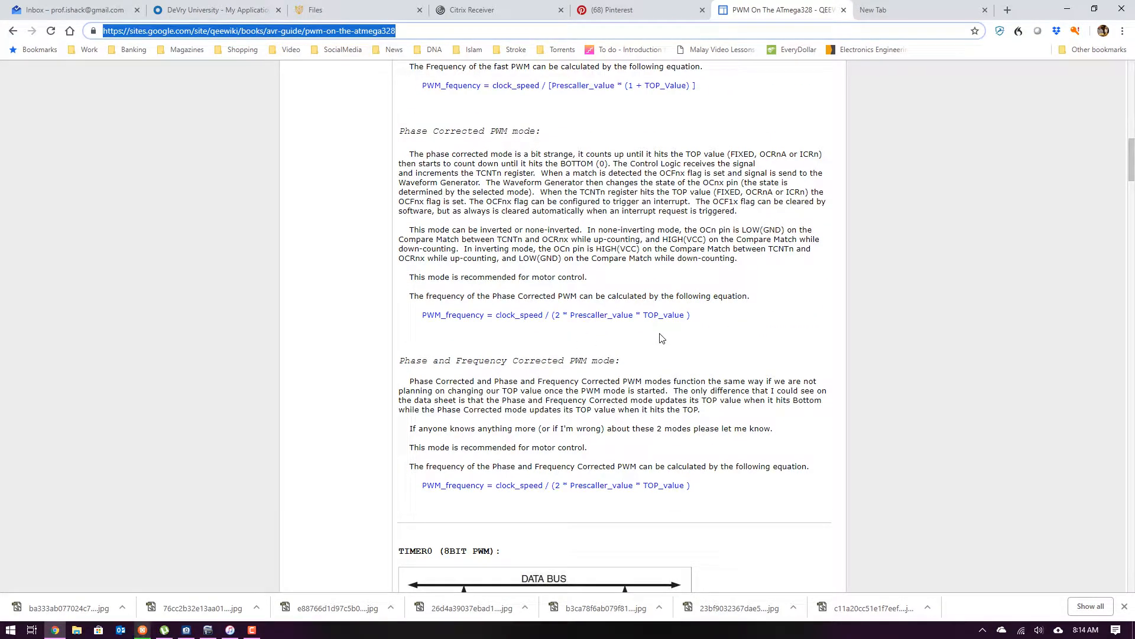
pyautogui.scroll(3)
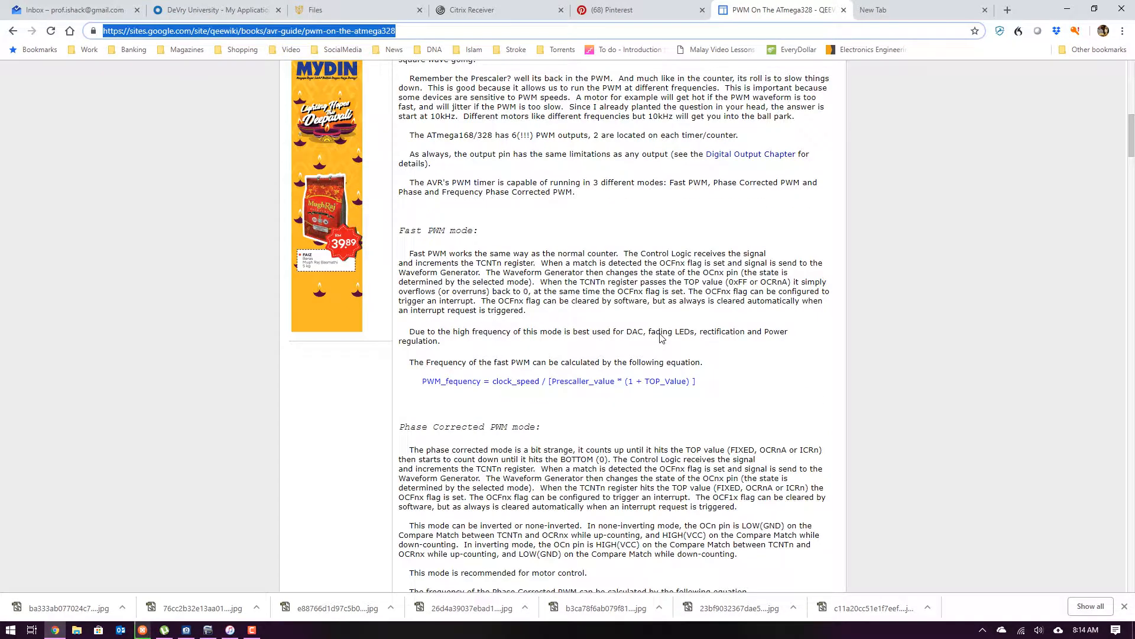
pyautogui.moveTo(672, 342)
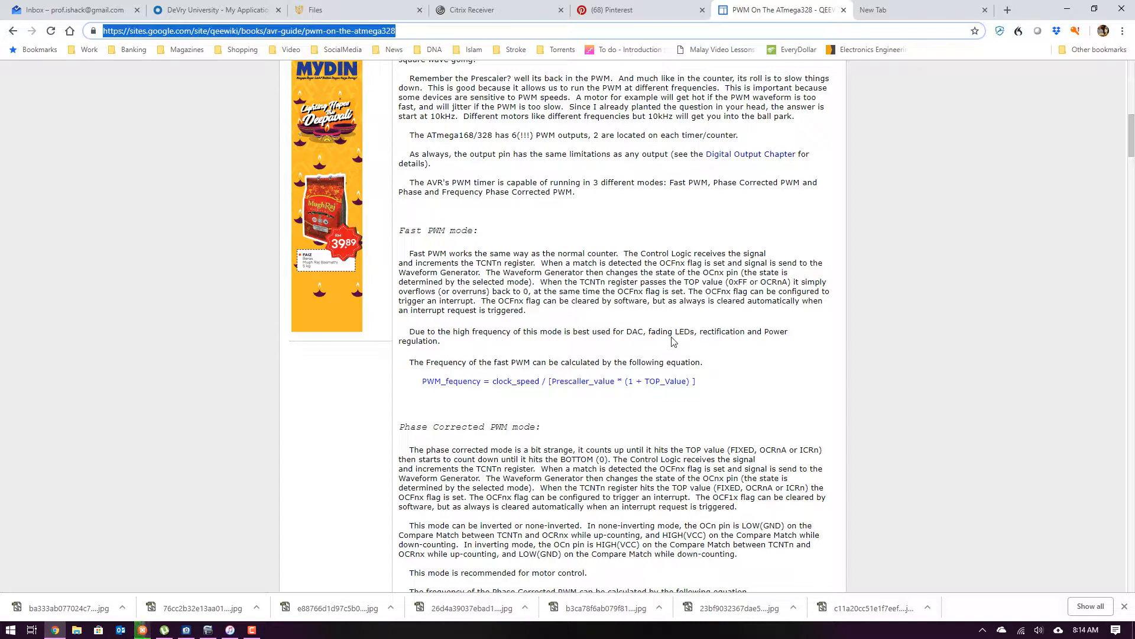
pyautogui.scroll(-3)
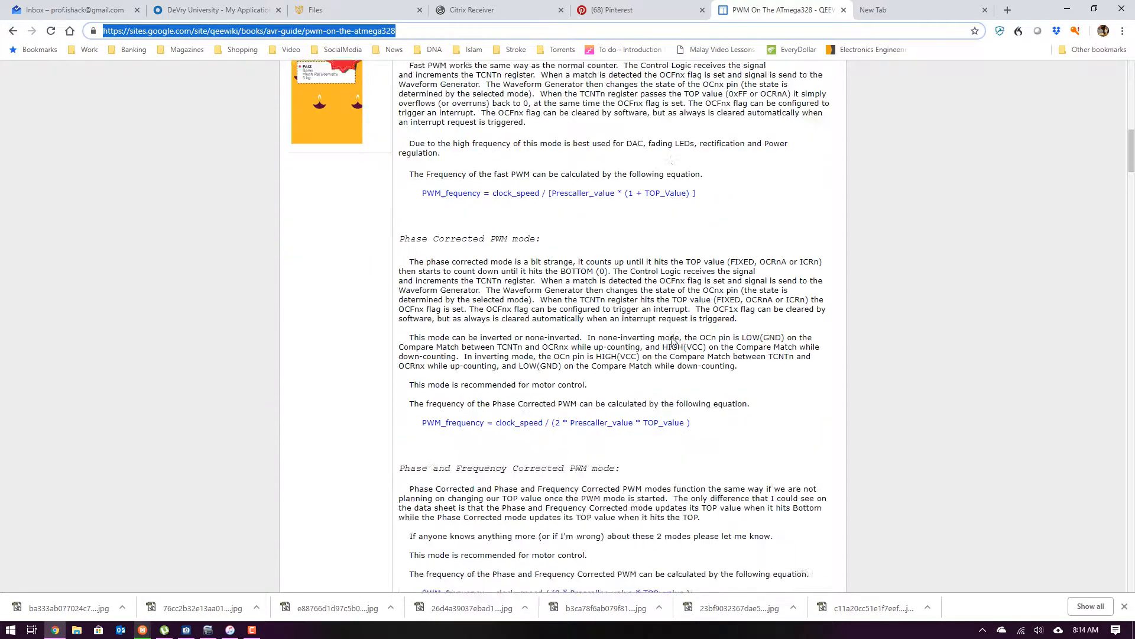
pyautogui.scroll(-3)
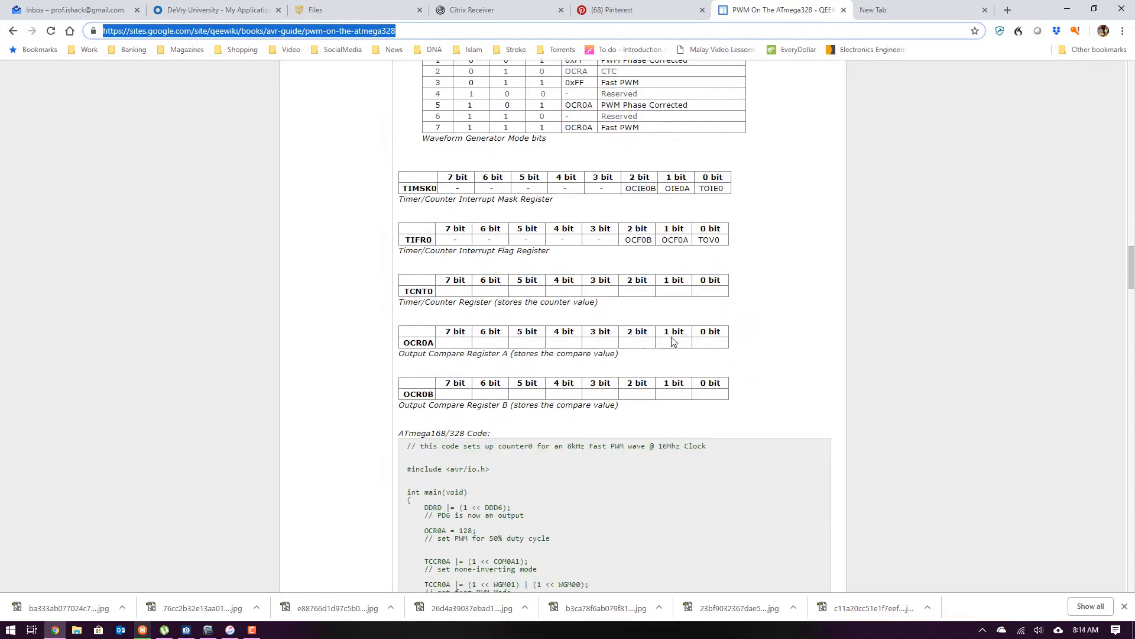
# Scroll to the Timer1 Fast PWM example setting PB1 and PB2 to 25% and 75% duty.
pyautogui.scroll(-3)
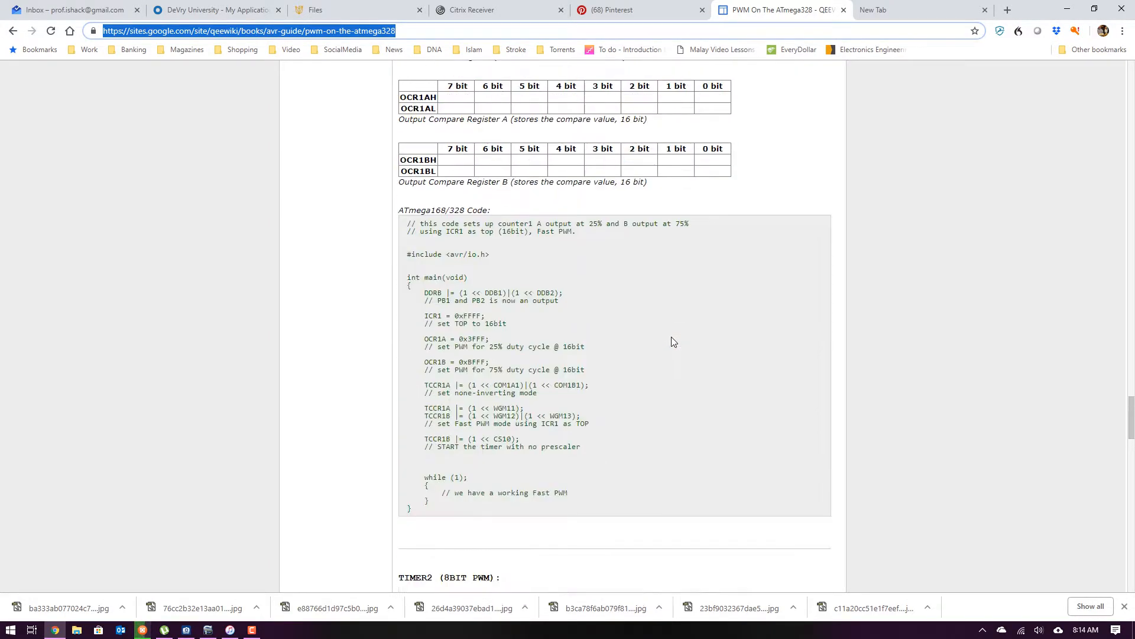
pyautogui.scroll(3)
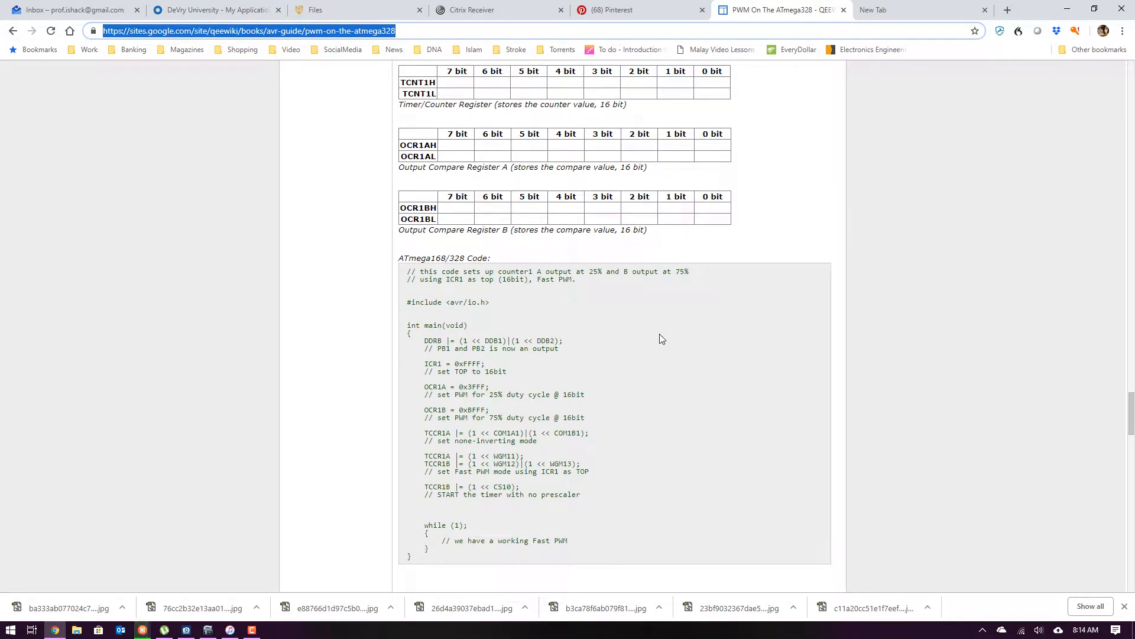
pyautogui.moveTo(473, 381)
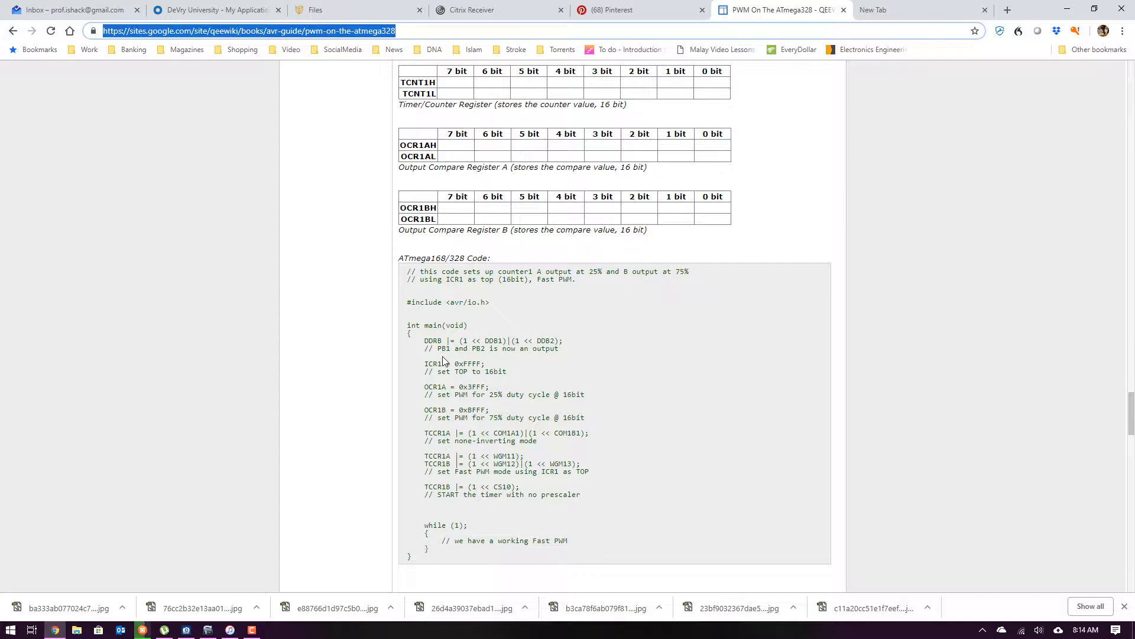
pyautogui.moveTo(467, 354)
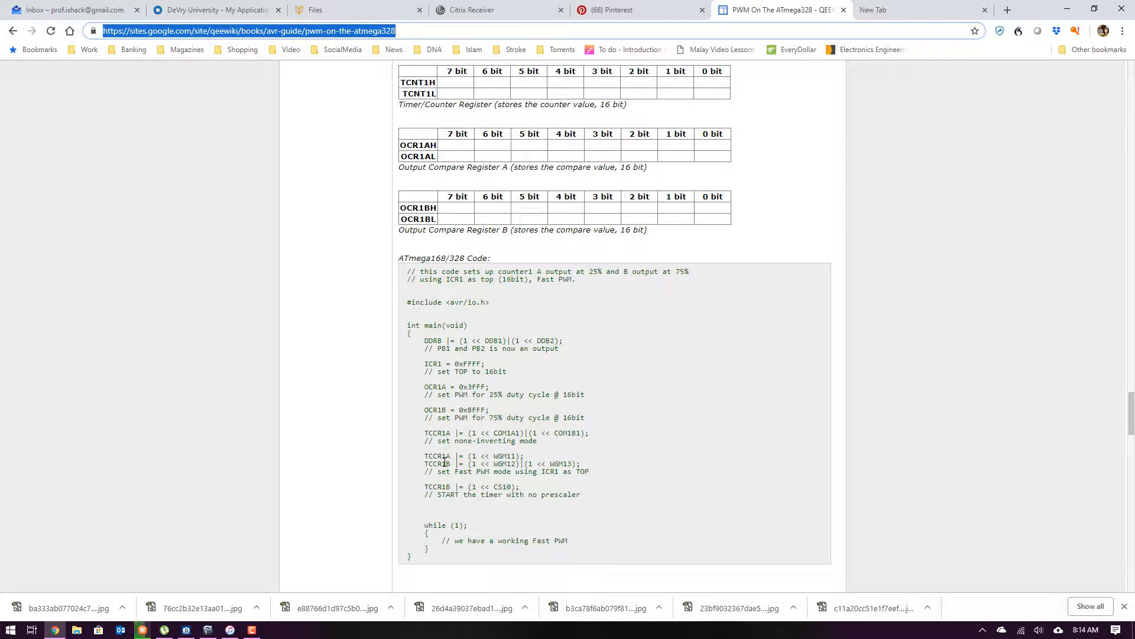
pyautogui.moveTo(529, 486)
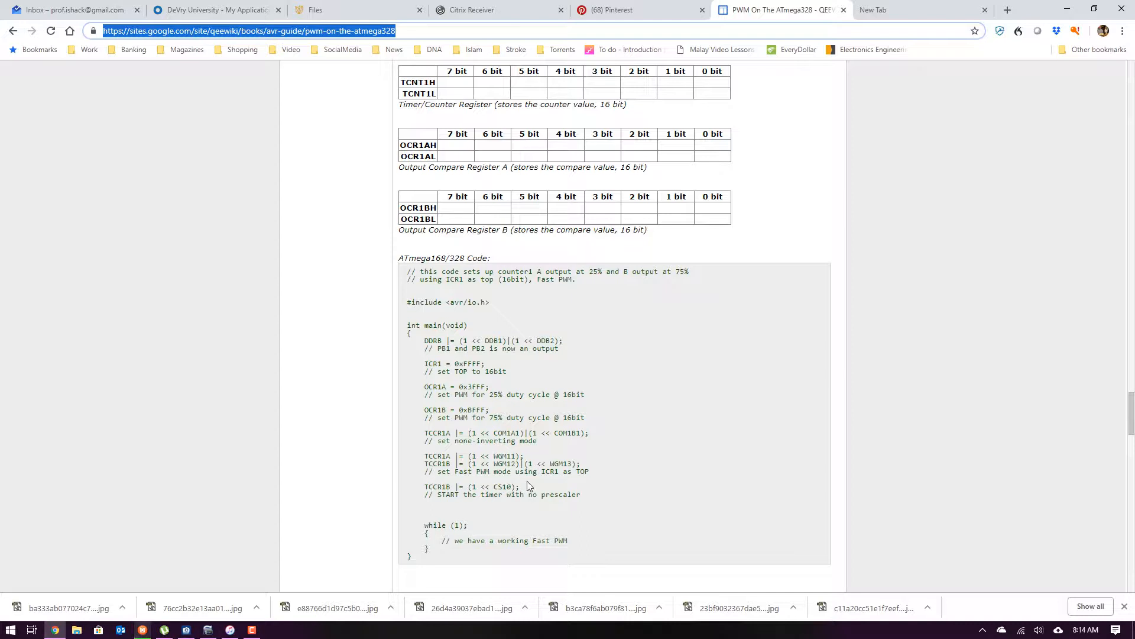
pyautogui.moveTo(543, 508)
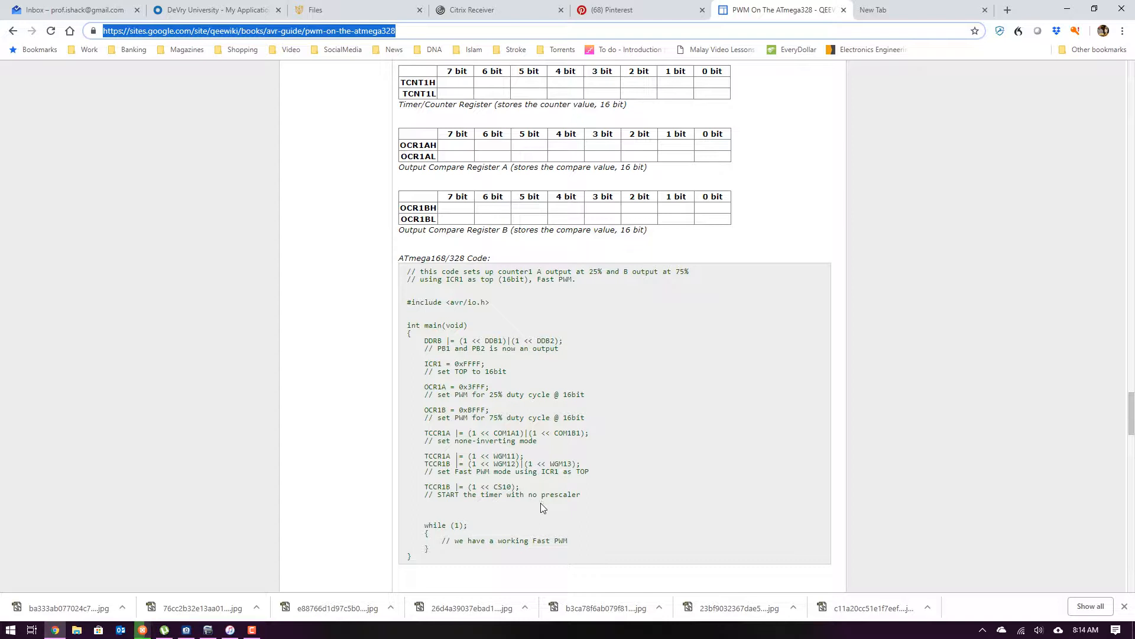
pyautogui.moveTo(583, 471)
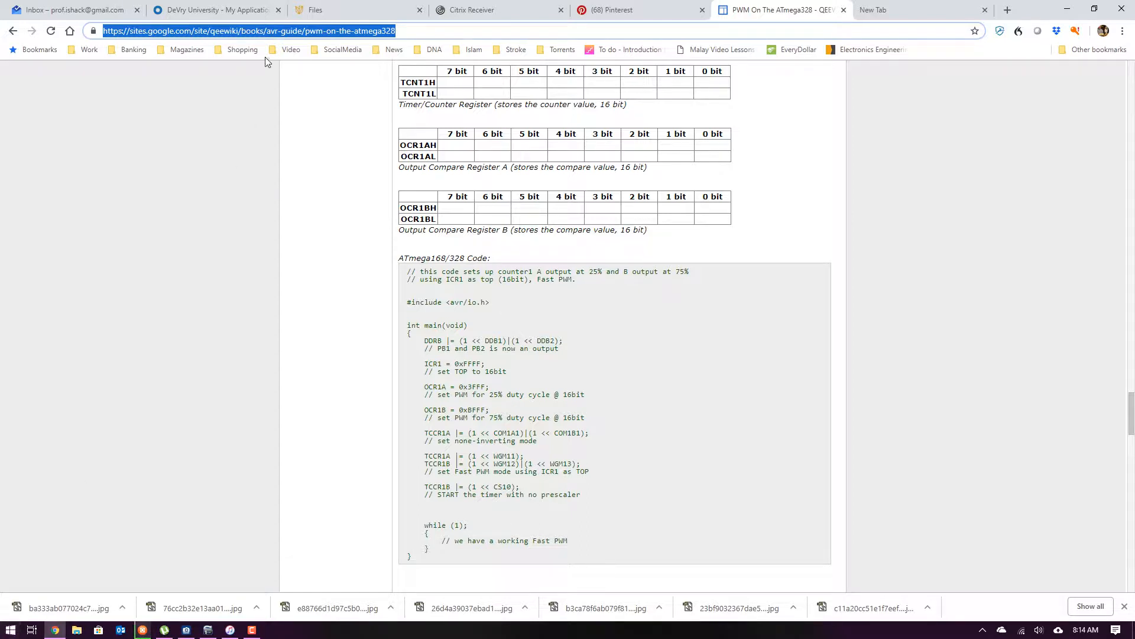
# Launch the Proteus VSM Simulator favourite from the Citrix Receiver apps page.
pyautogui.click(471, 10)
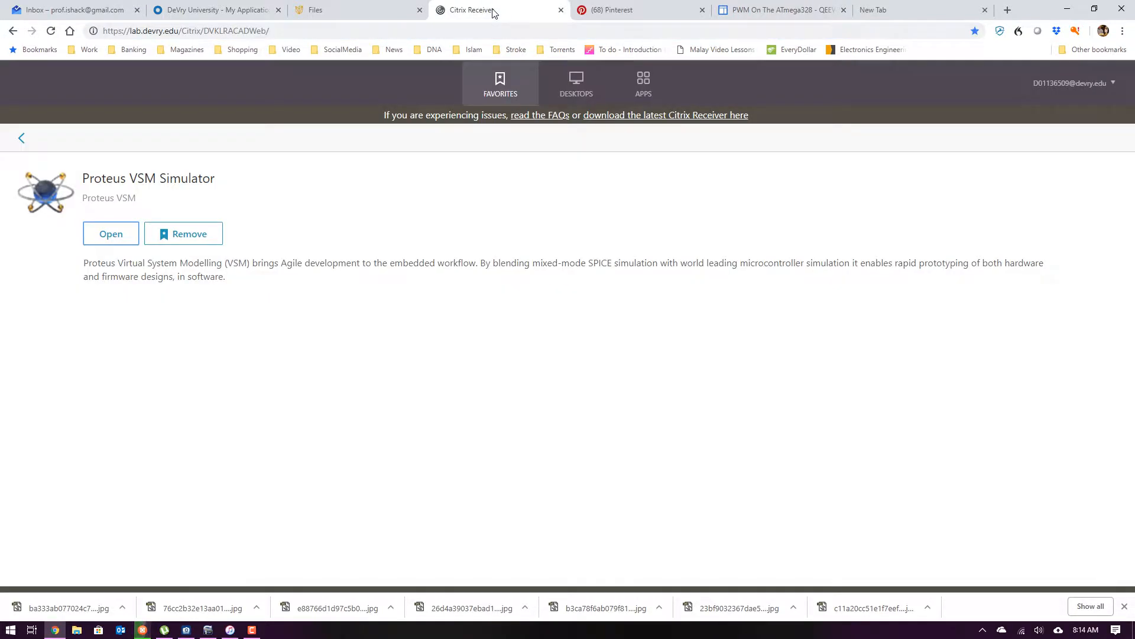
pyautogui.click(110, 233)
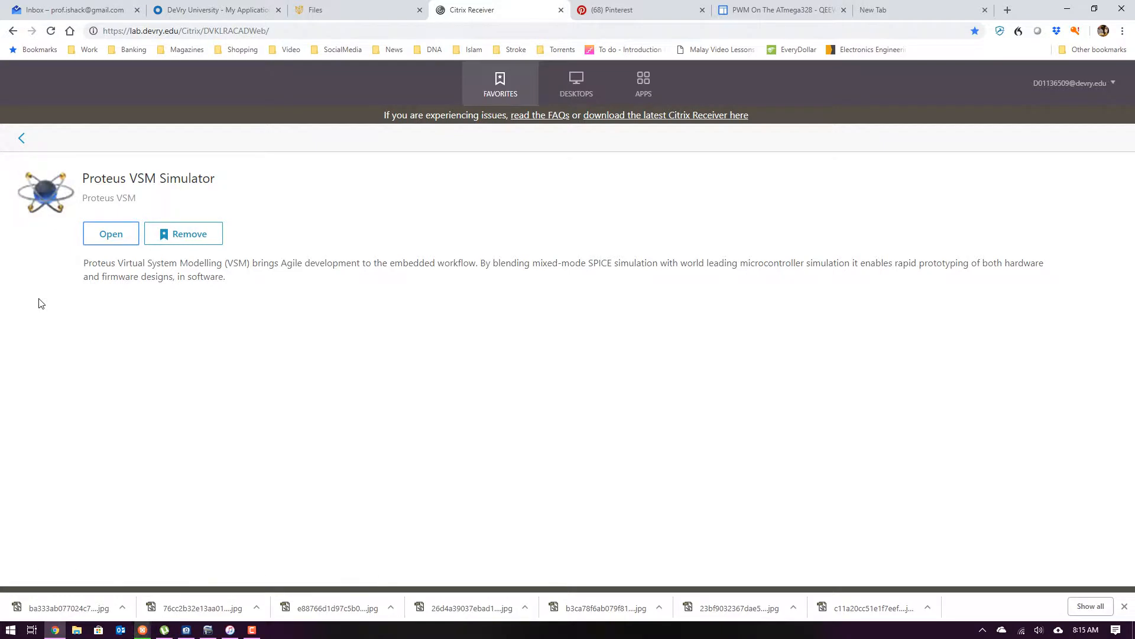
pyautogui.click(110, 233)
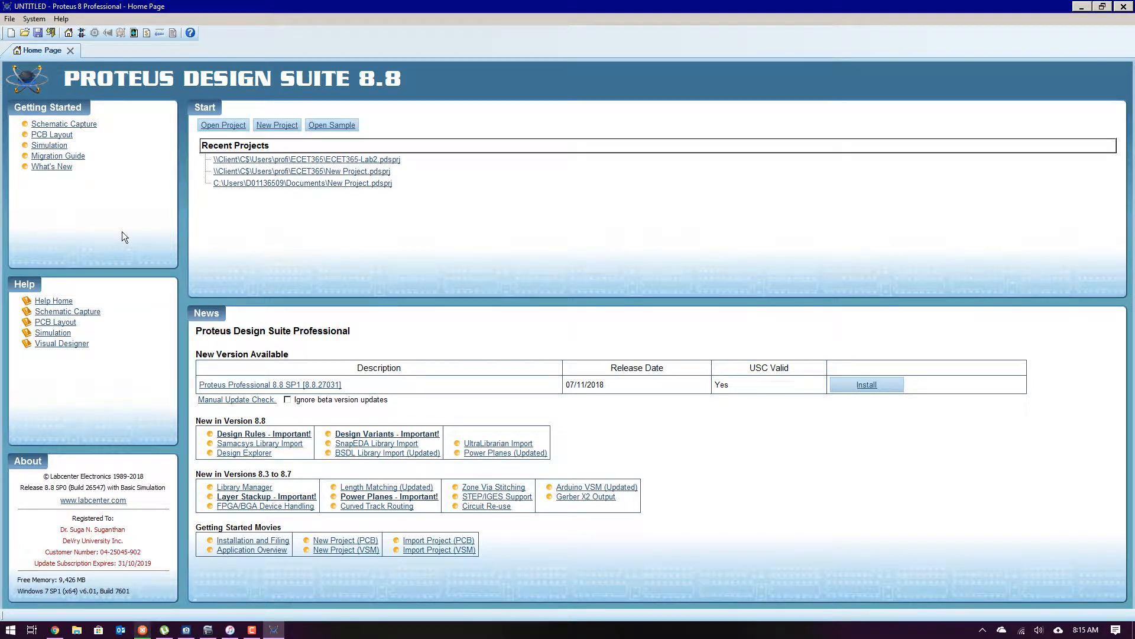
pyautogui.moveTo(153, 230)
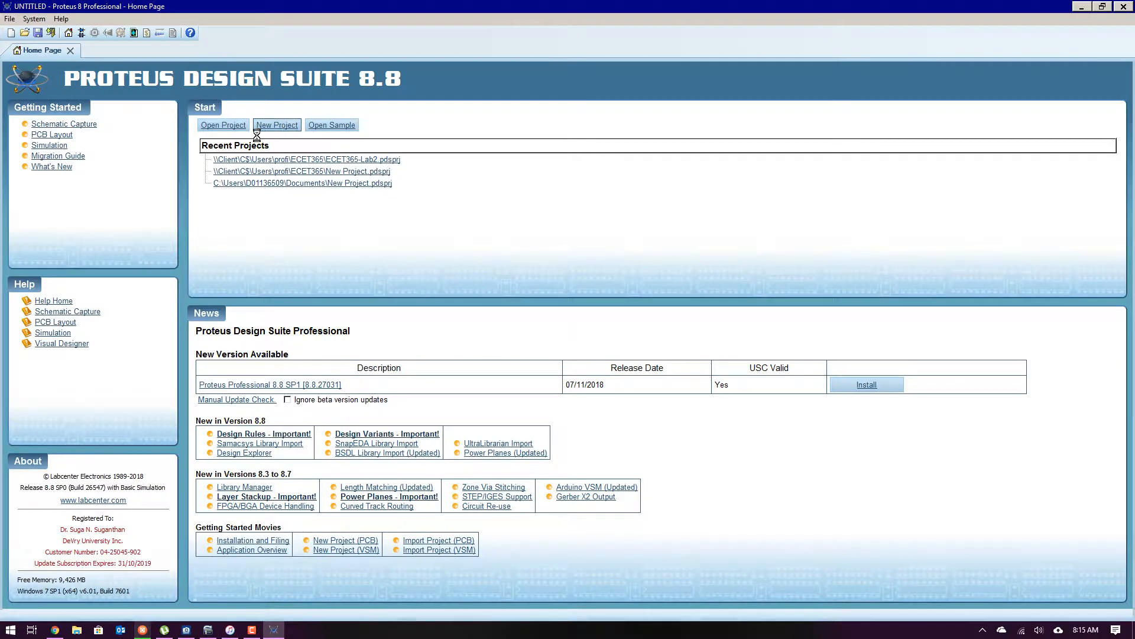
# Start a new project and set its folder to C: > Users > profile > ECET365.
pyautogui.click(276, 125)
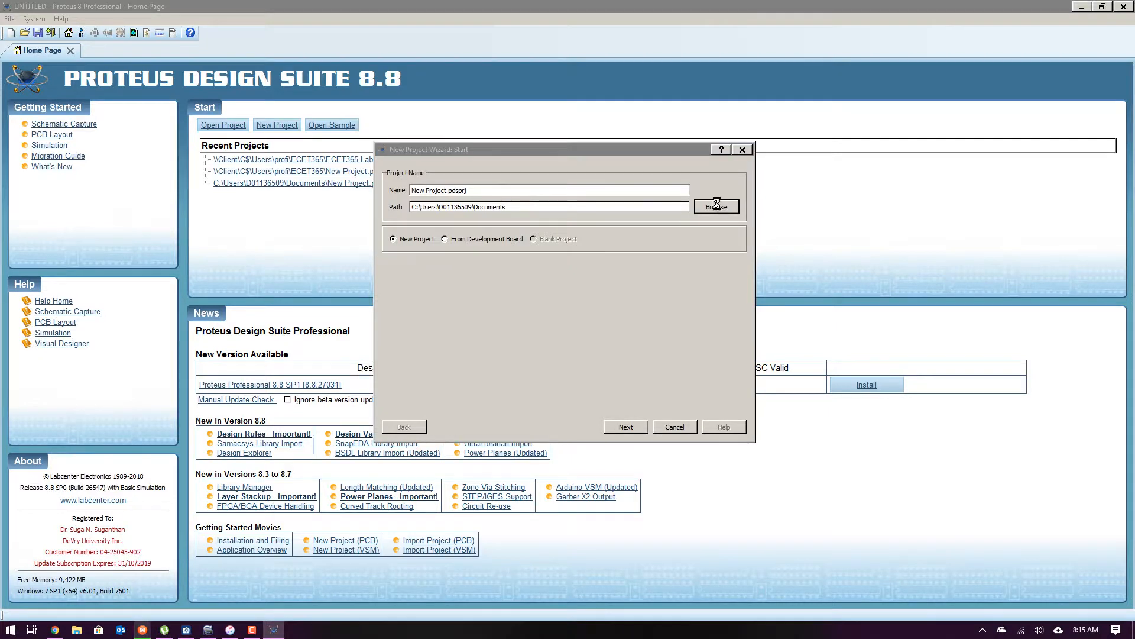
pyautogui.click(716, 206)
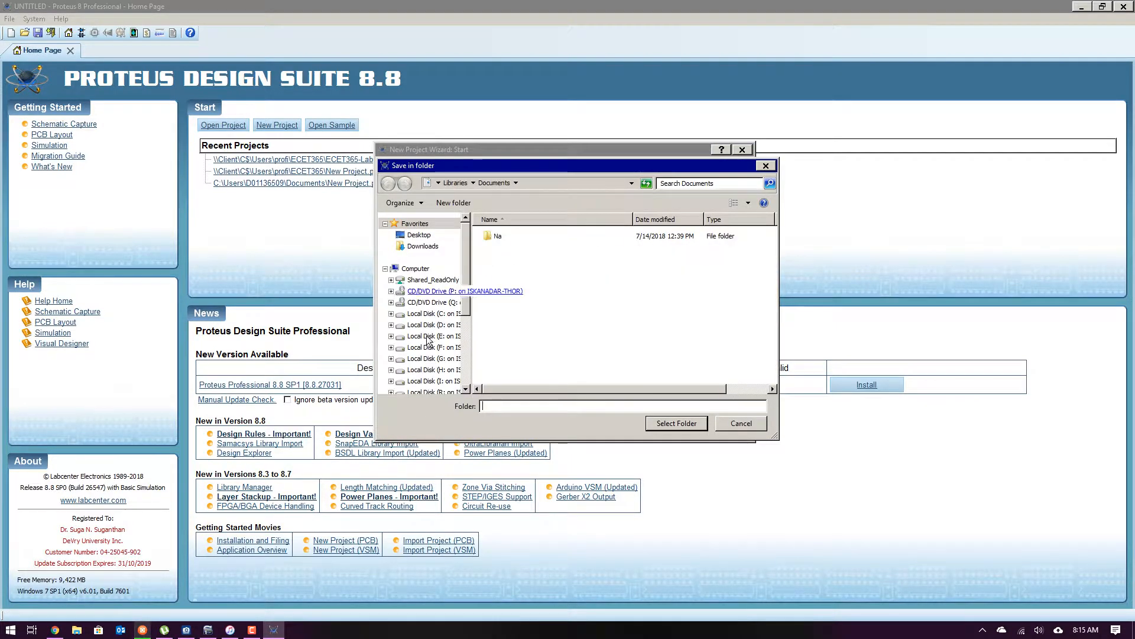
pyautogui.click(433, 314)
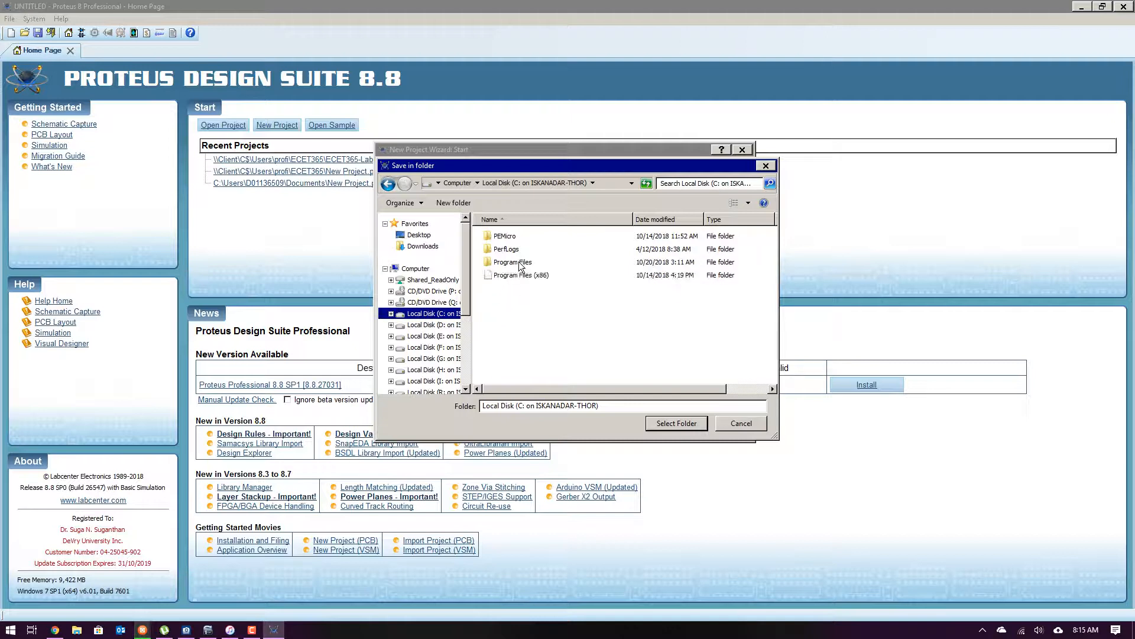
pyautogui.click(501, 288)
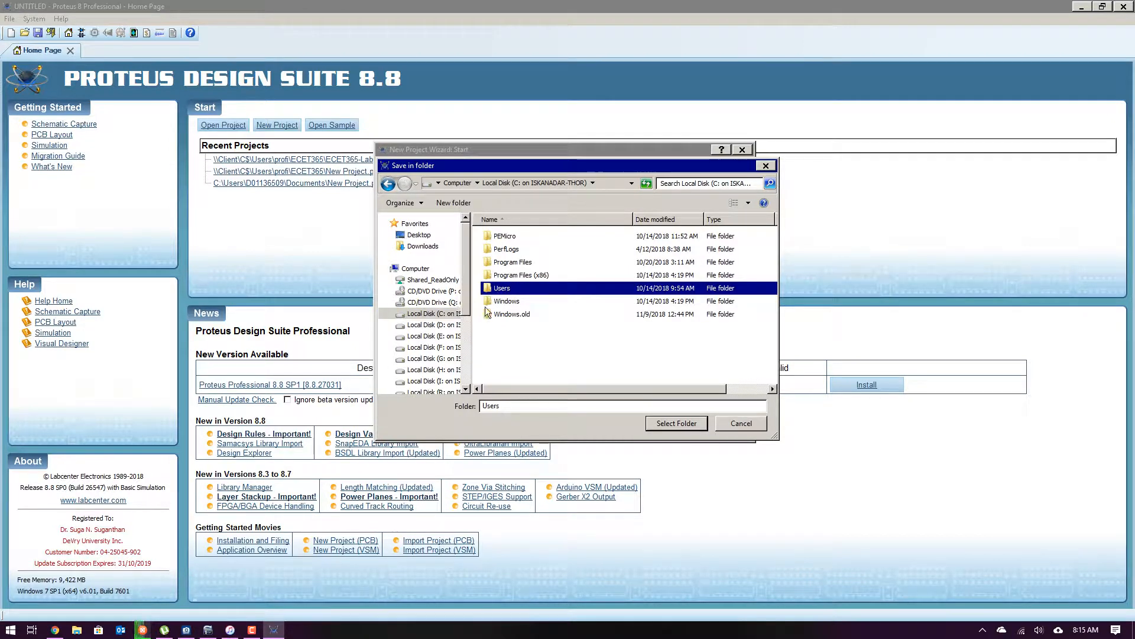
pyautogui.doubleClick(502, 288)
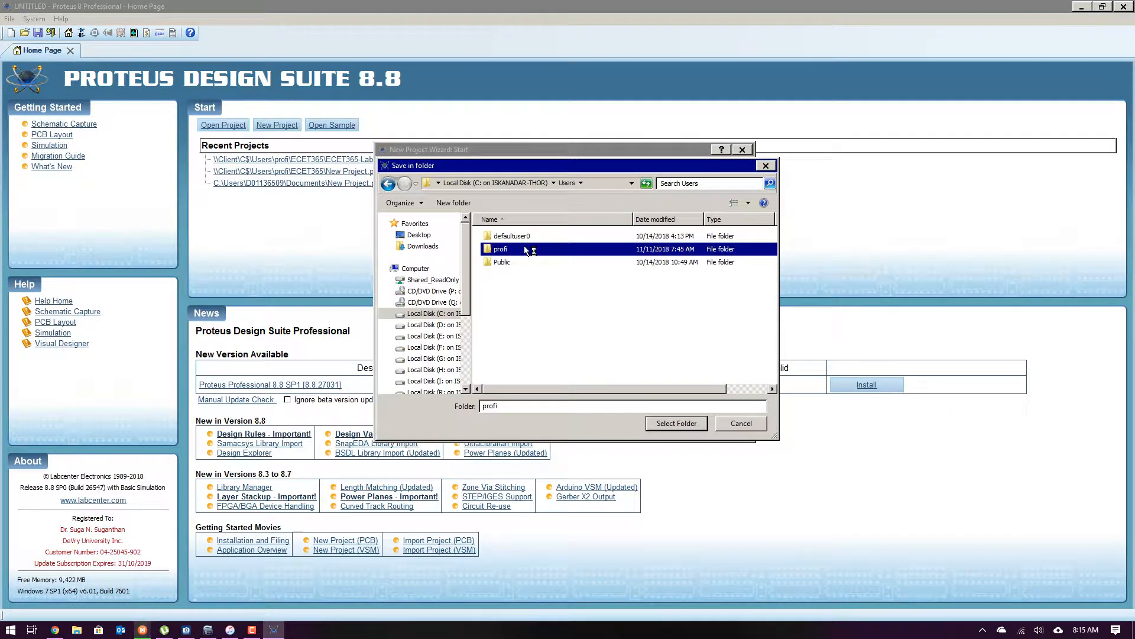
pyautogui.doubleClick(499, 249)
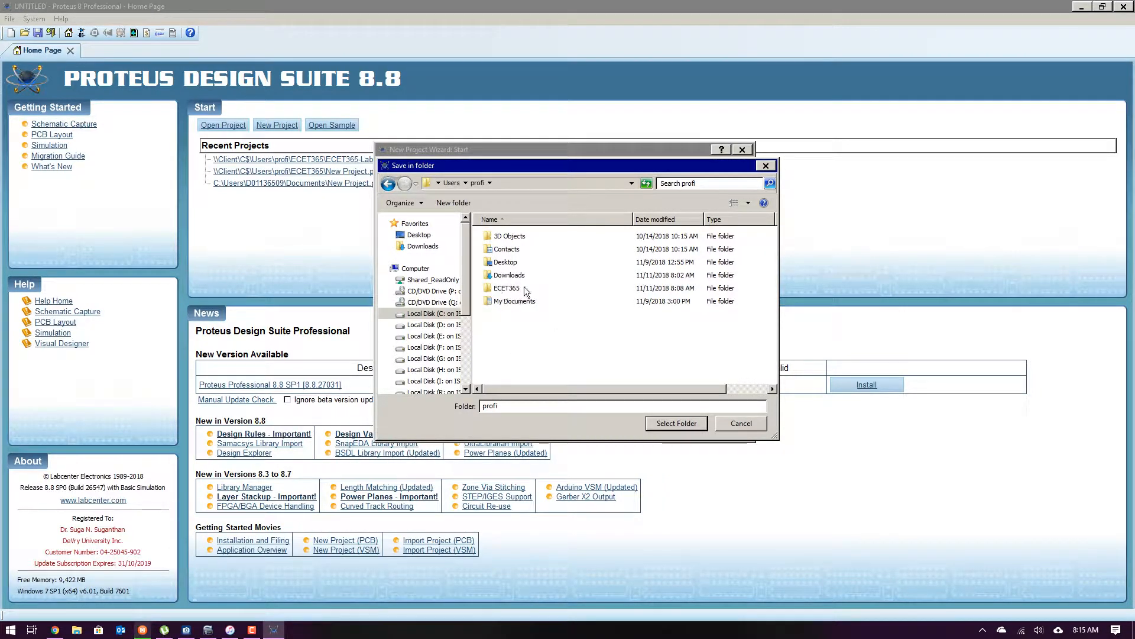
pyautogui.click(505, 288)
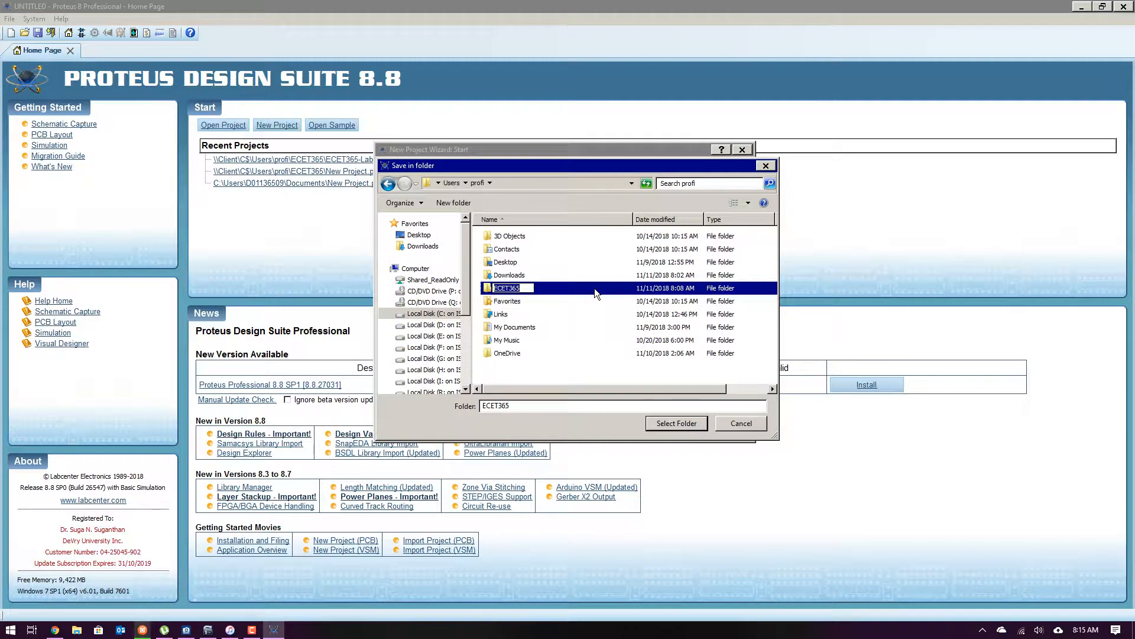
pyautogui.scroll(-3)
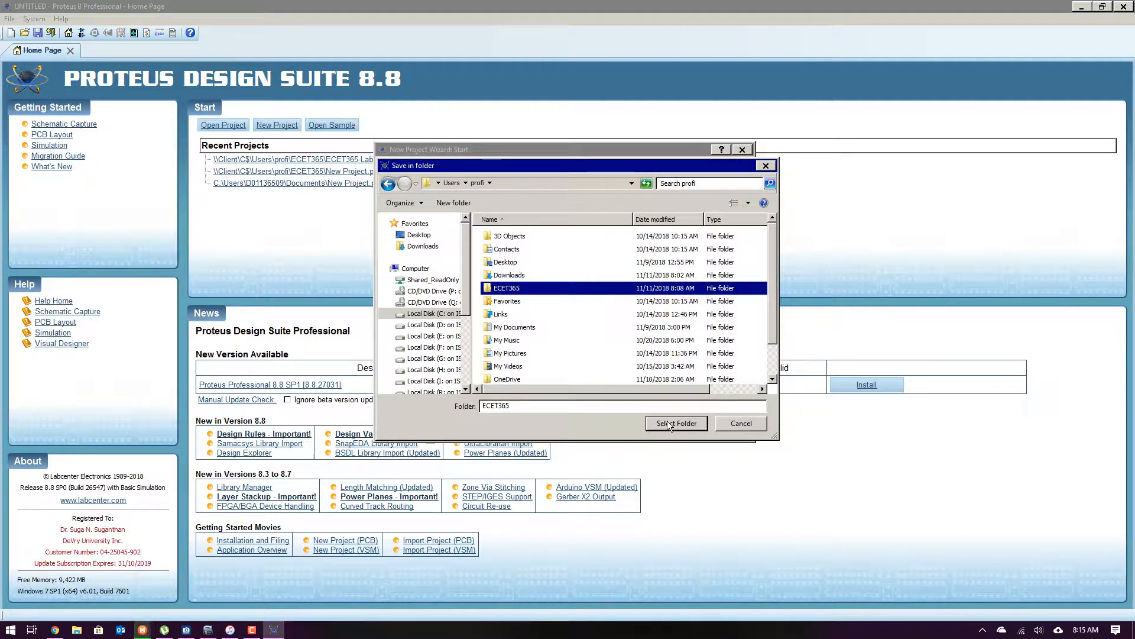
pyautogui.click(676, 423)
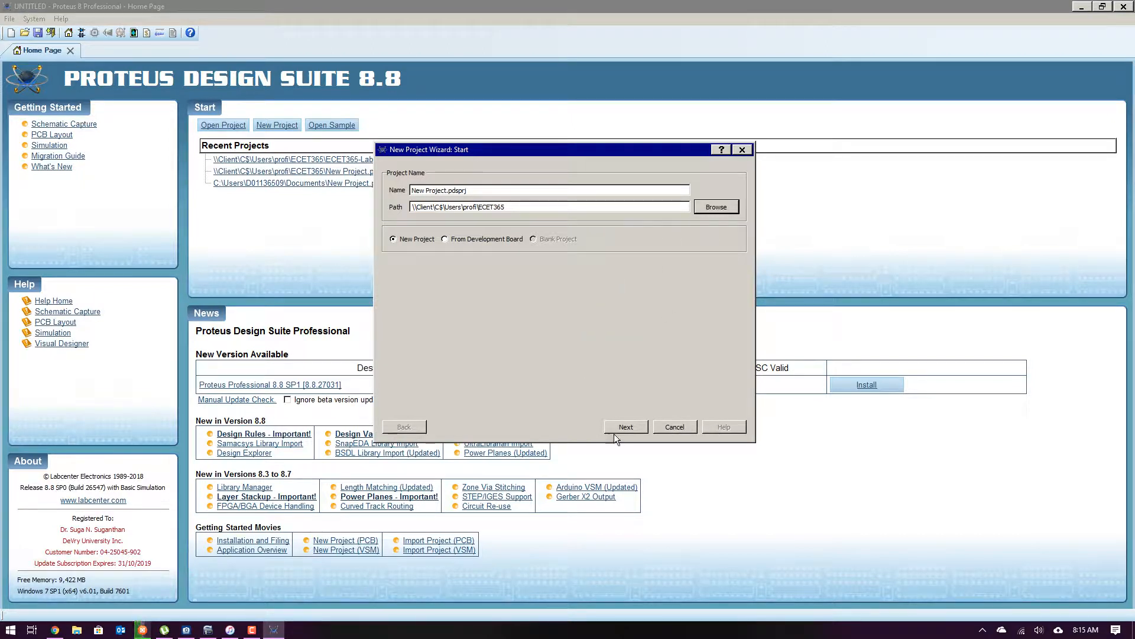
# Replace the existing project, keep the default schematic template, and choose firmware creation.
pyautogui.click(626, 426)
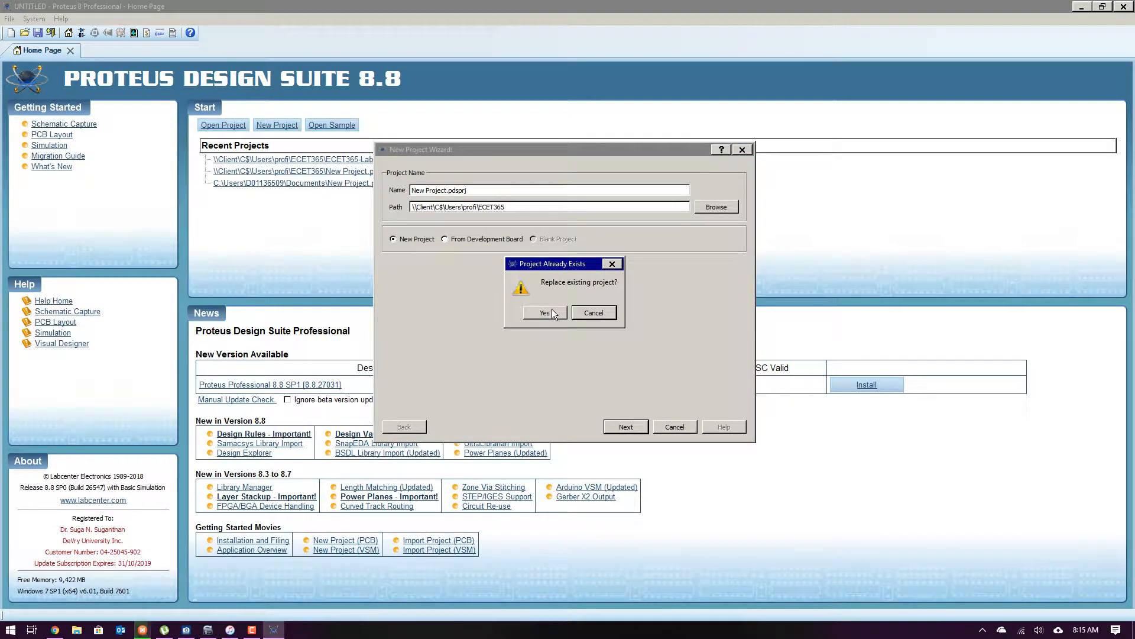
pyautogui.click(544, 313)
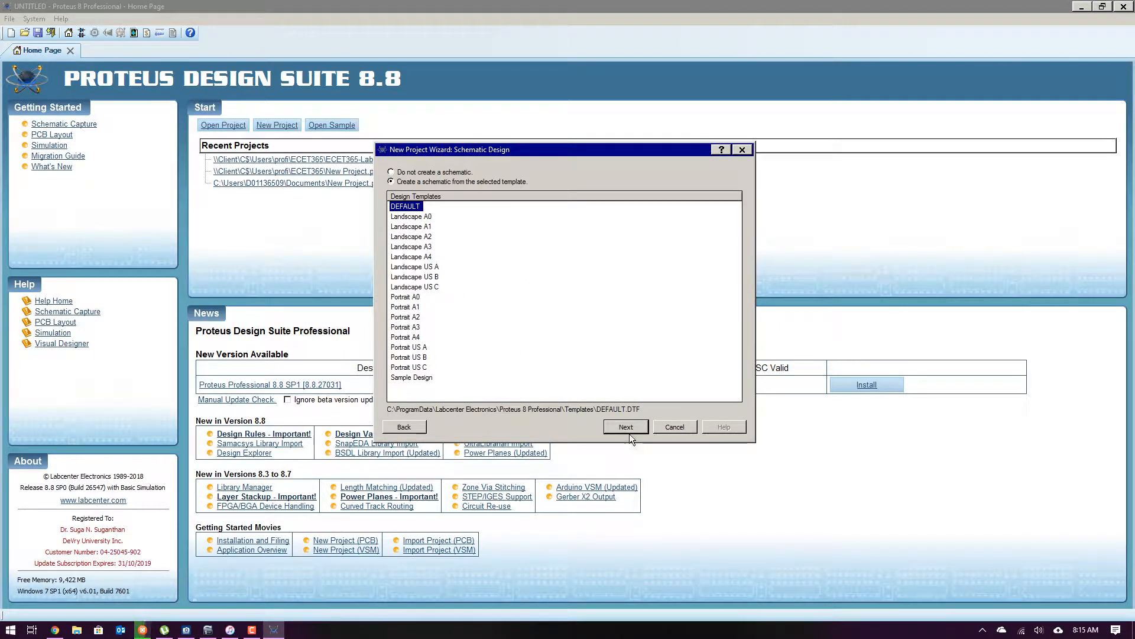
pyautogui.click(625, 426)
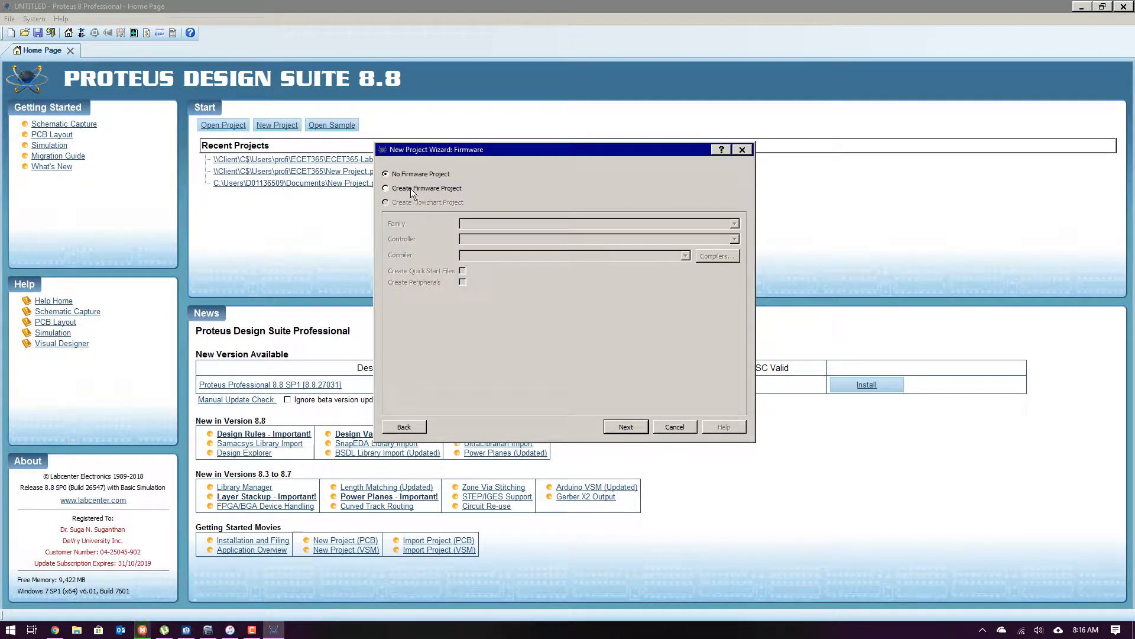
pyautogui.click(385, 188)
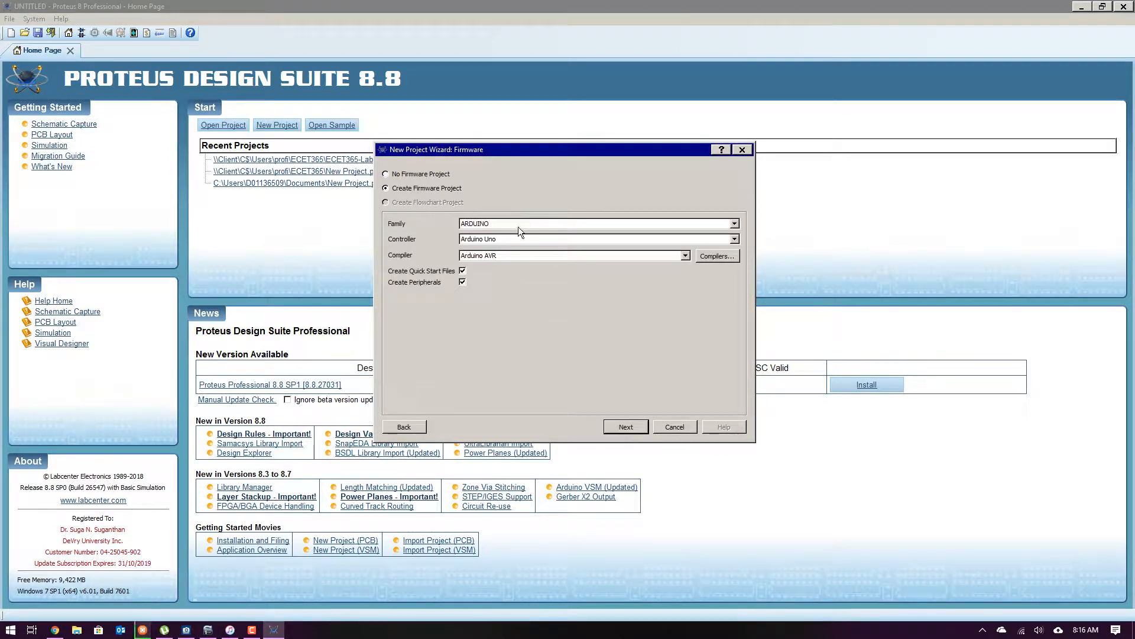
# Set the firmware family to AVR and the controller to ATmega328P.
pyautogui.click(734, 223)
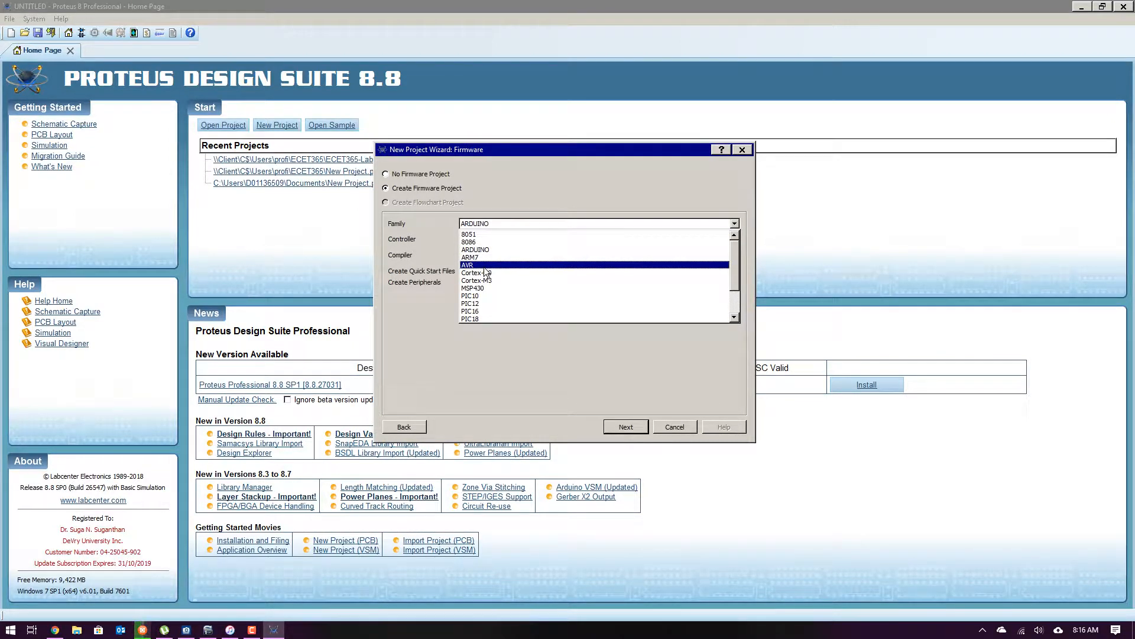
pyautogui.click(467, 265)
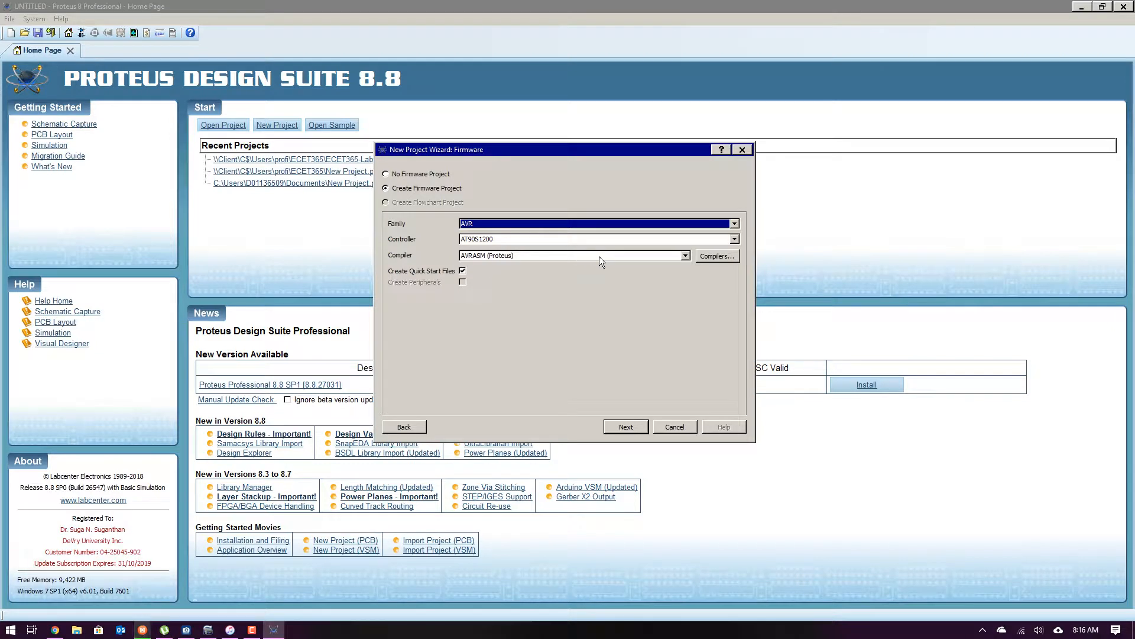
pyautogui.click(685, 256)
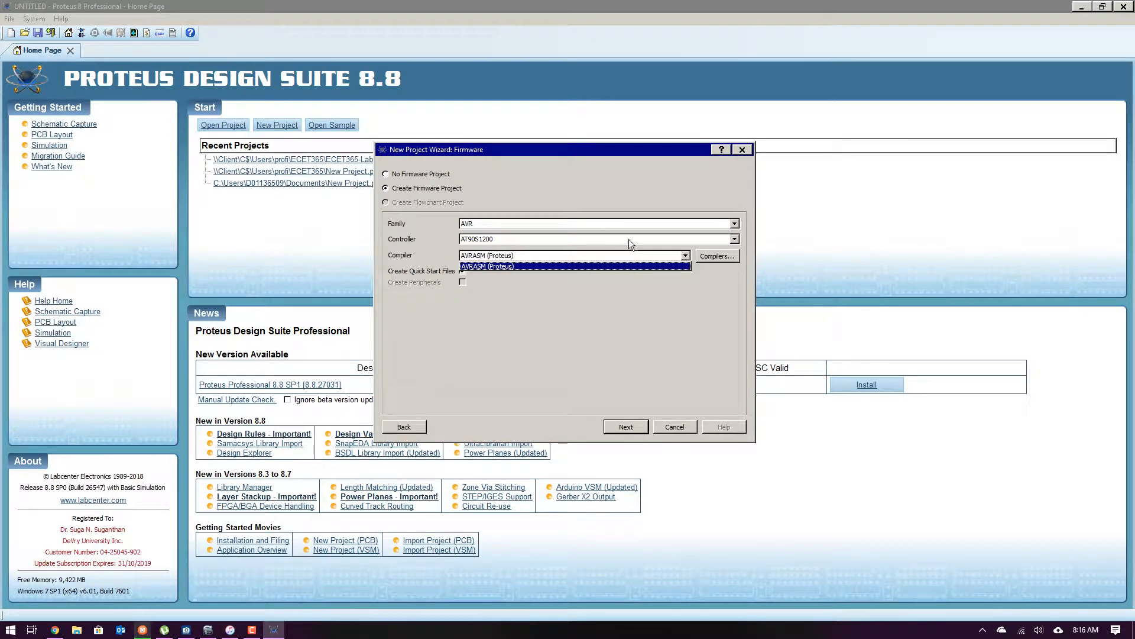
pyautogui.click(734, 239)
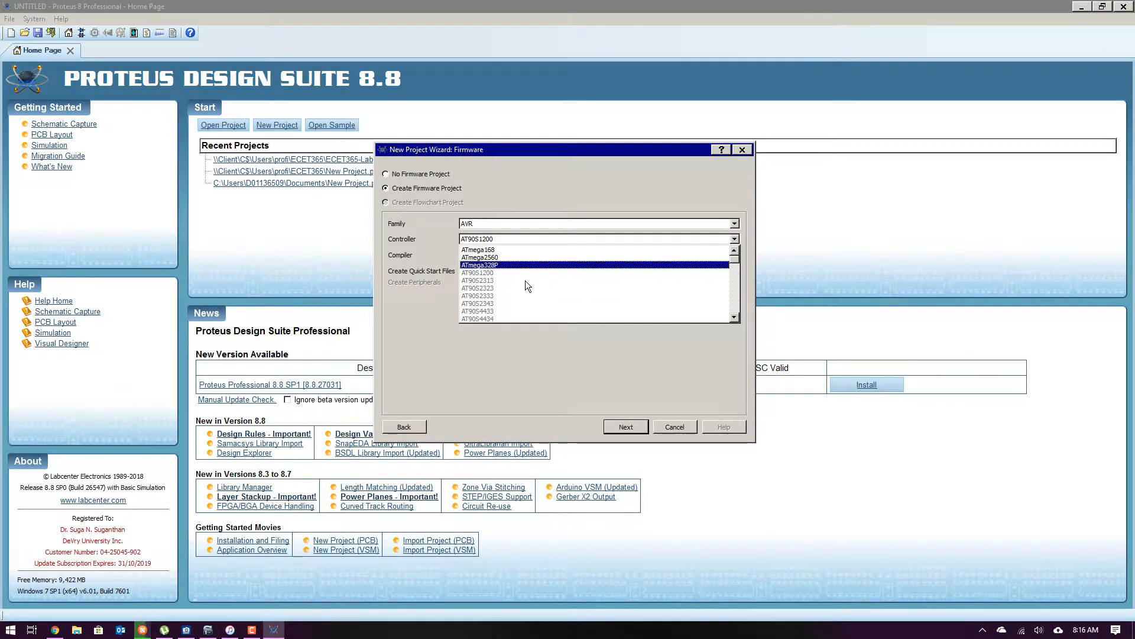
pyautogui.scroll(-3)
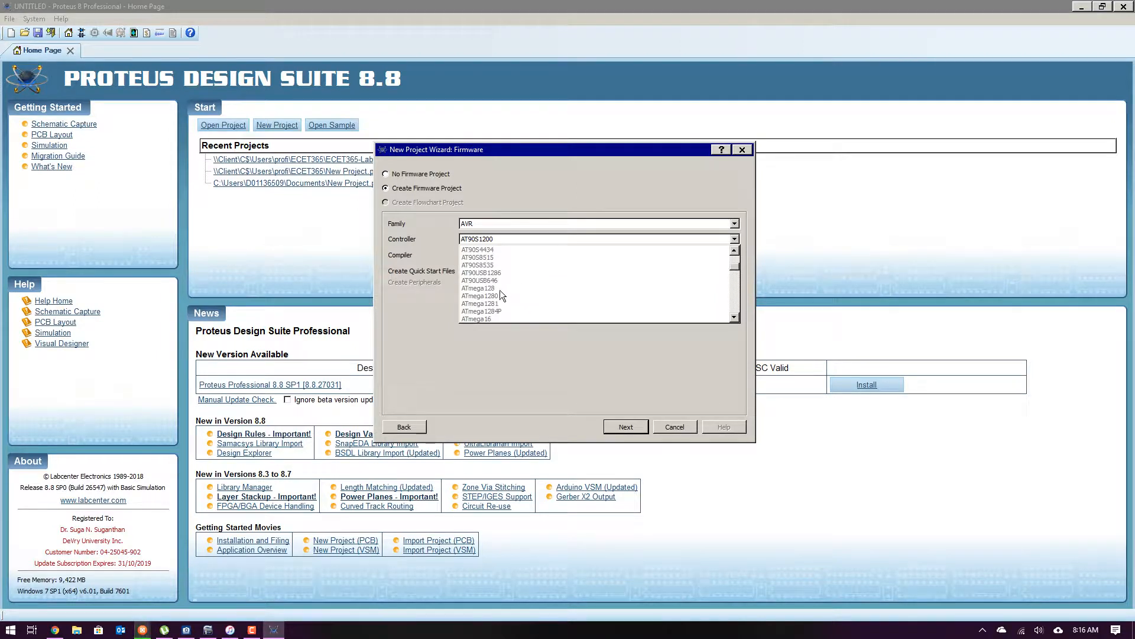
pyautogui.scroll(-3)
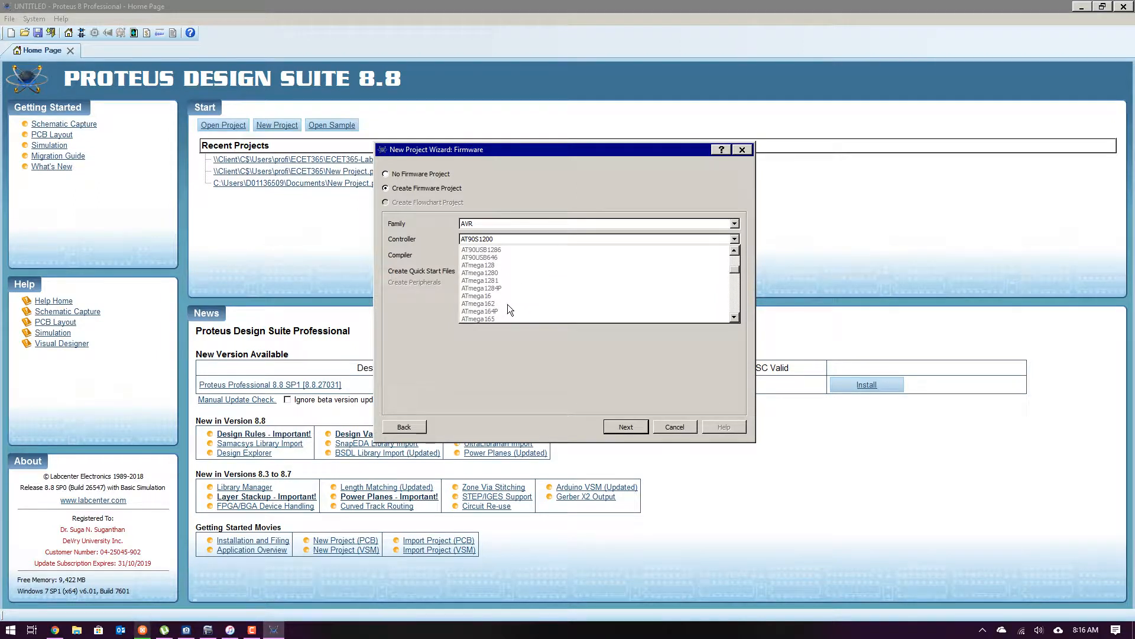
pyautogui.scroll(-3)
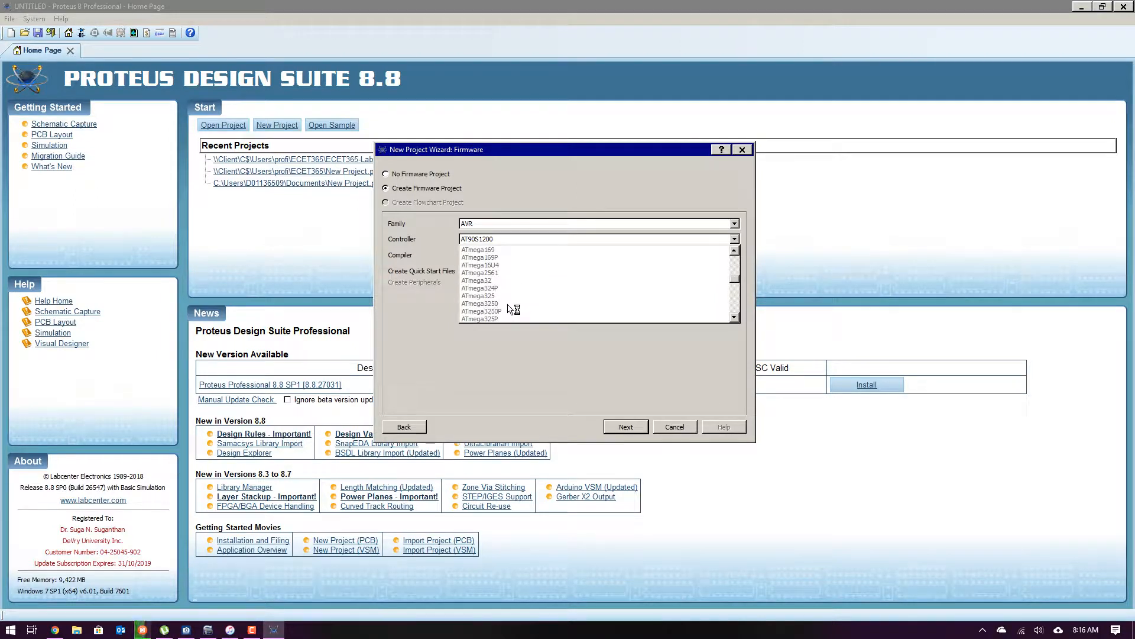
pyautogui.scroll(-3)
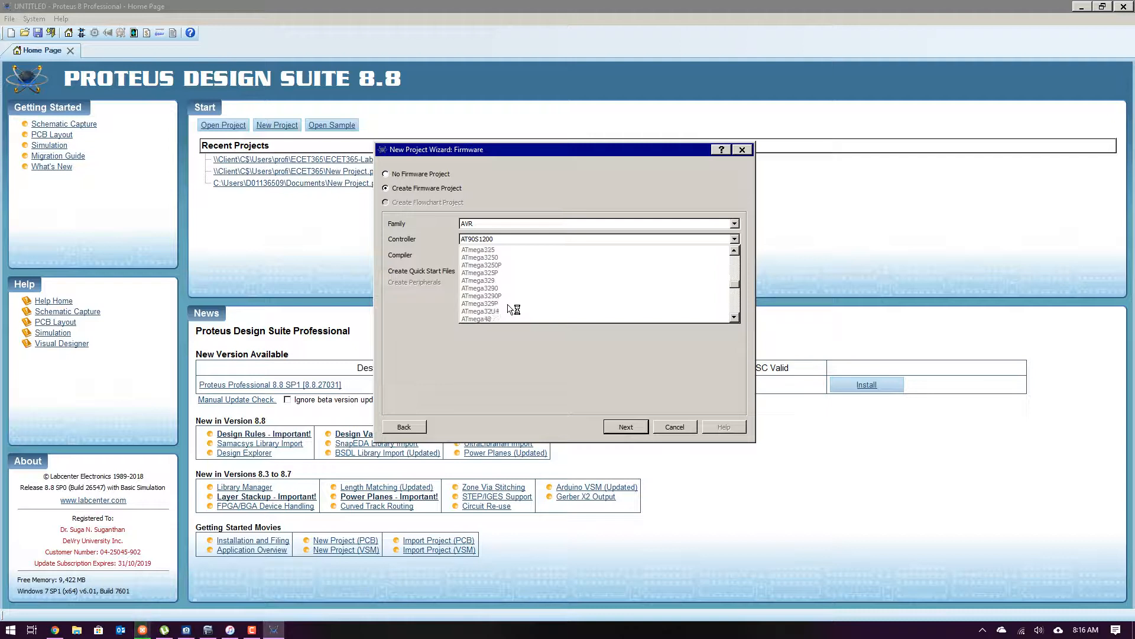
pyautogui.scroll(-3)
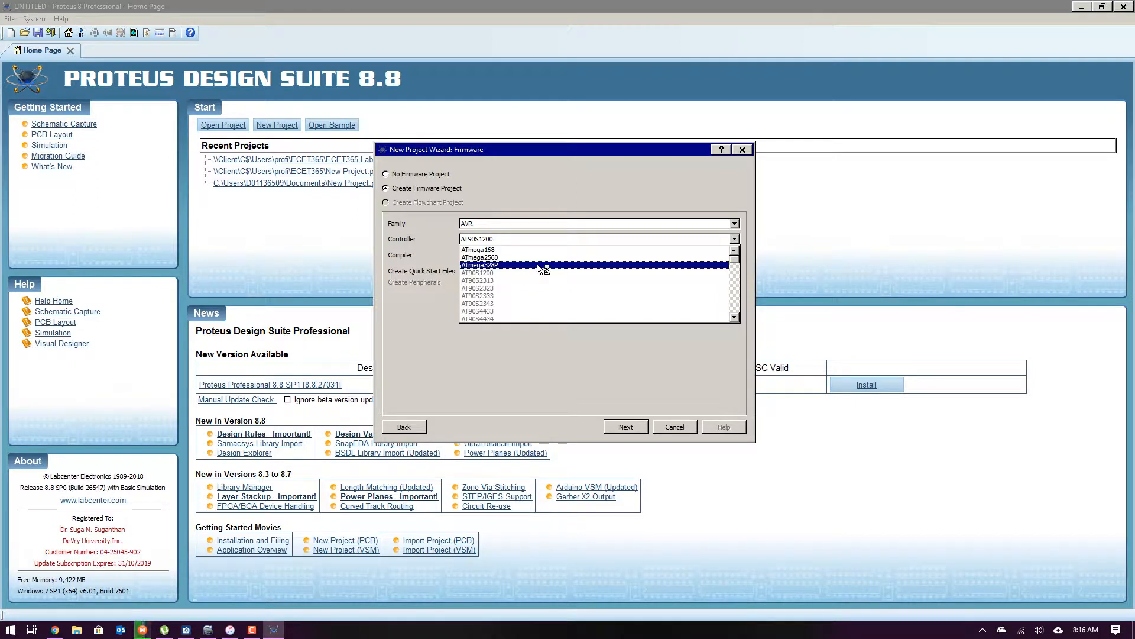
pyautogui.click(477, 265)
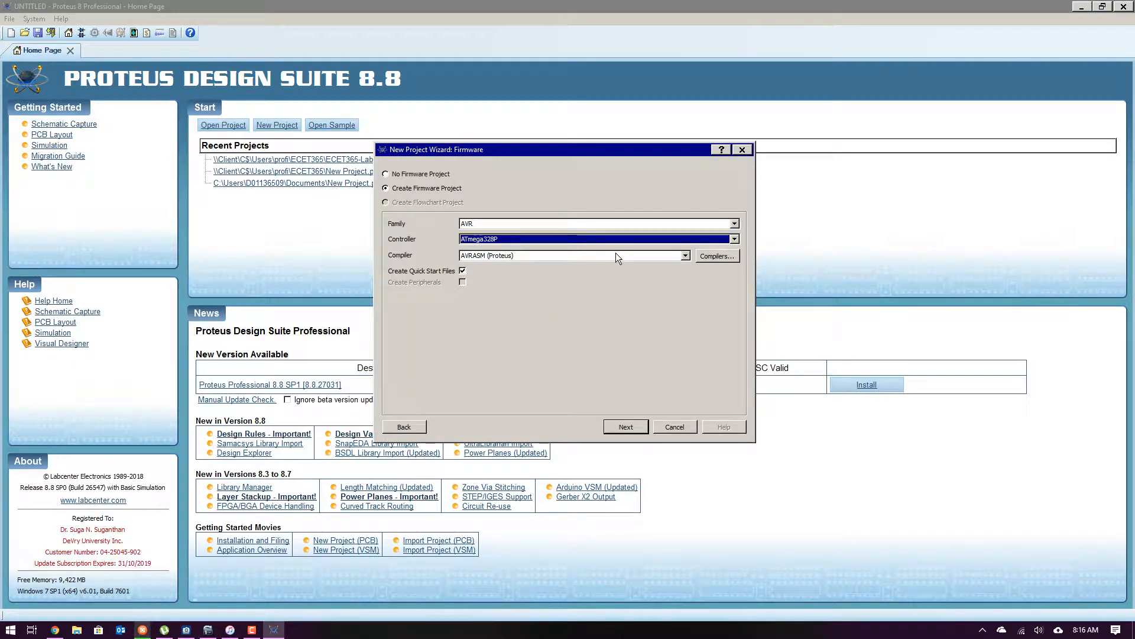
# Select WinAVR as the compiler and finish the wizard to create the project.
pyautogui.click(685, 255)
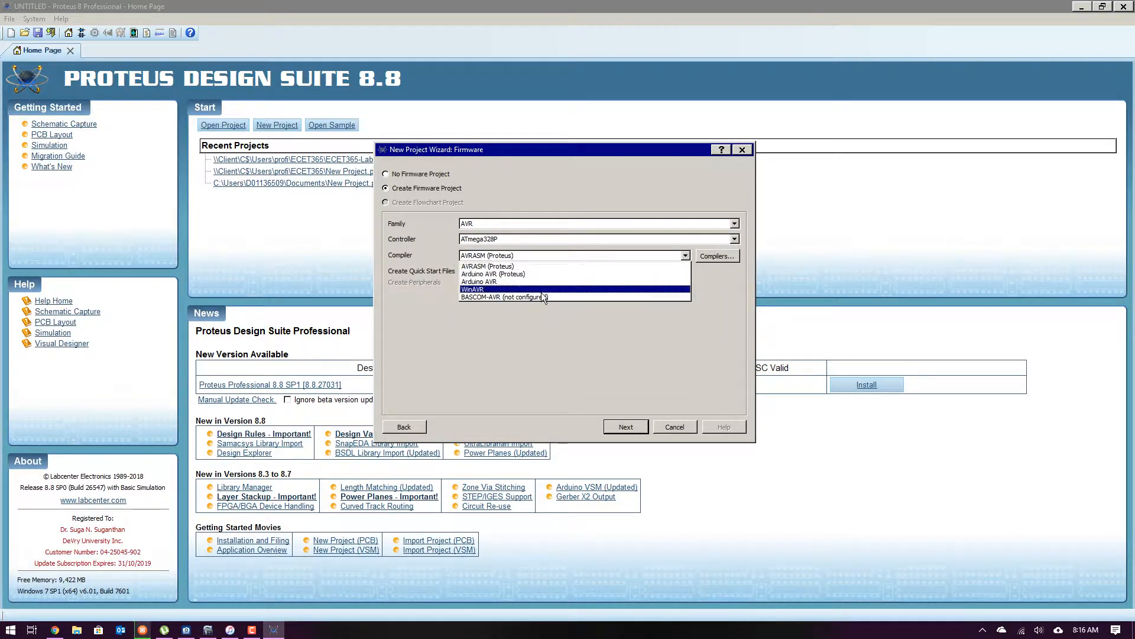
pyautogui.click(473, 289)
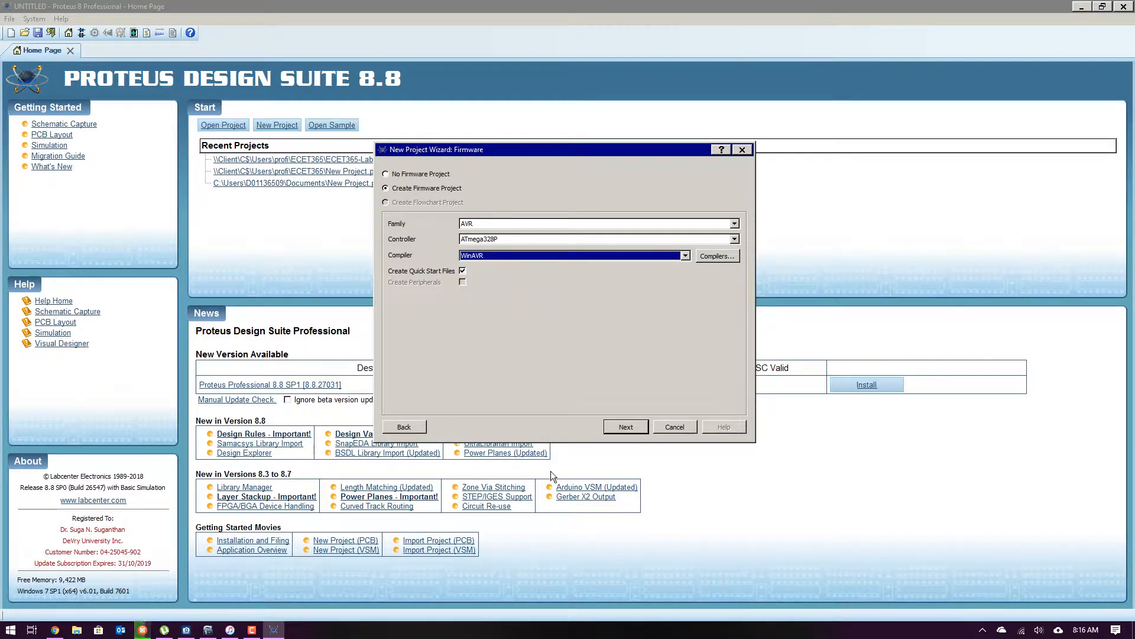
pyautogui.click(626, 427)
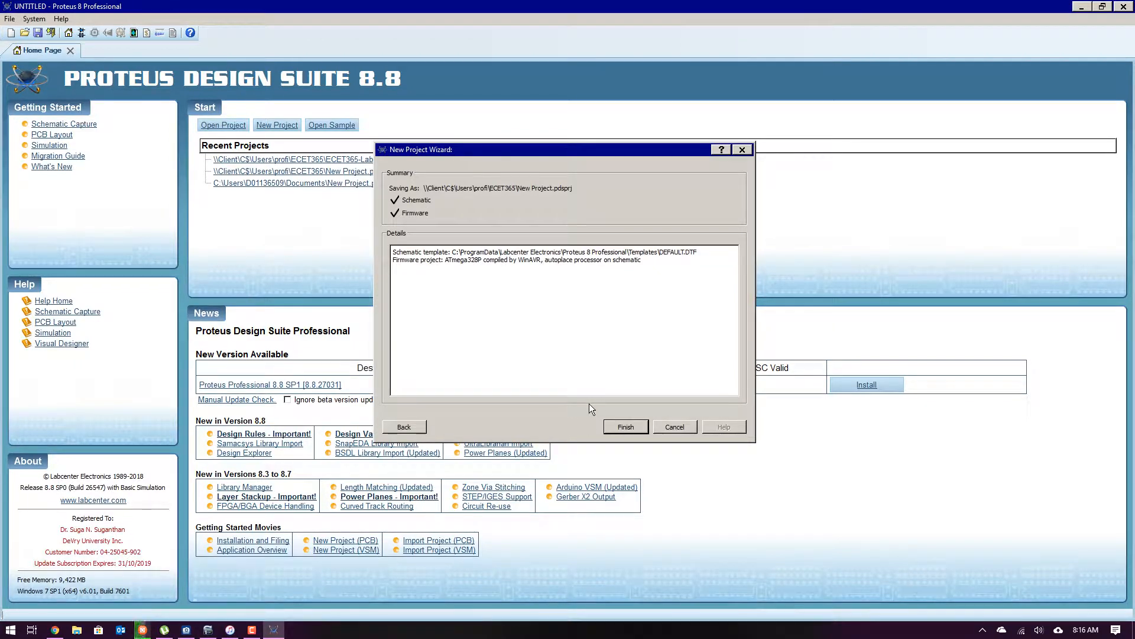
pyautogui.click(625, 427)
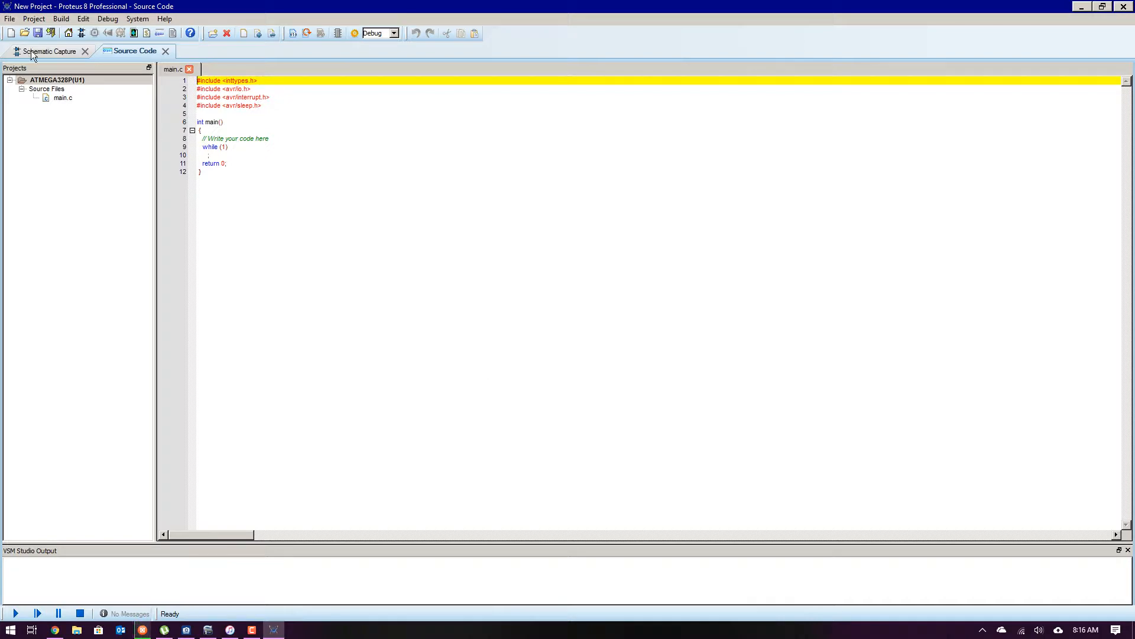
# On the ATmega328P schematic, search the component libraries for 'motor'.
pyautogui.click(47, 51)
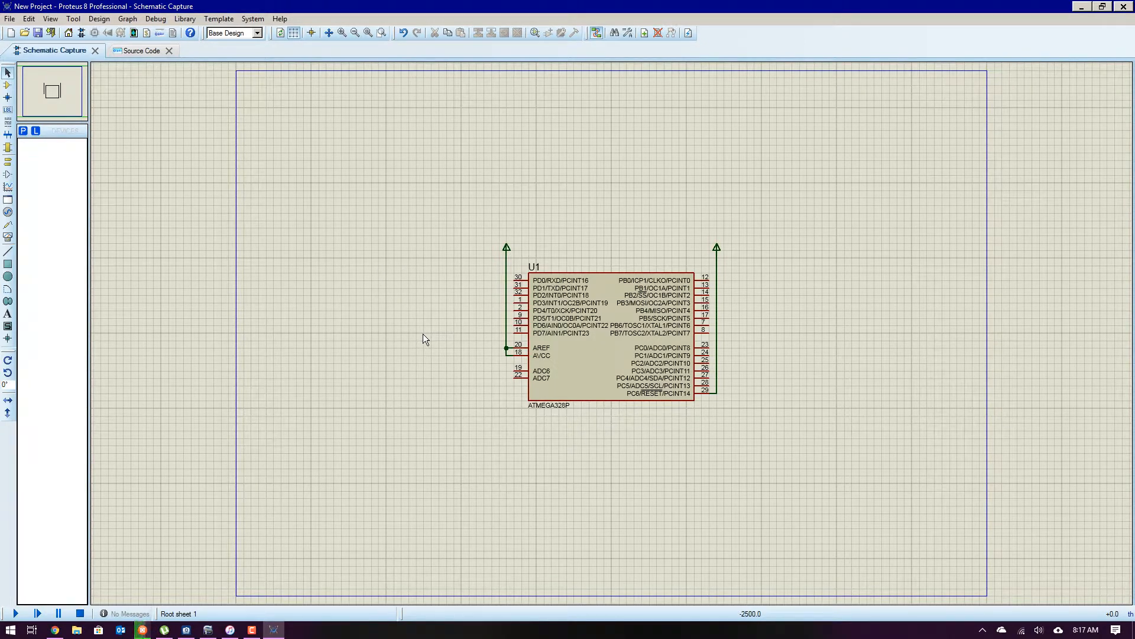
pyautogui.click(649, 294)
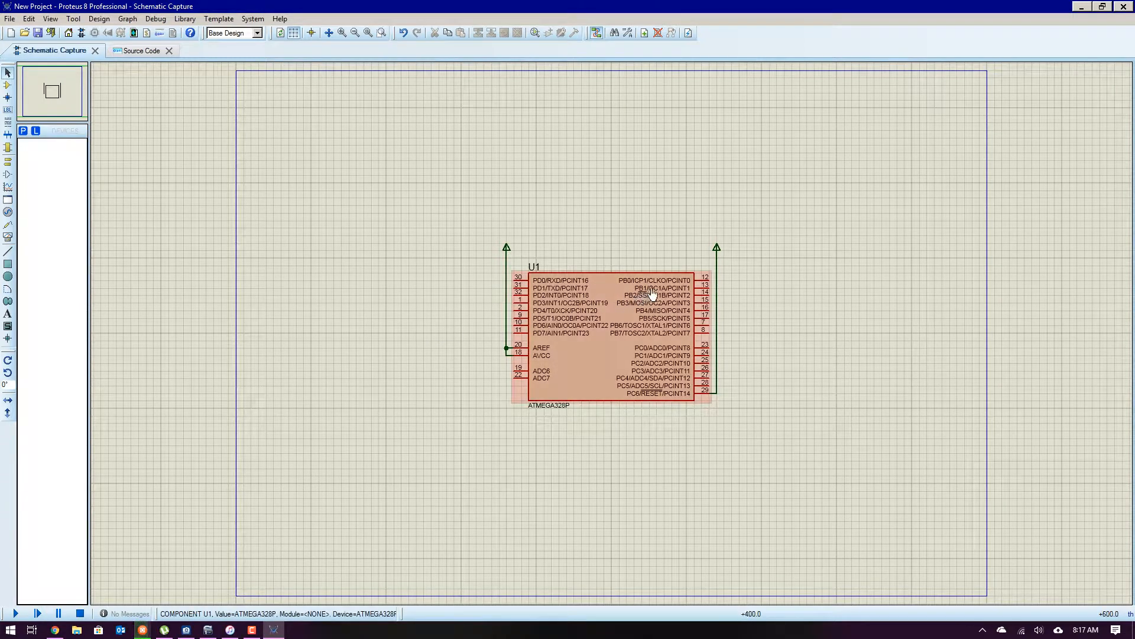
pyautogui.moveTo(646, 302)
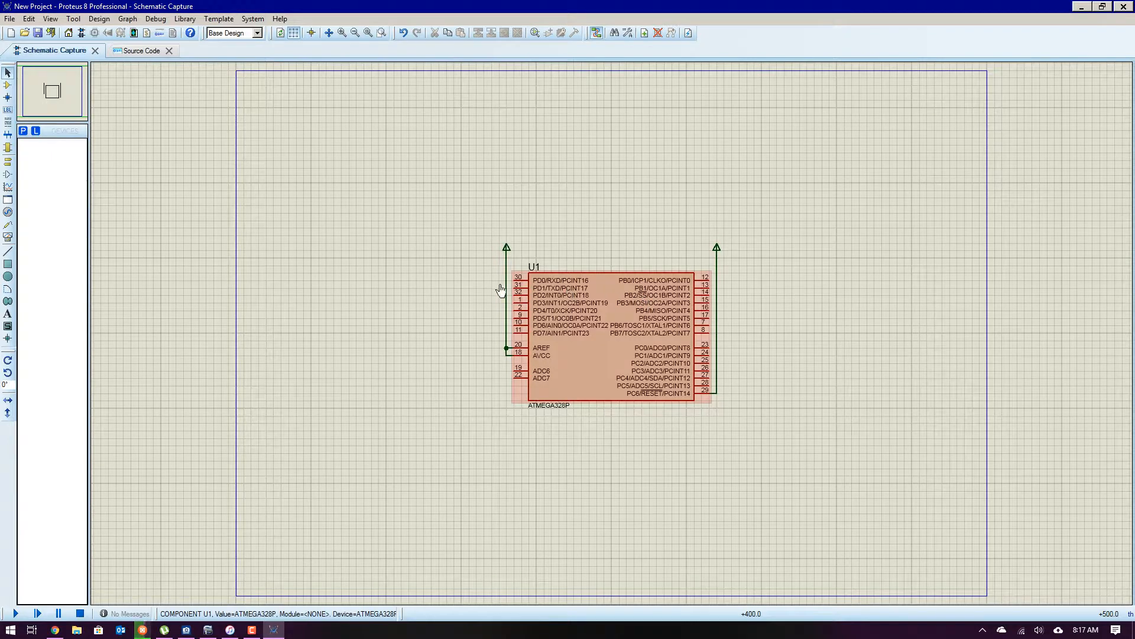
pyautogui.click(439, 436)
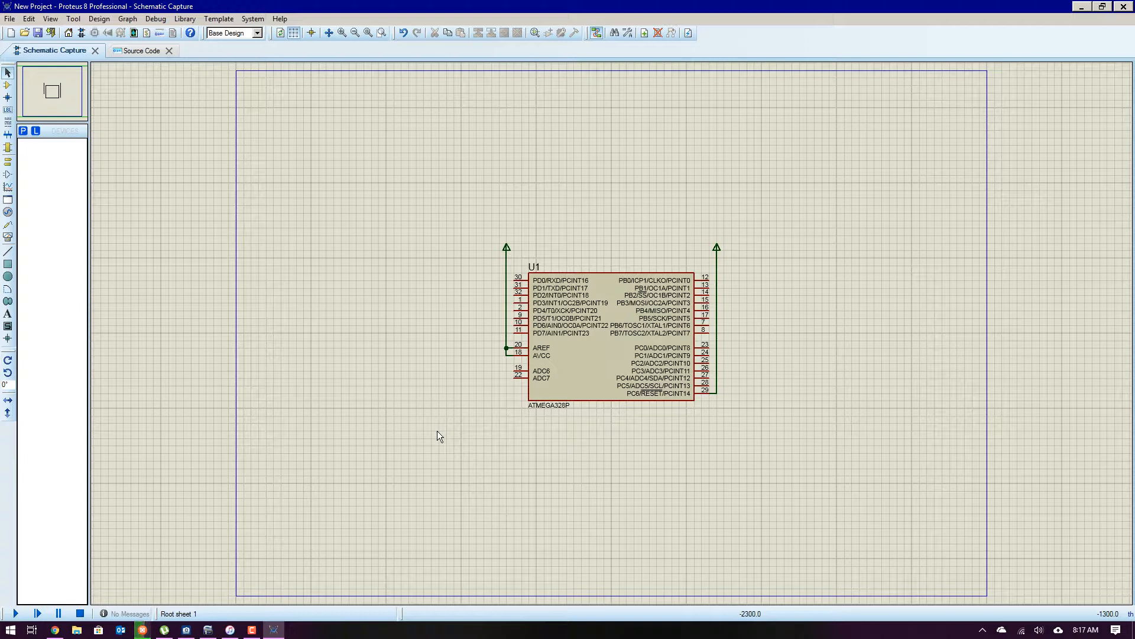
pyautogui.moveTo(462, 404)
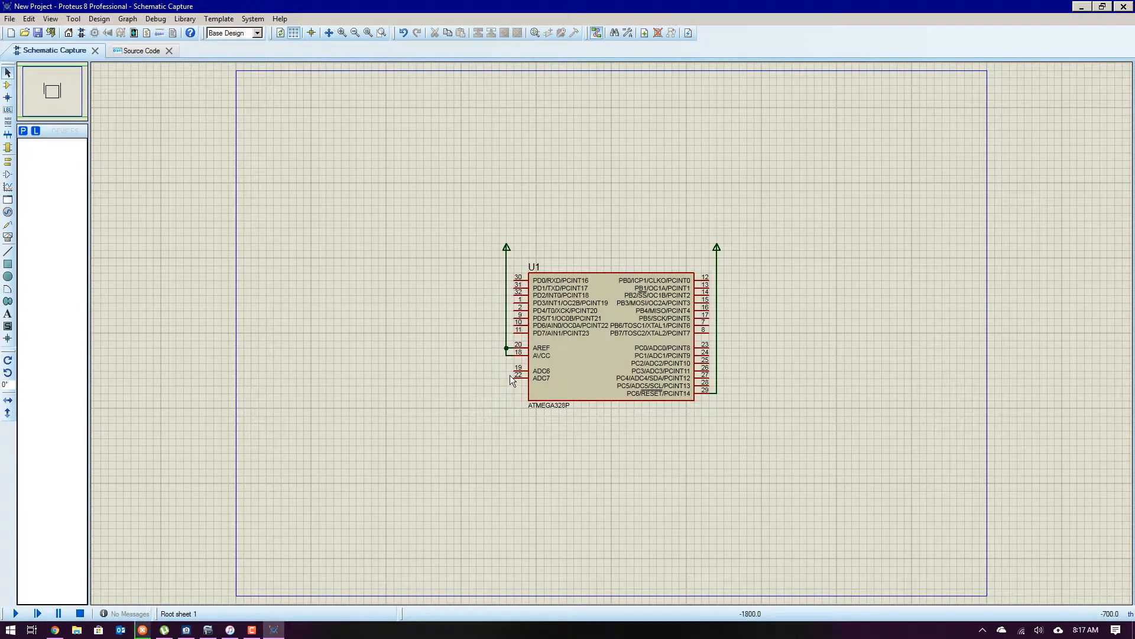
pyautogui.moveTo(252, 181)
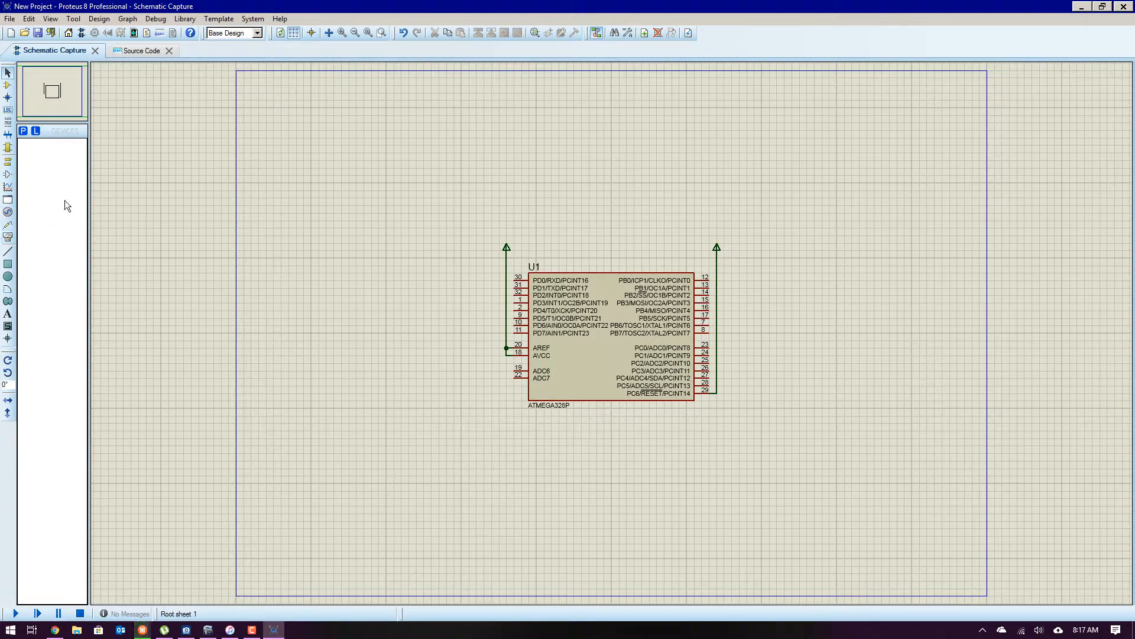
pyautogui.click(7, 110)
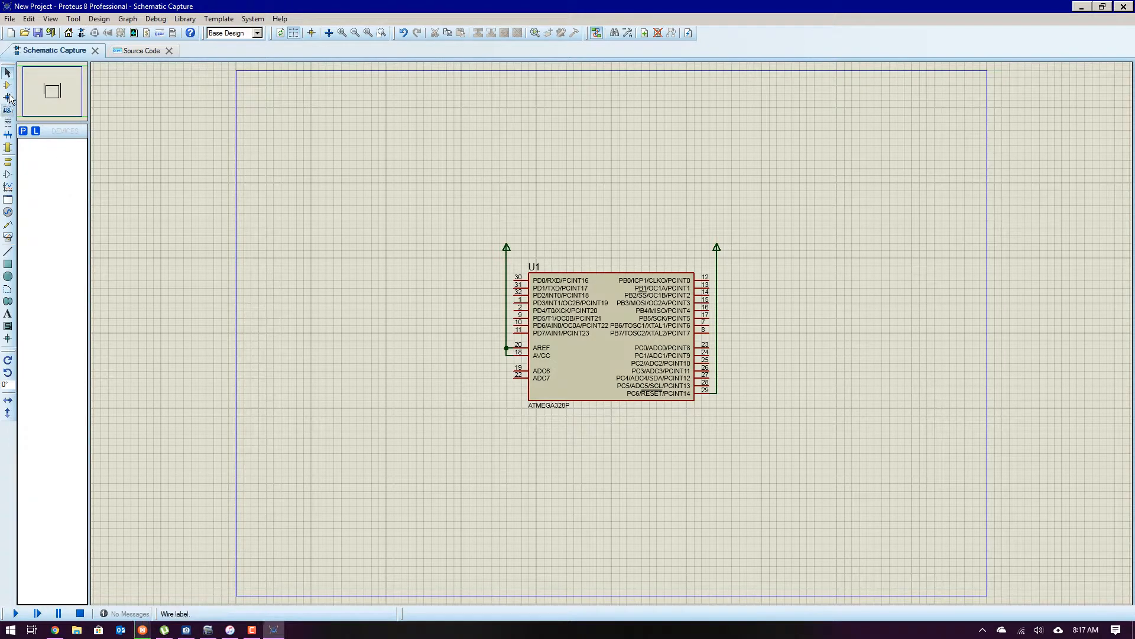
pyautogui.moveTo(6, 88)
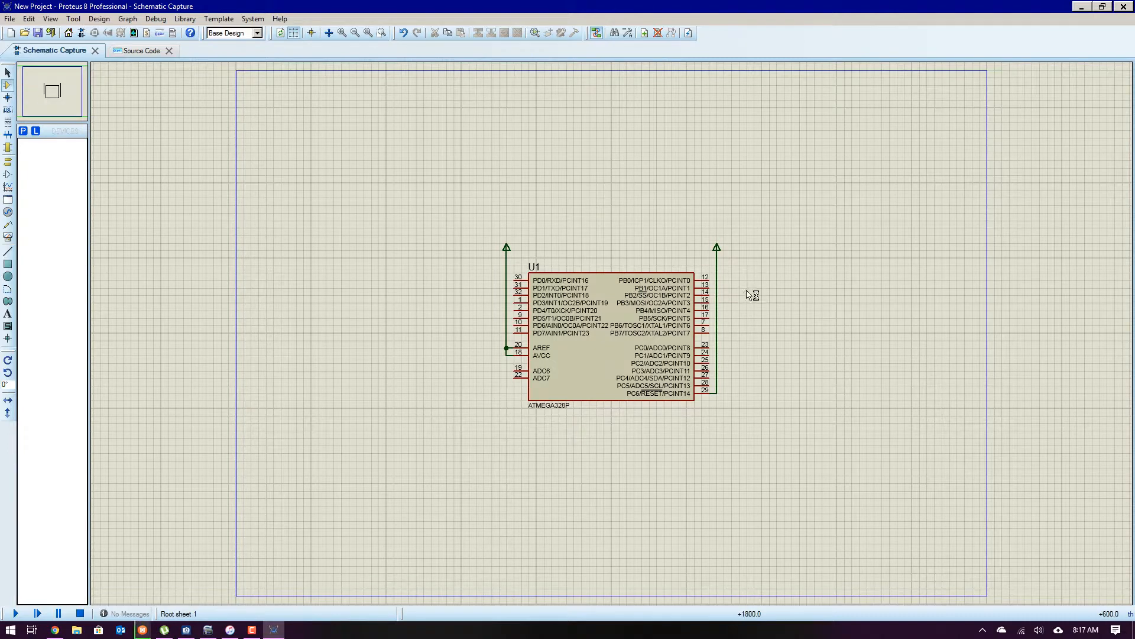
pyautogui.rightClick(749, 295)
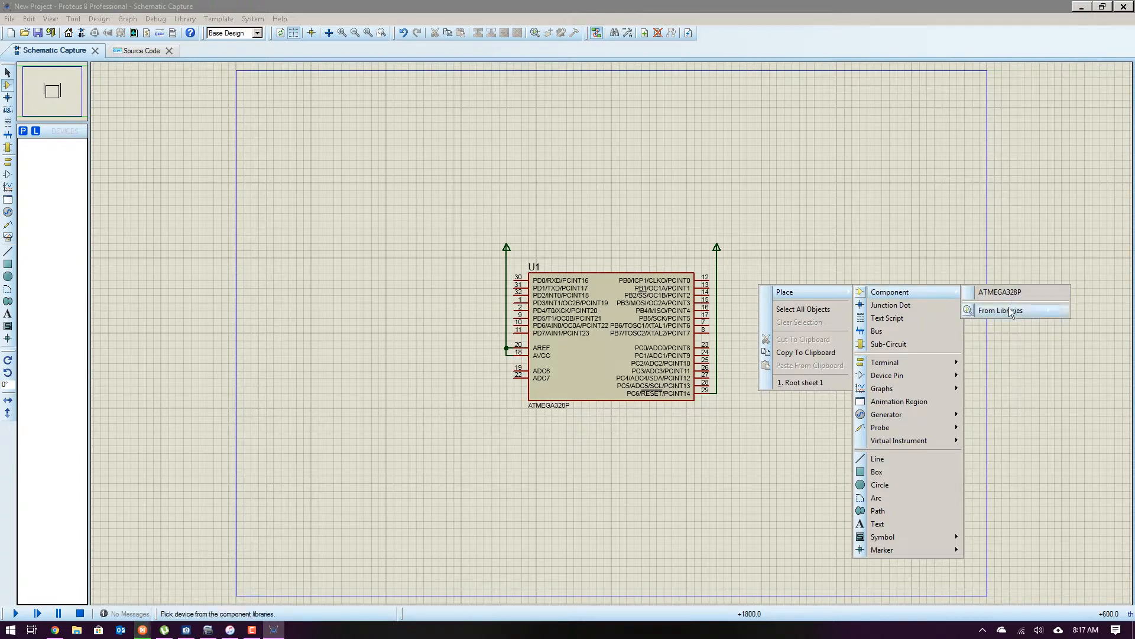
pyautogui.click(1002, 310)
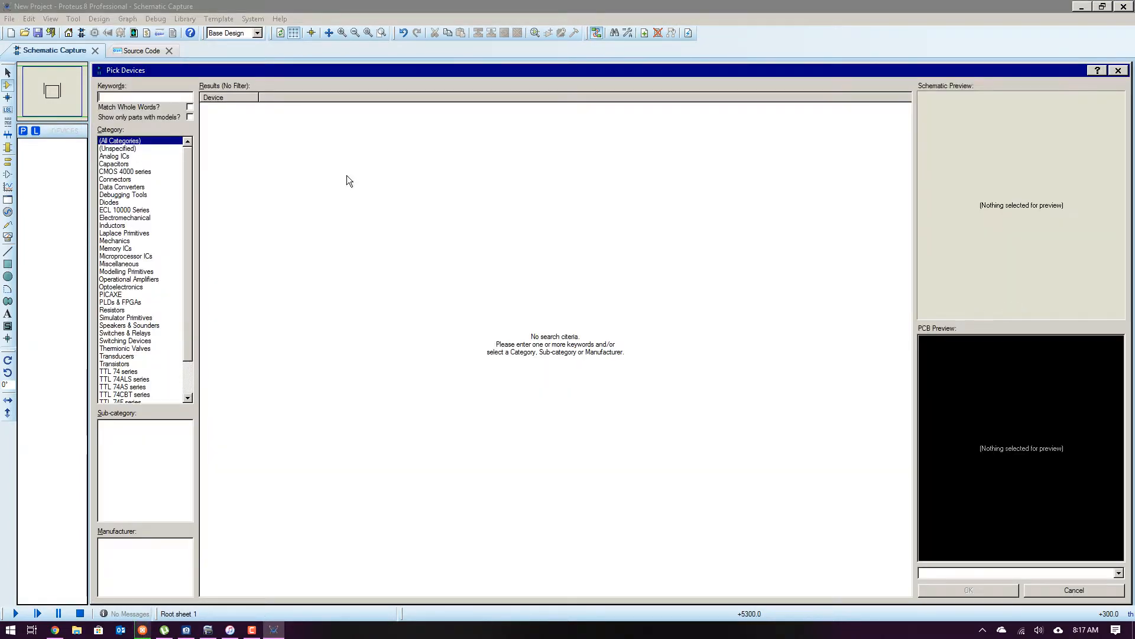
pyautogui.write('motor')
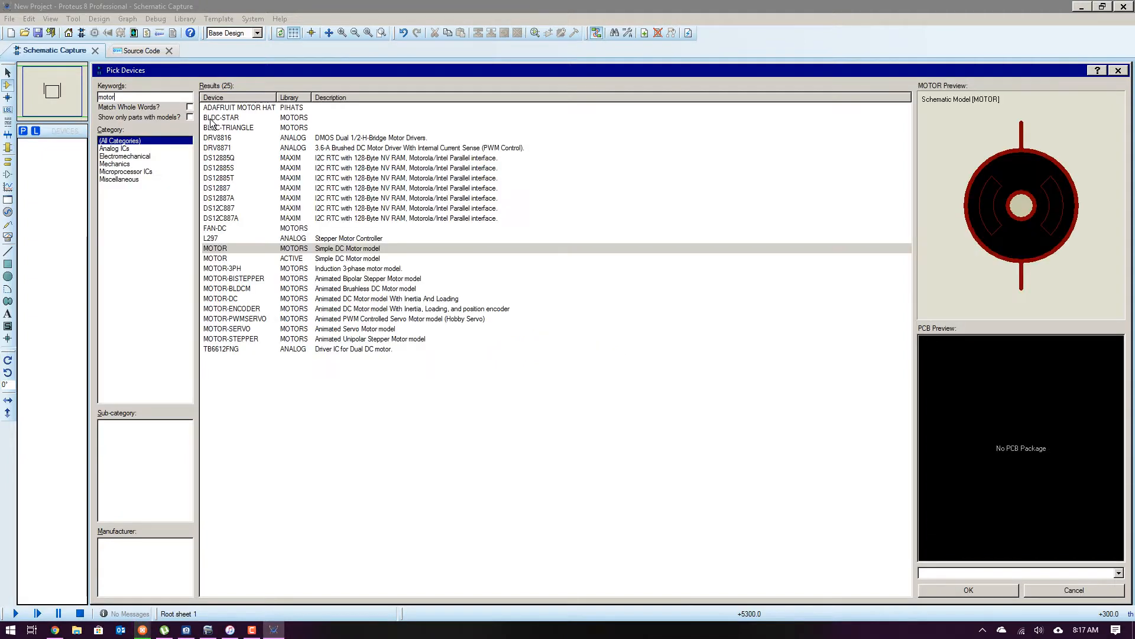
pyautogui.moveTo(342, 251)
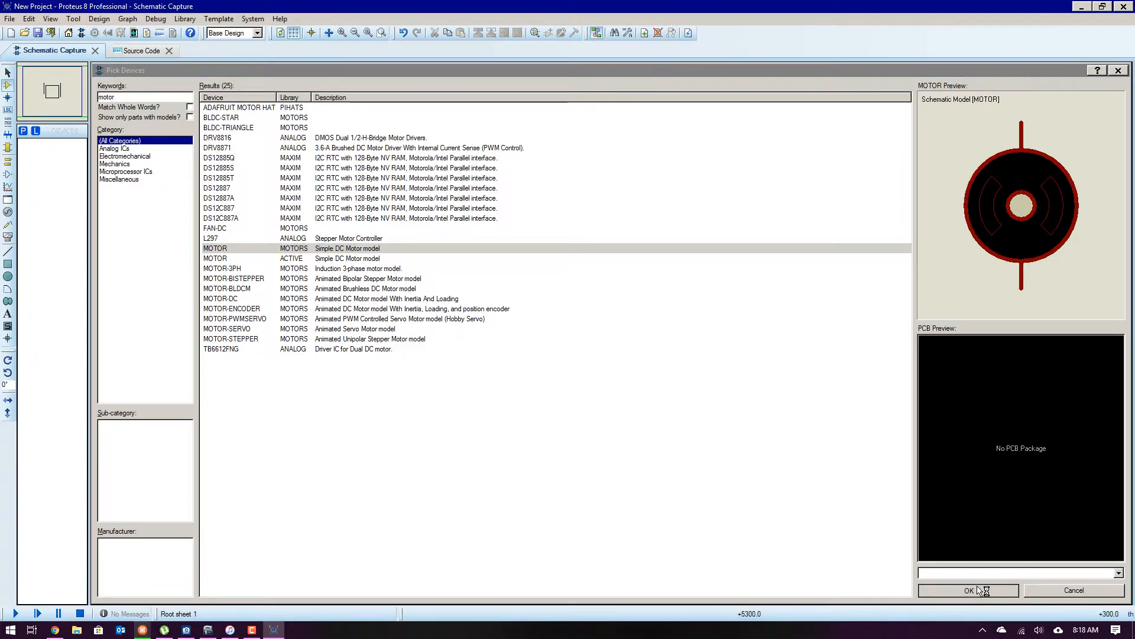
# Add the MOTOR device and place two motors to the right of the ATmega328P.
pyautogui.click(968, 590)
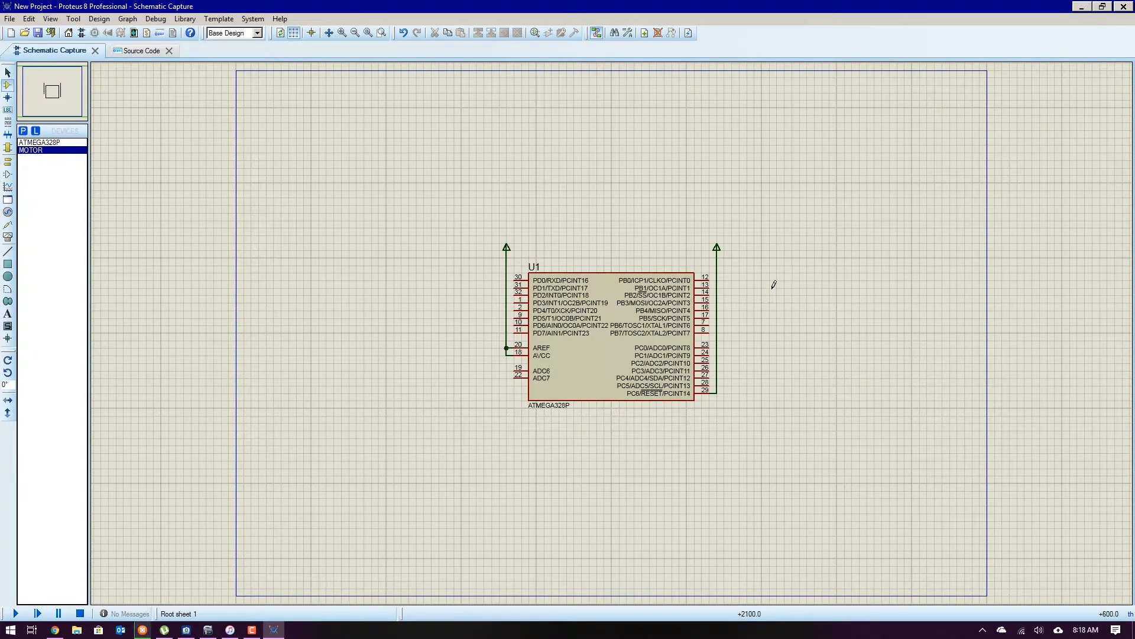
pyautogui.click(775, 295)
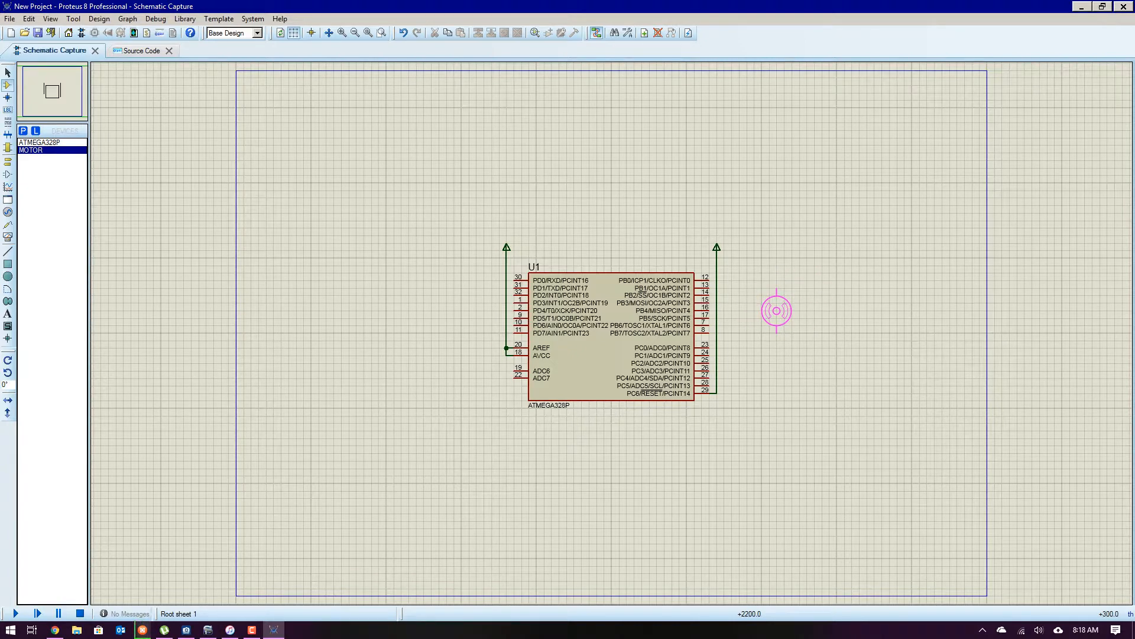
pyautogui.click(776, 311)
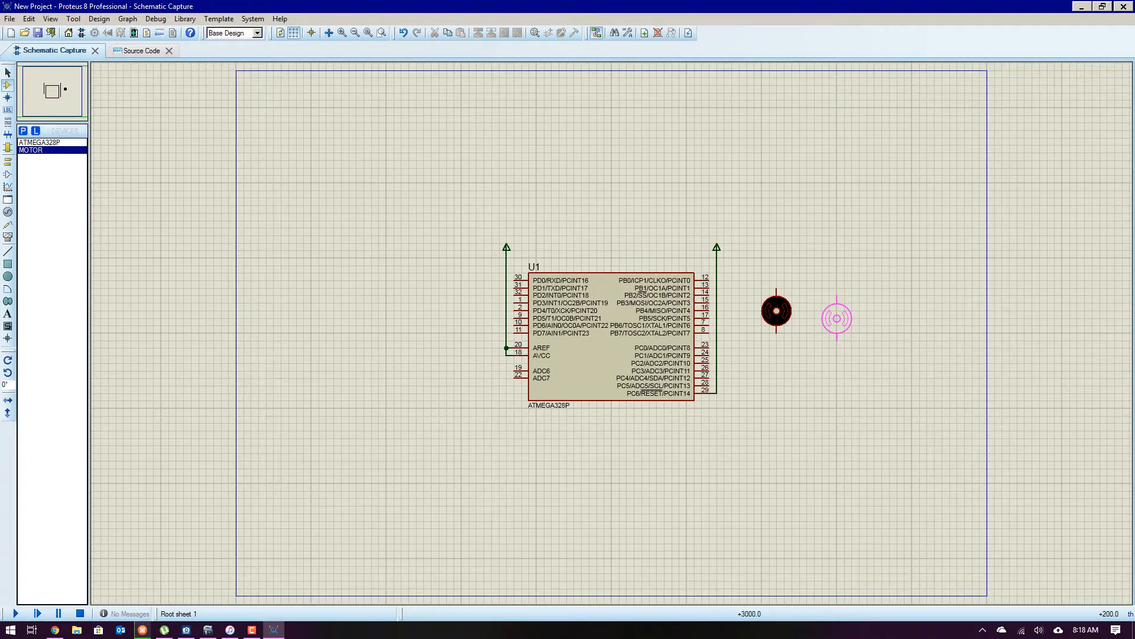
pyautogui.click(837, 316)
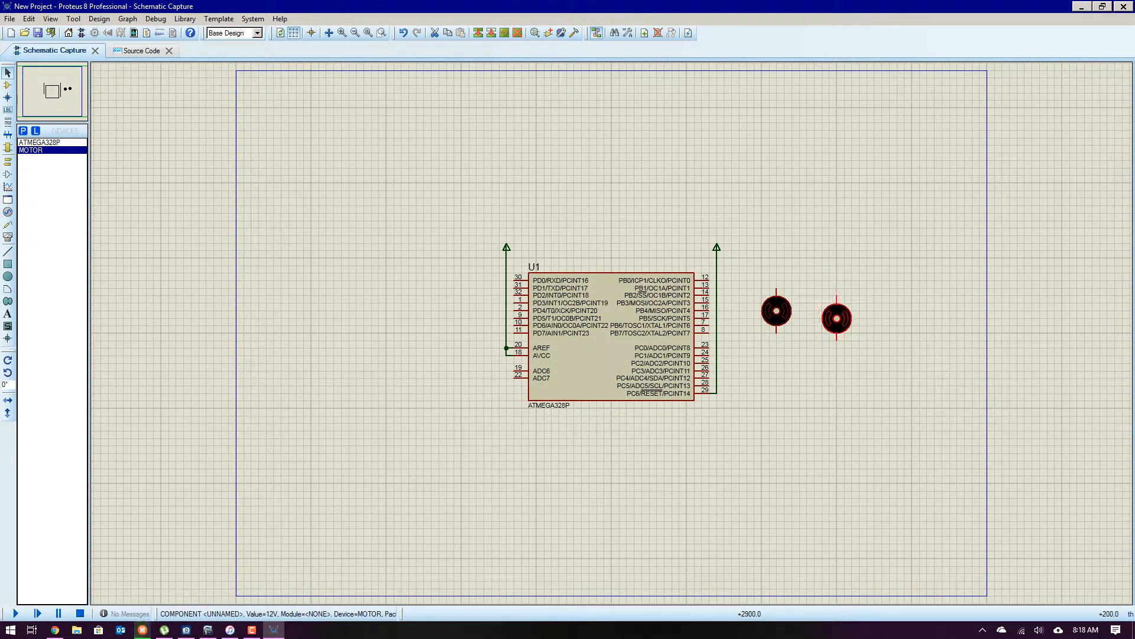
pyautogui.click(834, 315)
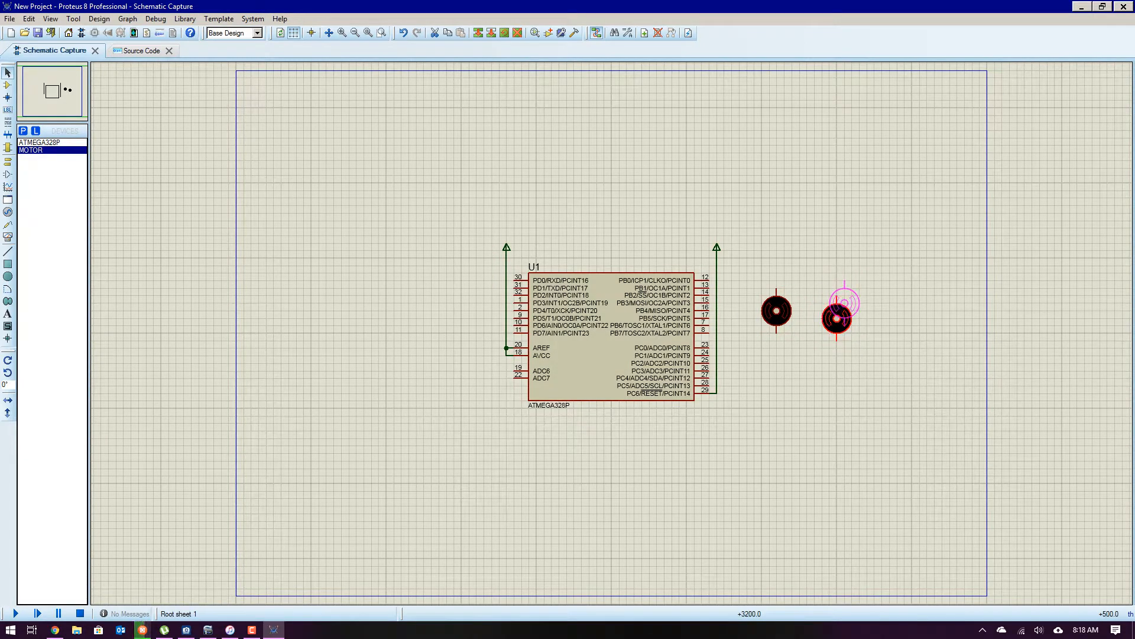
pyautogui.click(835, 319)
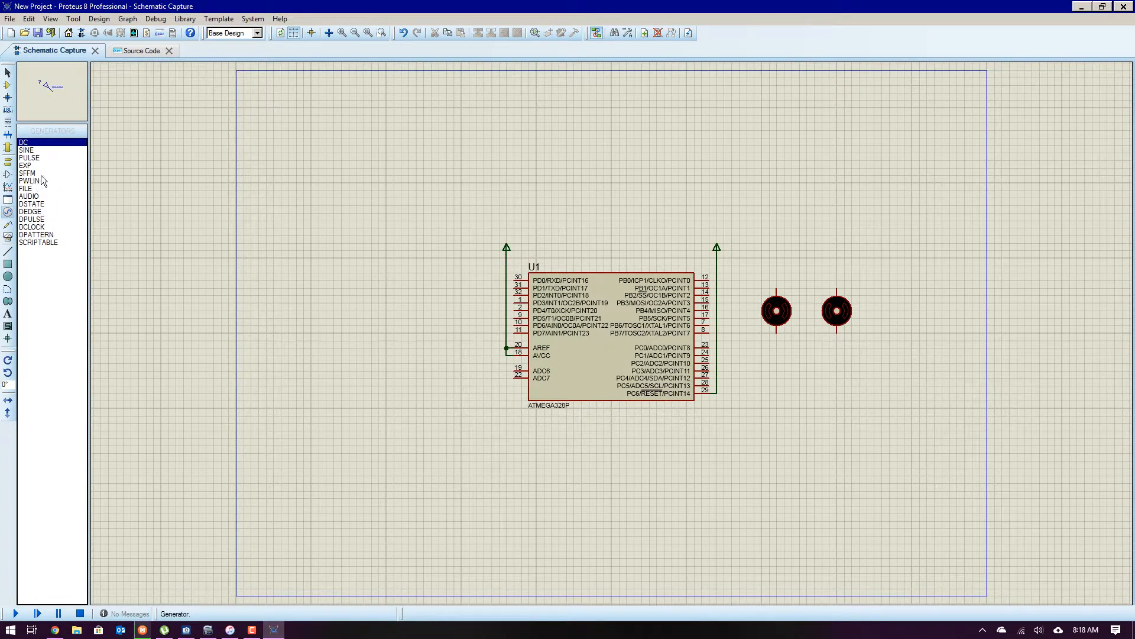
pyautogui.moveTo(8, 196)
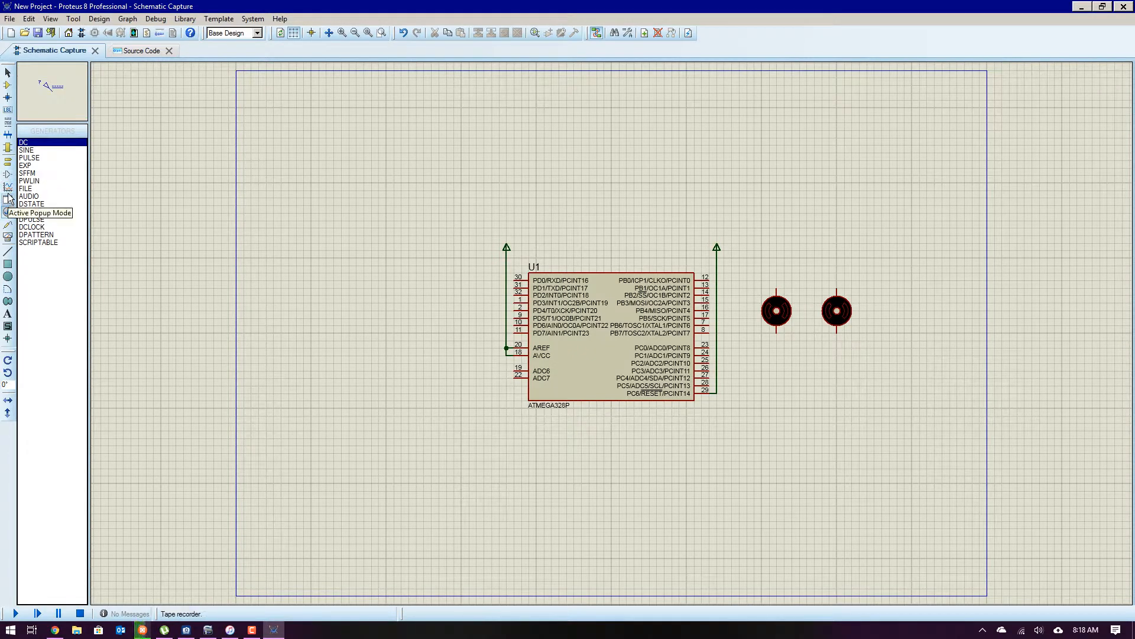
pyautogui.click(8, 172)
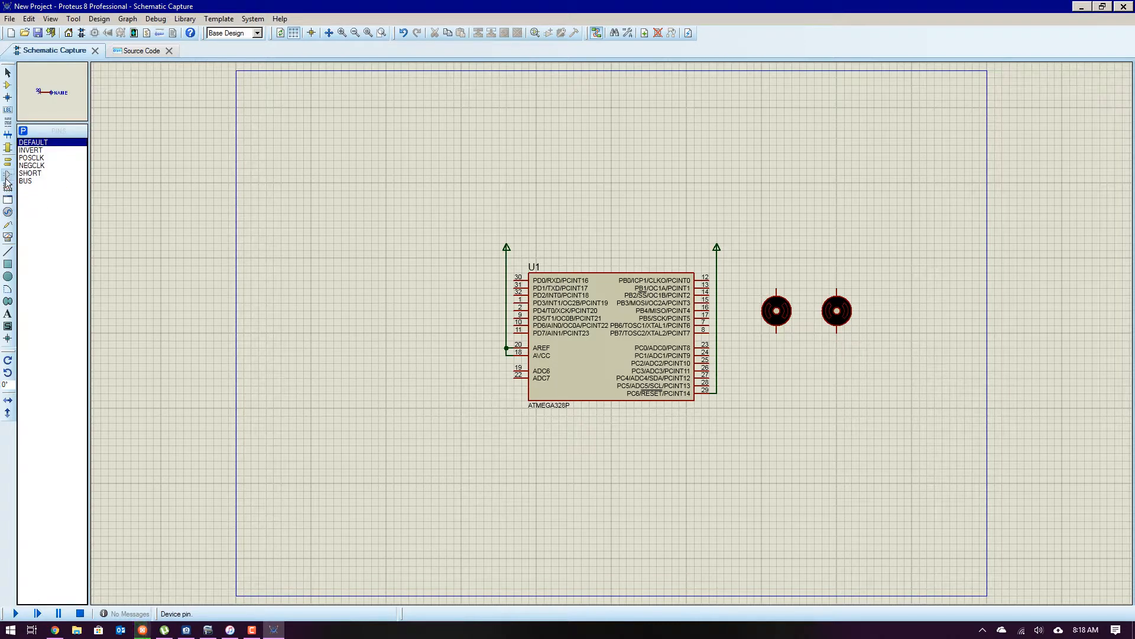
pyautogui.click(7, 199)
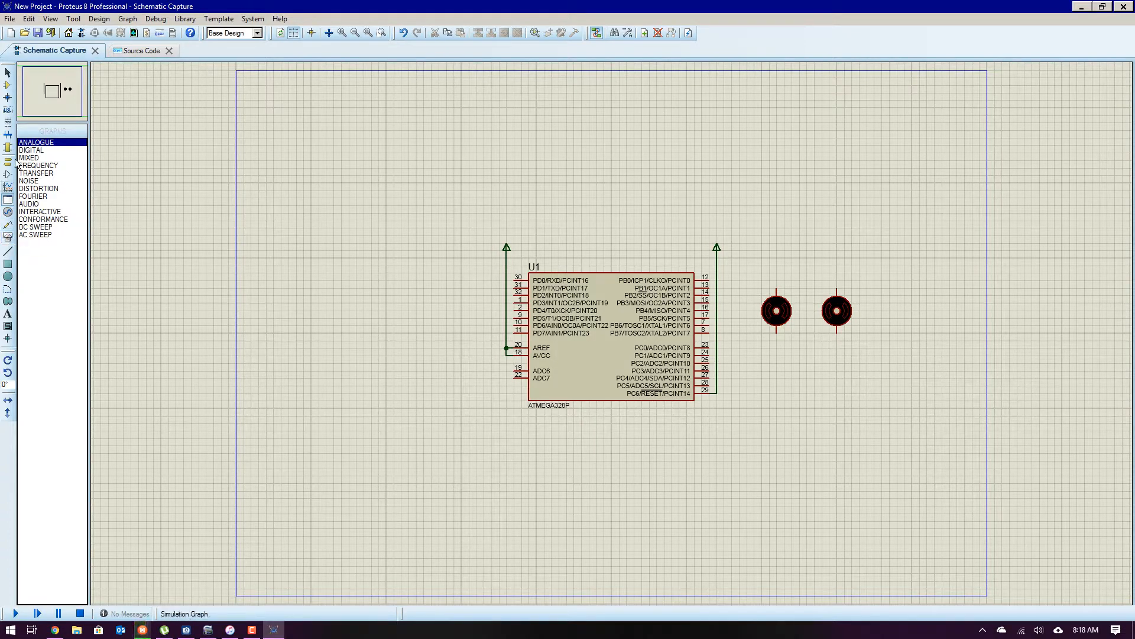
pyautogui.click(8, 147)
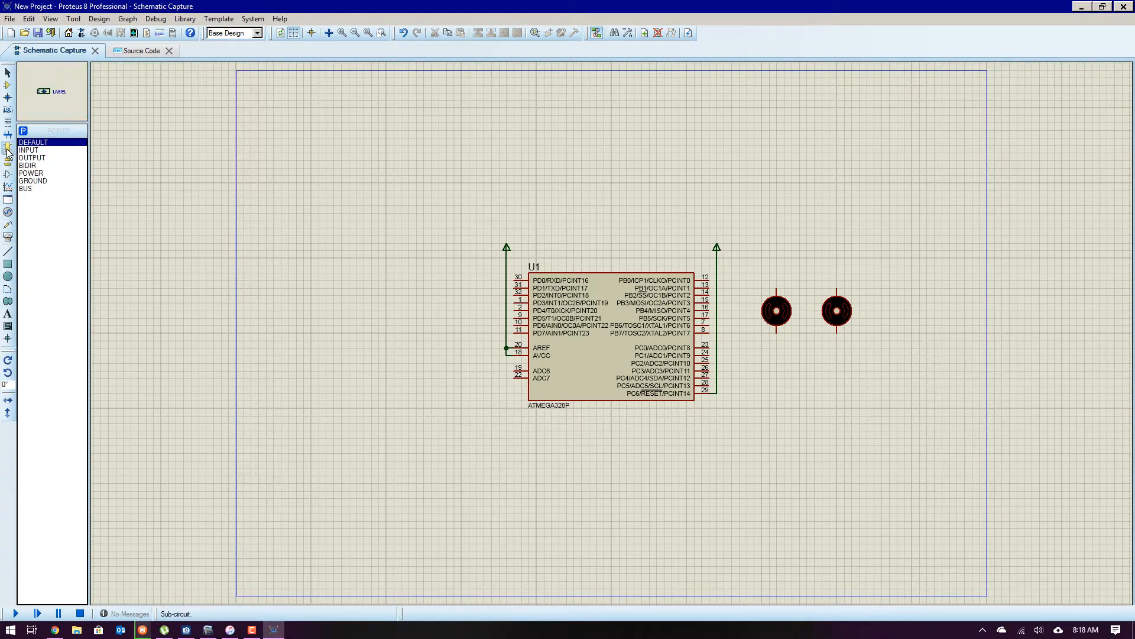
pyautogui.click(28, 173)
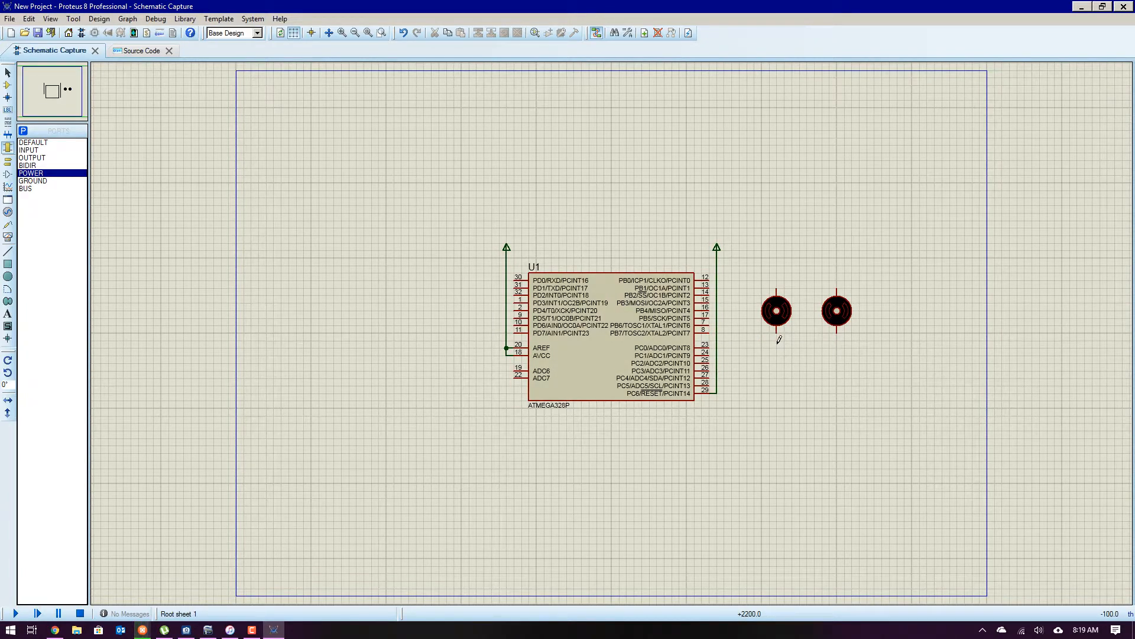
# Place GROUND terminals beneath the motors' lower pins from the schematic's placement menu.
pyautogui.rightClick(792, 341)
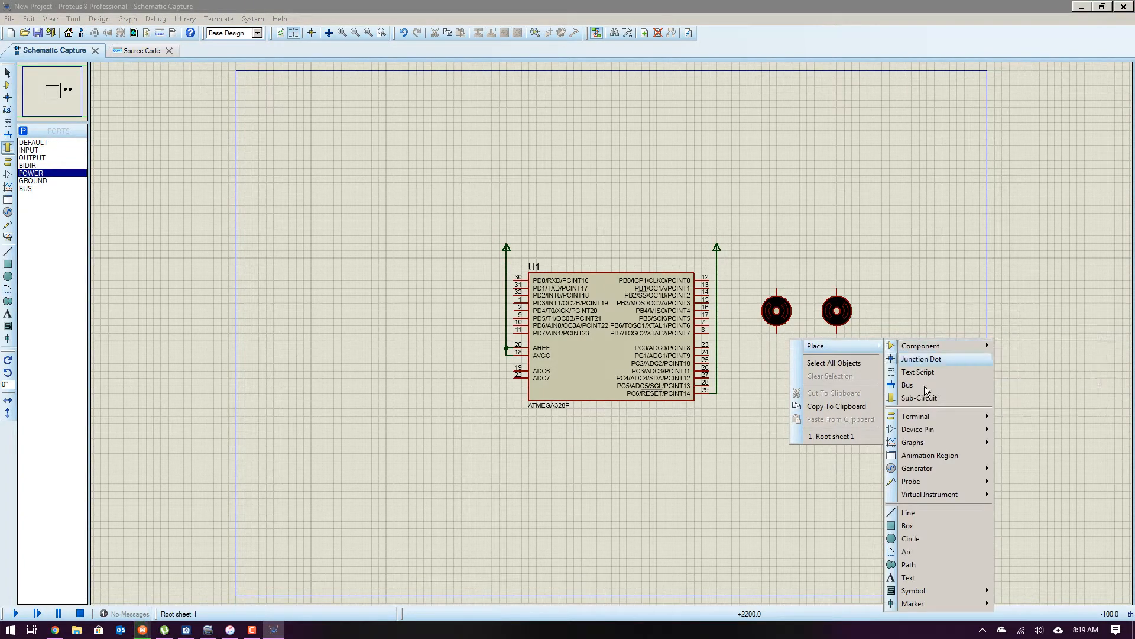
pyautogui.moveTo(935, 416)
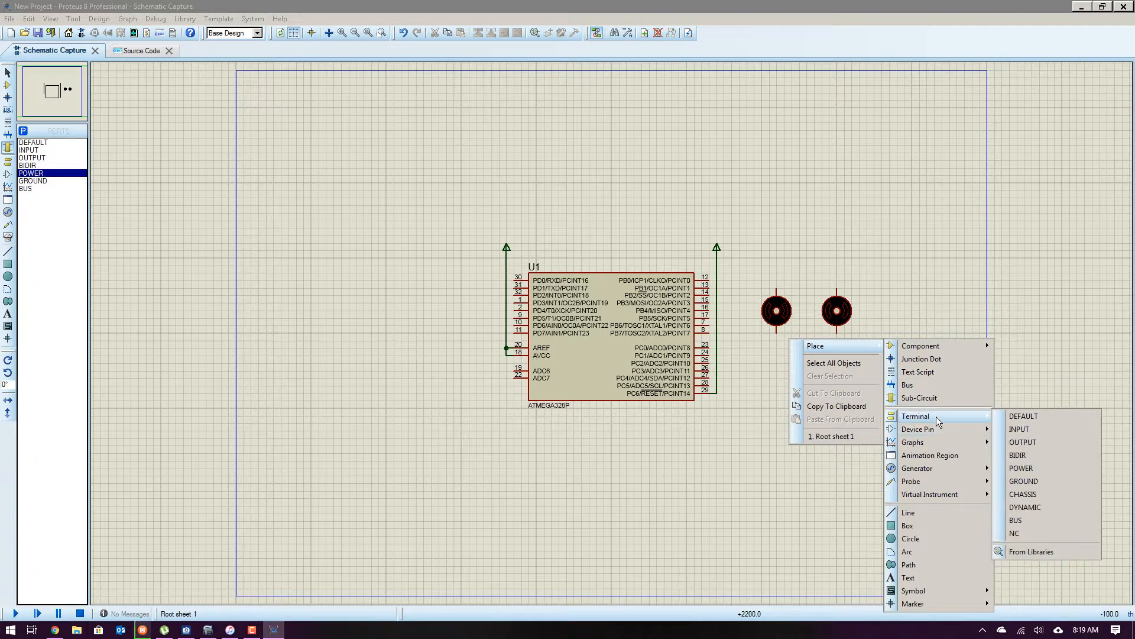
pyautogui.moveTo(933, 428)
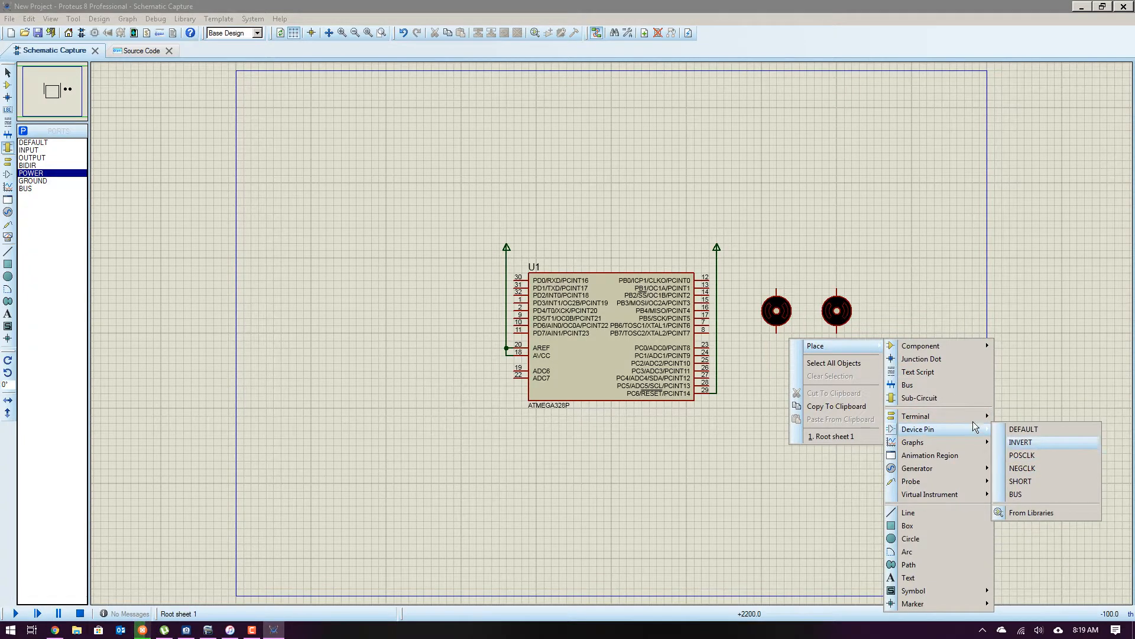
pyautogui.moveTo(915, 415)
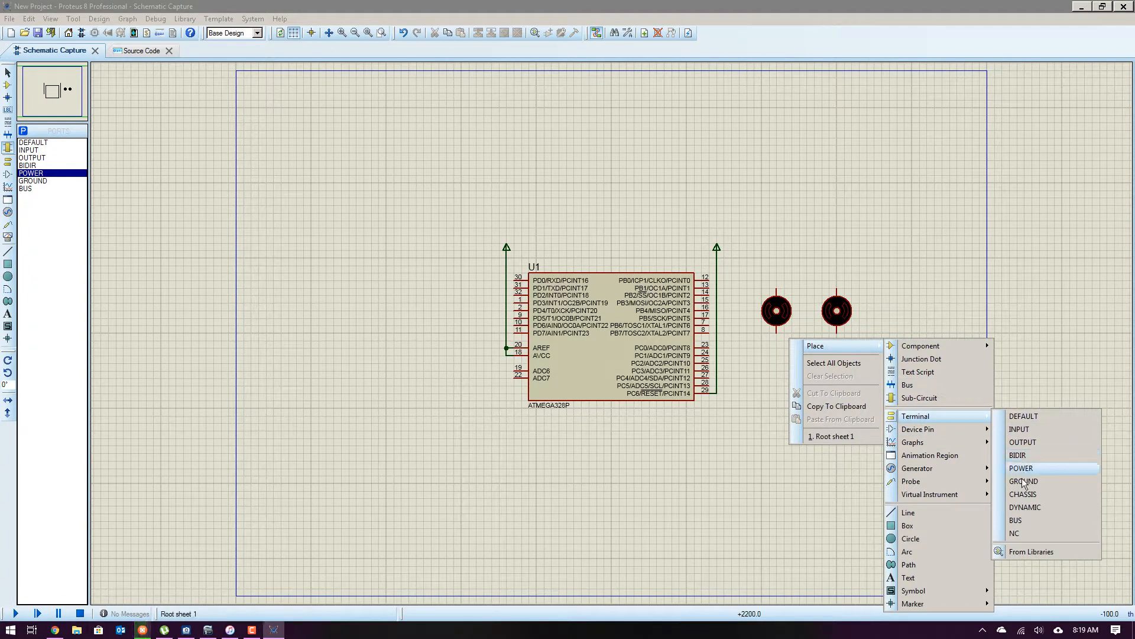
pyautogui.click(1022, 481)
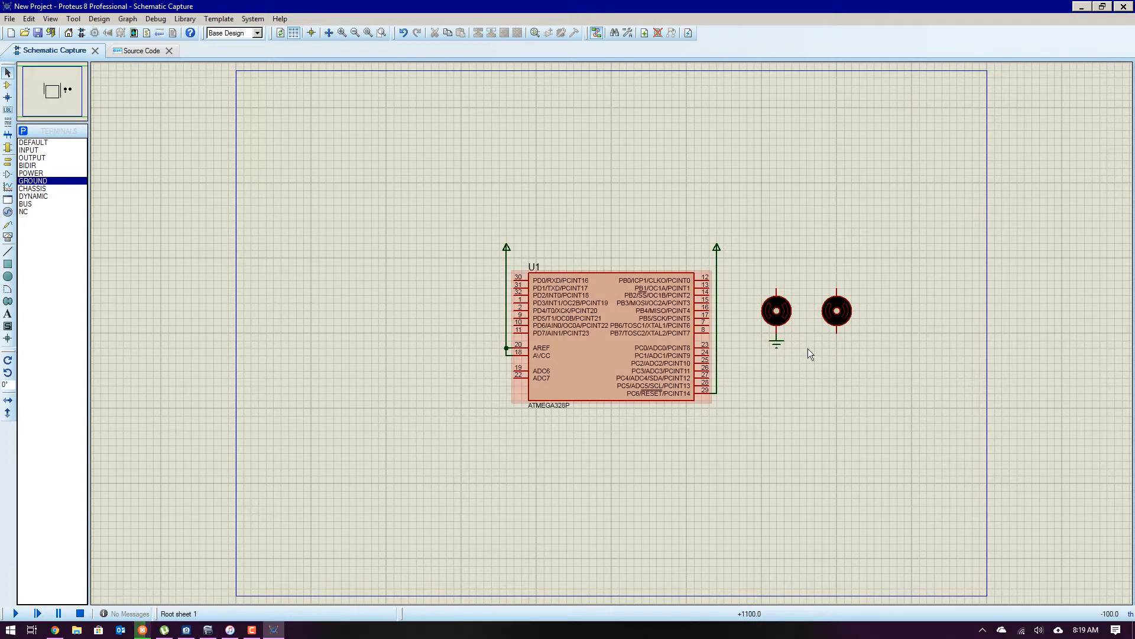
pyautogui.rightClick(810, 355)
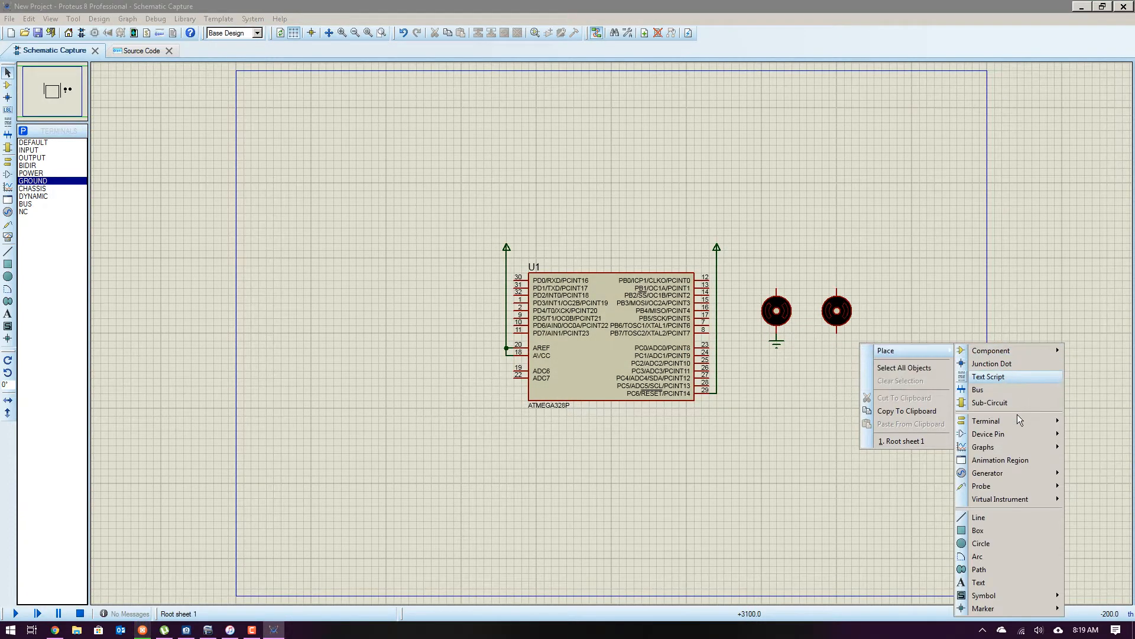
pyautogui.moveTo(1013, 421)
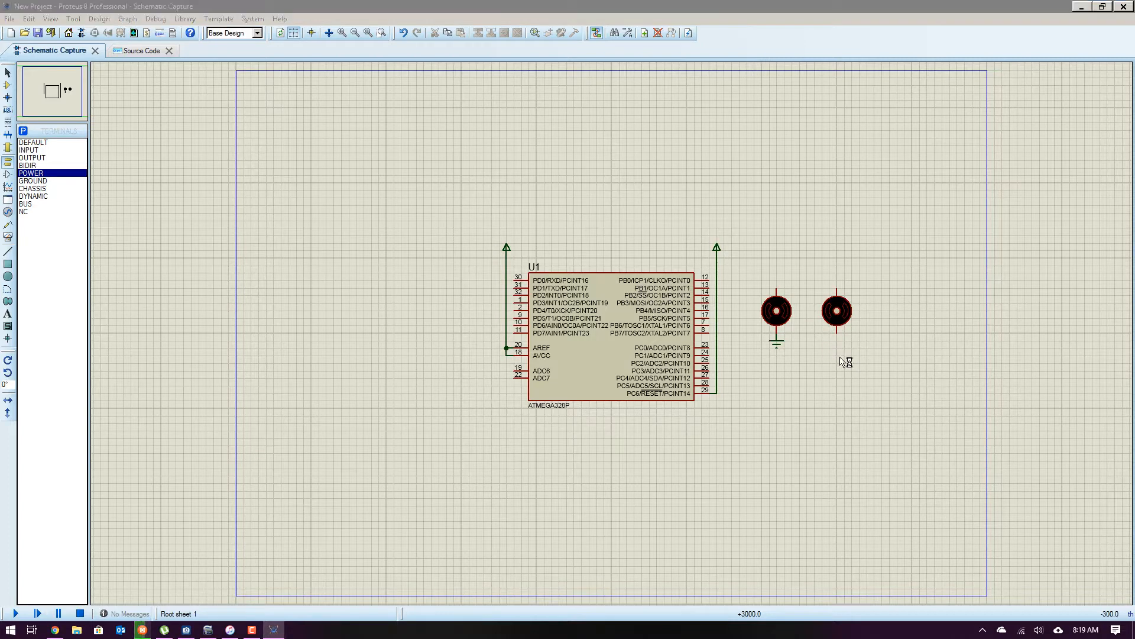
pyautogui.rightClick(847, 362)
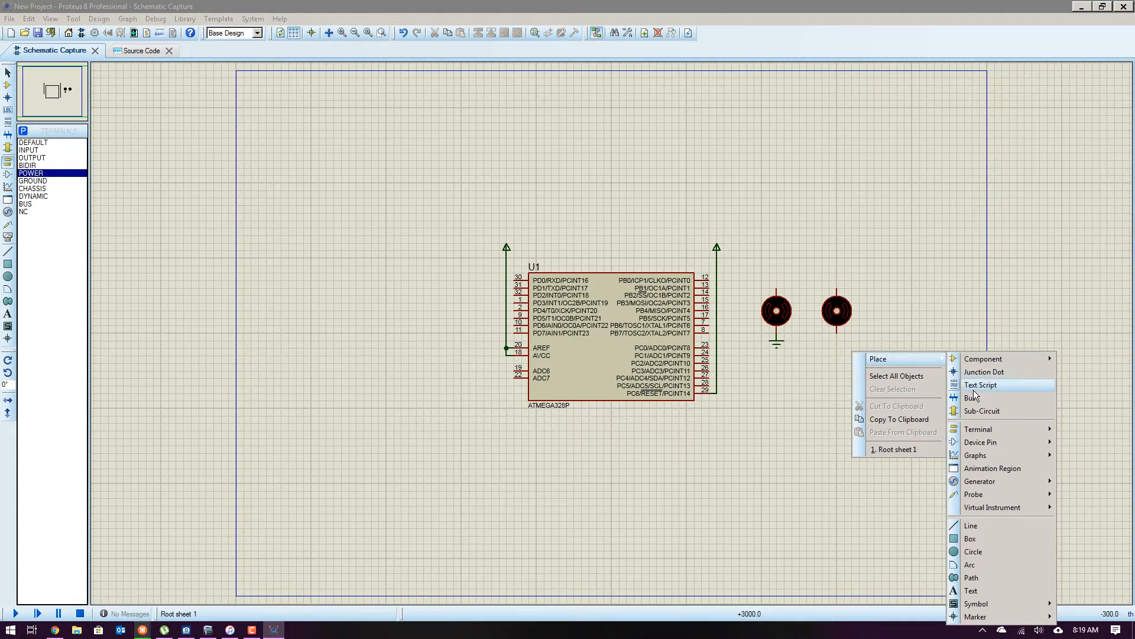
pyautogui.moveTo(978, 429)
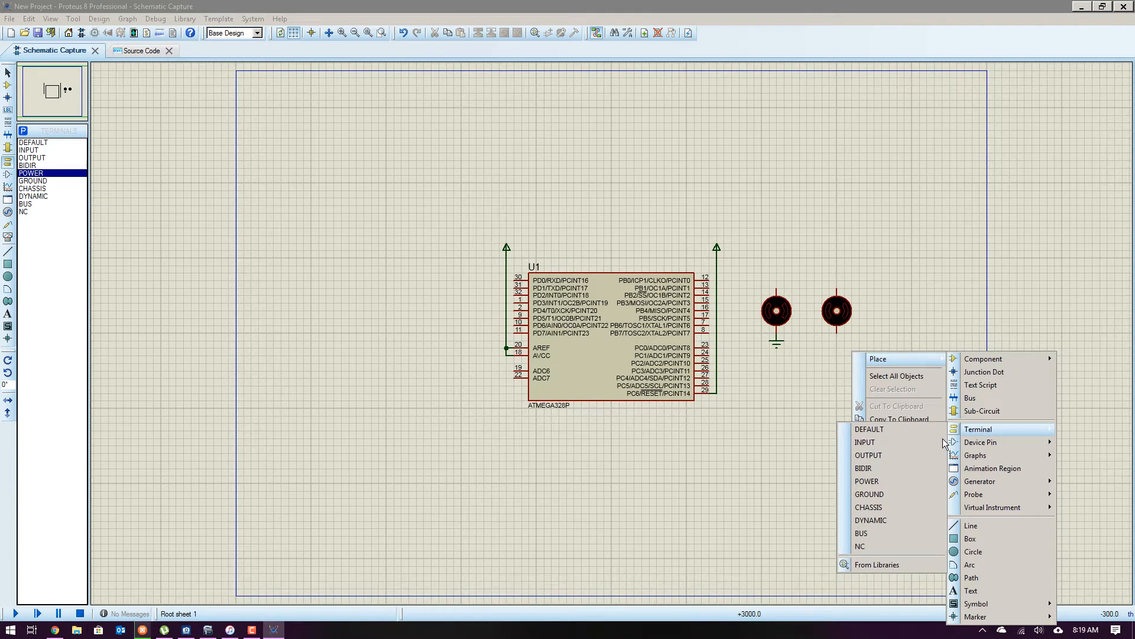
pyautogui.moveTo(981, 442)
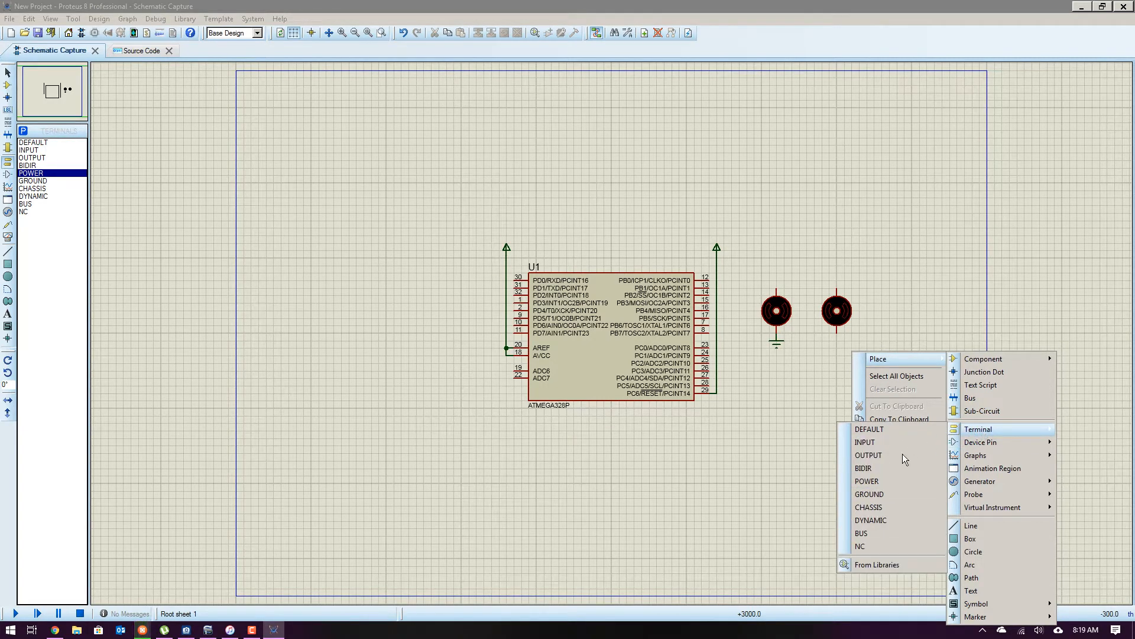
pyautogui.click(869, 494)
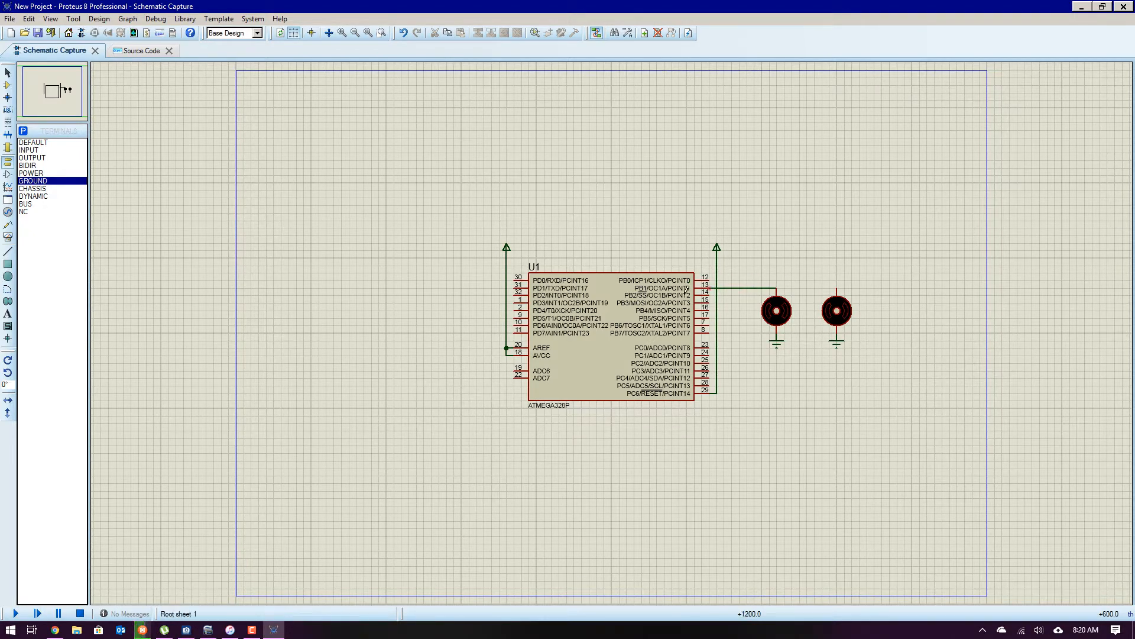
pyautogui.moveTo(711, 292)
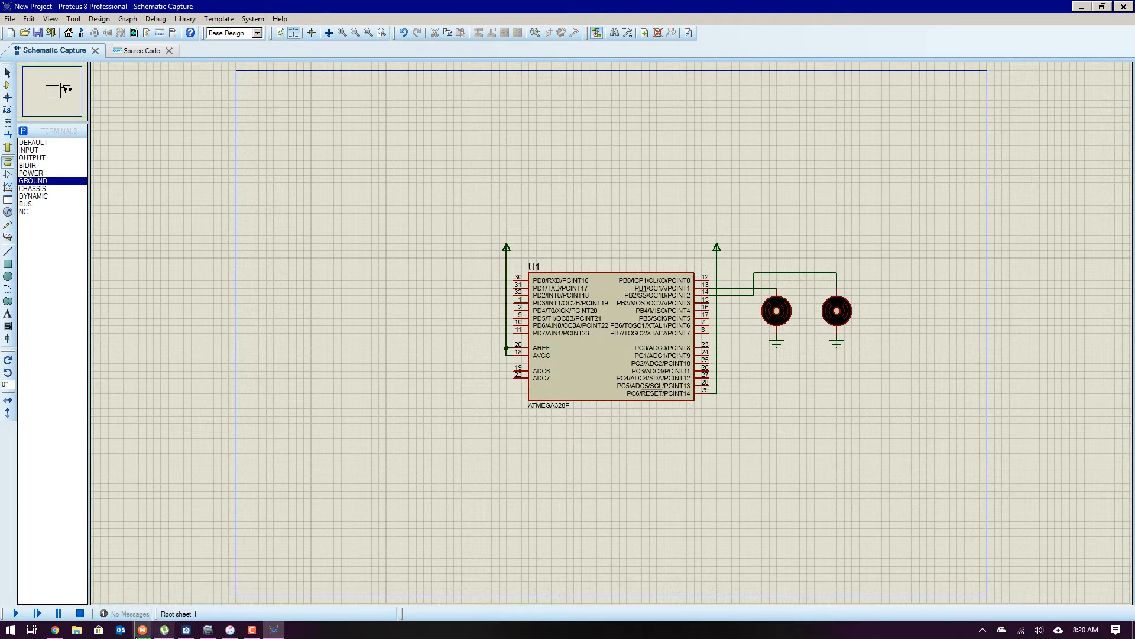
pyautogui.moveTo(57, 630)
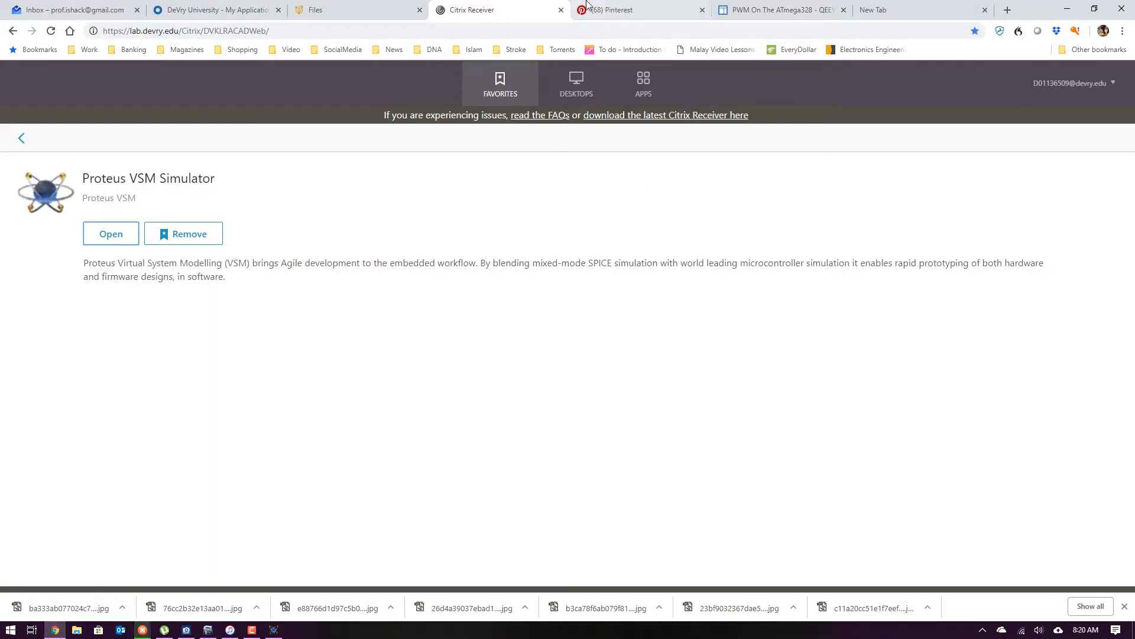
# On the QEEWiki Timer1 Fast PWM page, select the main() body from DDRB through the while loop.
pyautogui.click(781, 9)
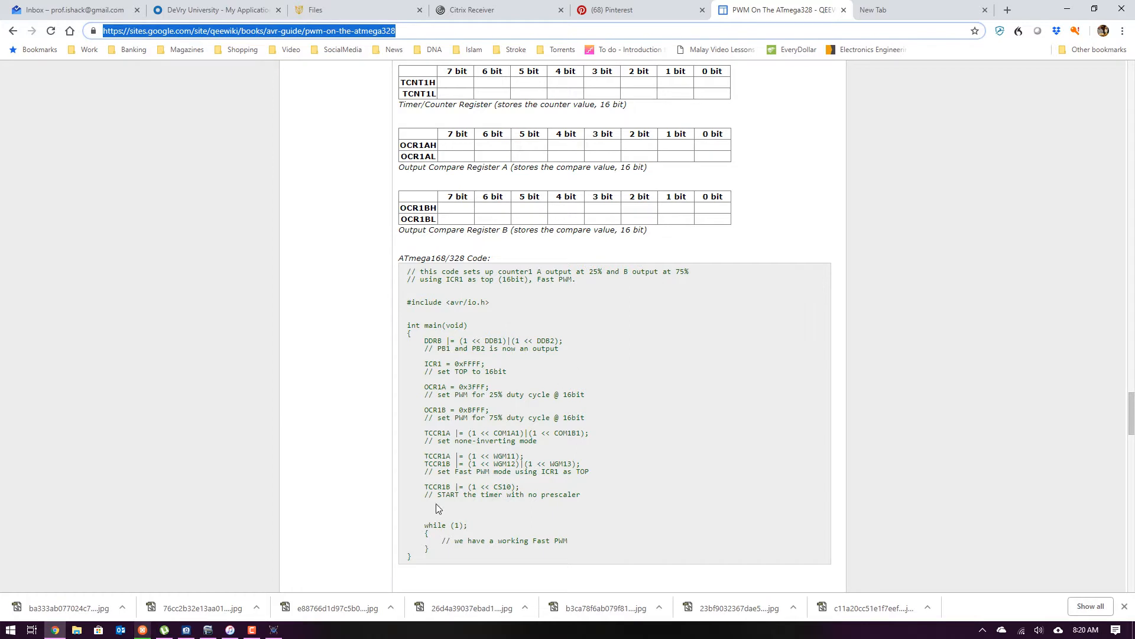
pyautogui.moveTo(423, 455); pyautogui.dragTo(428, 548)
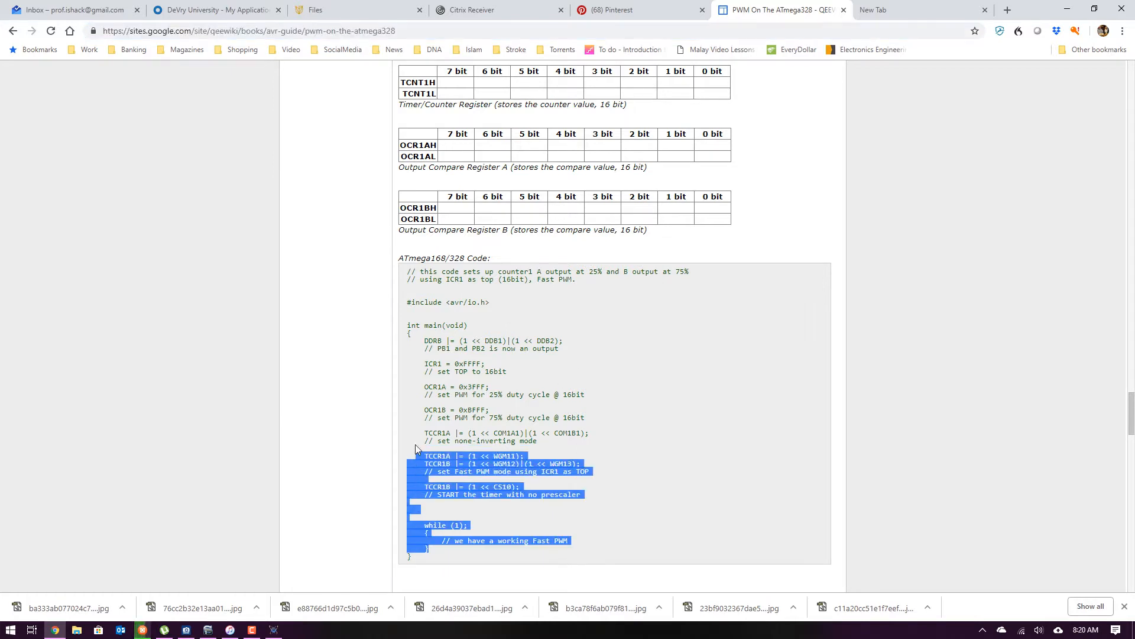
pyautogui.moveTo(415, 449); pyautogui.dragTo(411, 333)
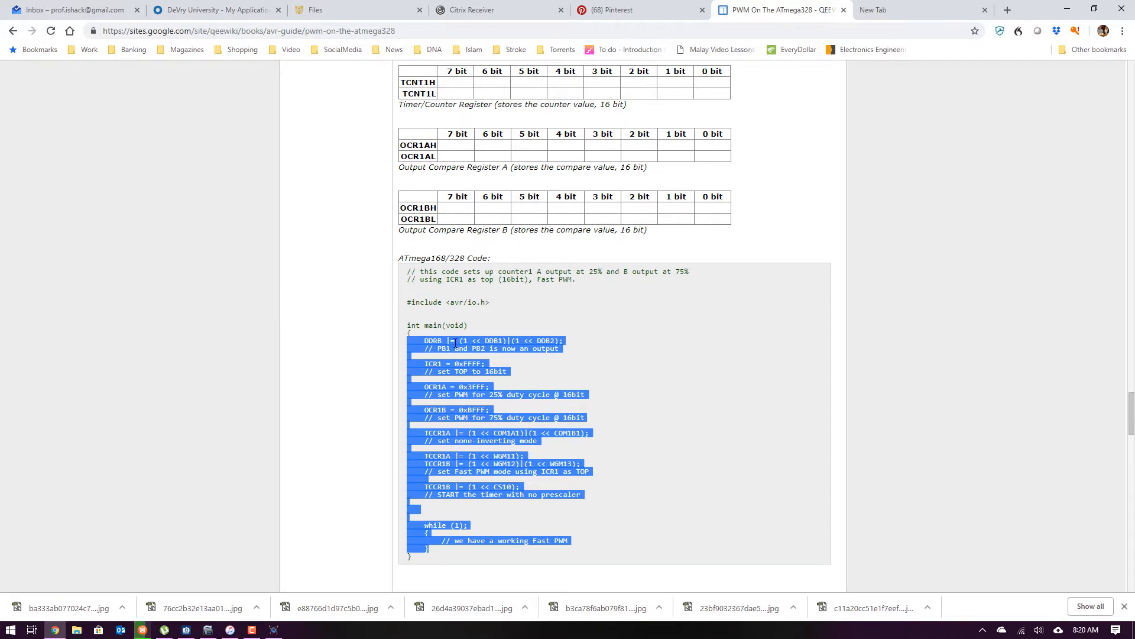
pyautogui.moveTo(578, 120)
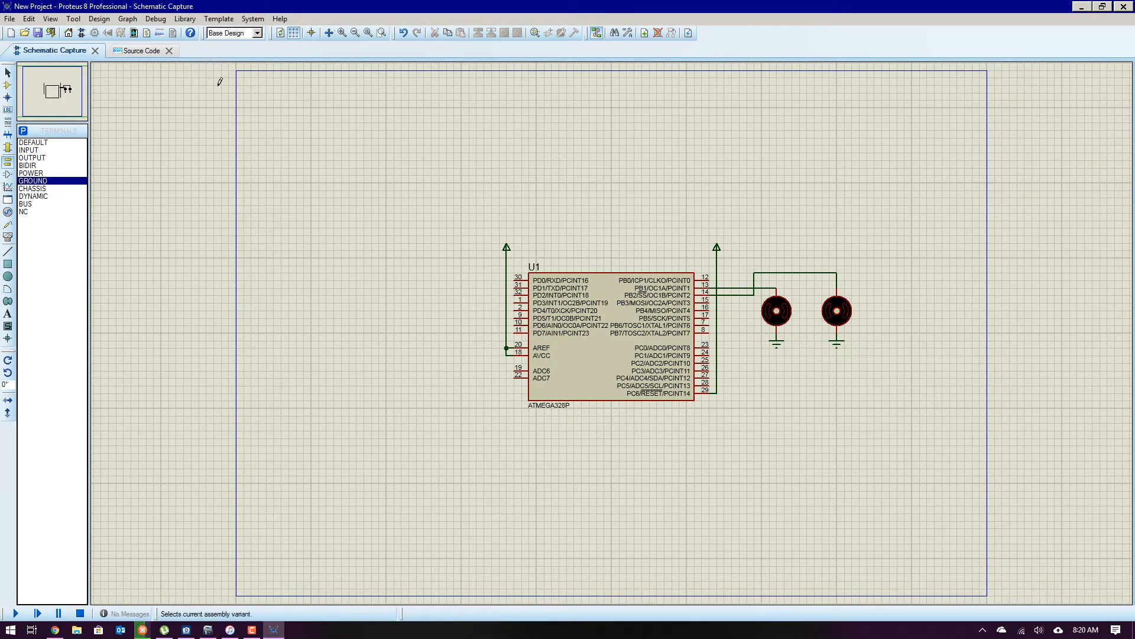
# Back in Proteus, rebuild the project so main.c's pasted Timer1 PWM code compiles.
pyautogui.click(143, 50)
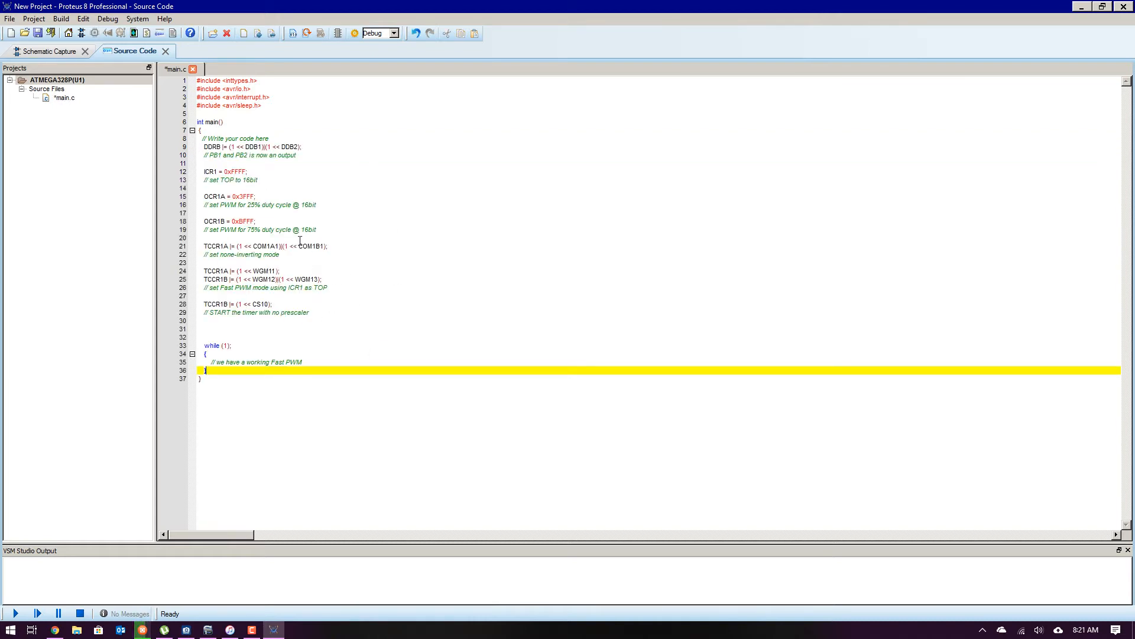
pyautogui.moveTo(59, 20)
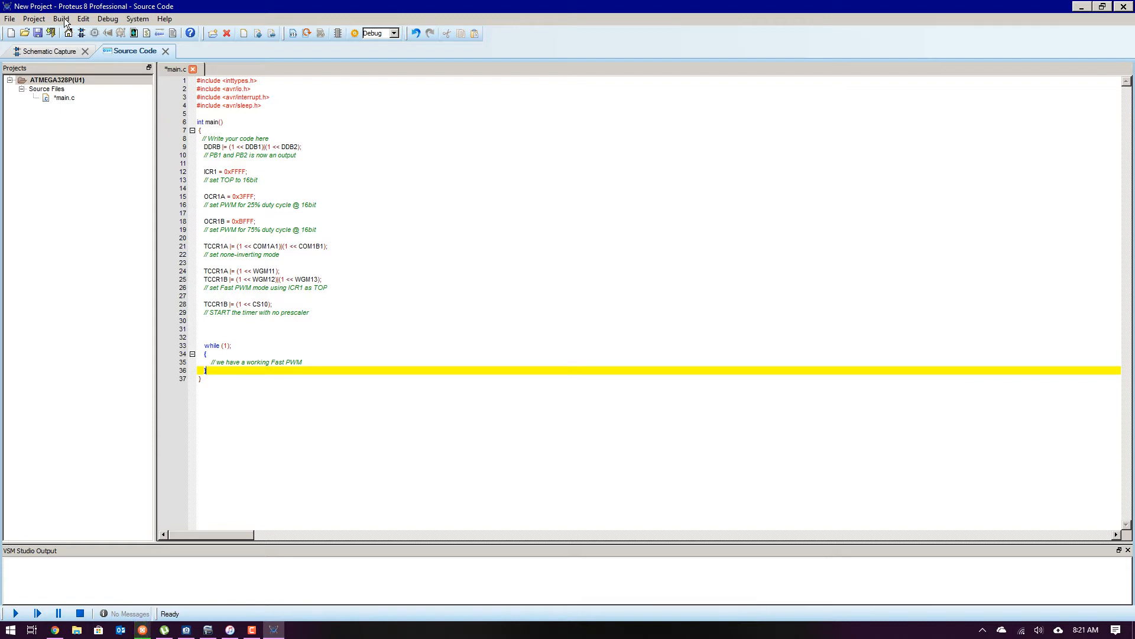
pyautogui.click(55, 20)
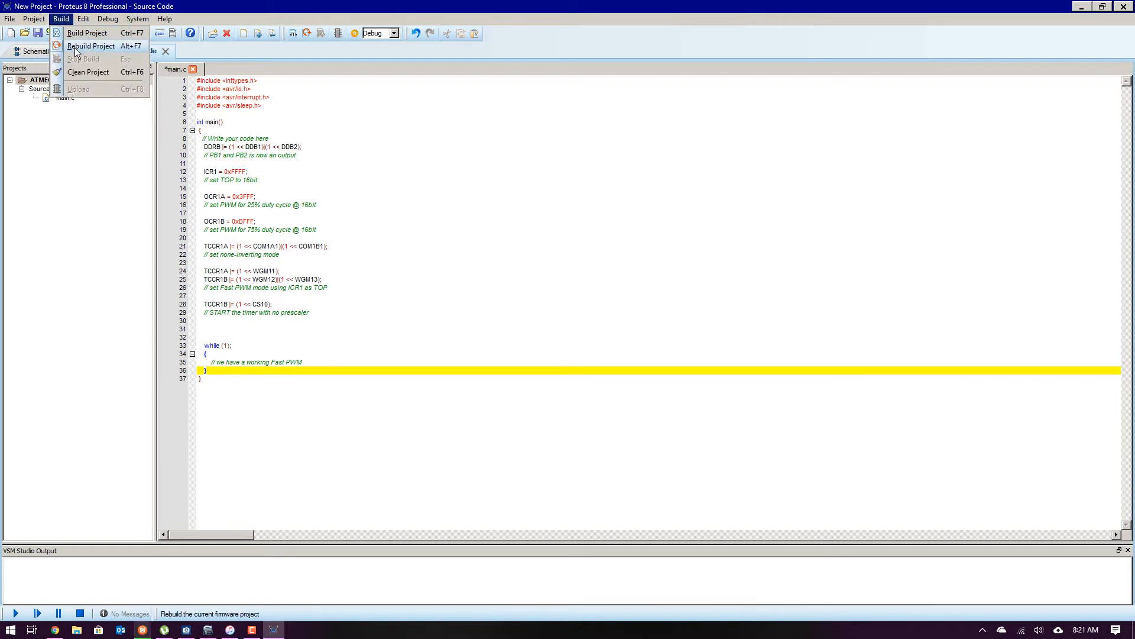
pyautogui.click(92, 32)
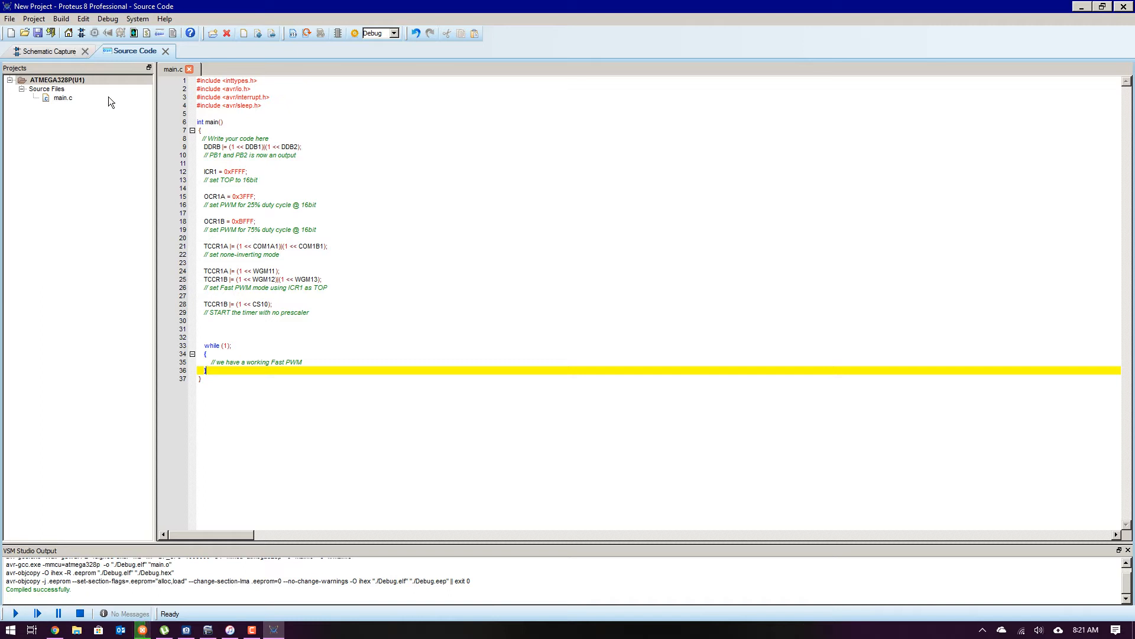
pyautogui.moveTo(274, 217)
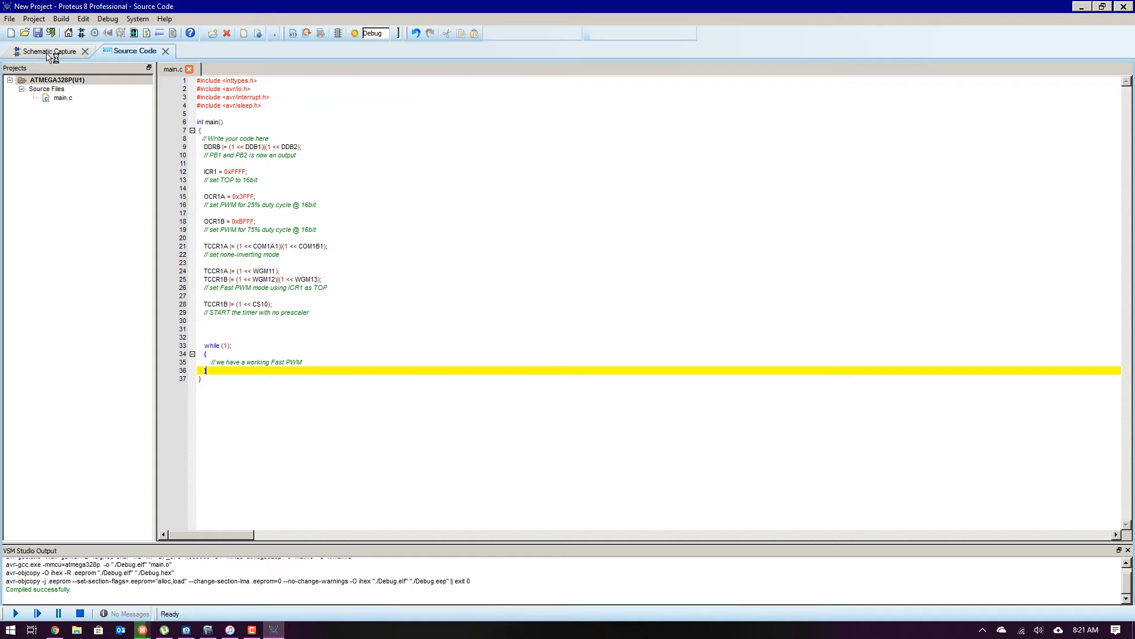
# Run the simulation from Schematic Capture's Debug menu so both DC motors spin under PWM.
pyautogui.click(44, 50)
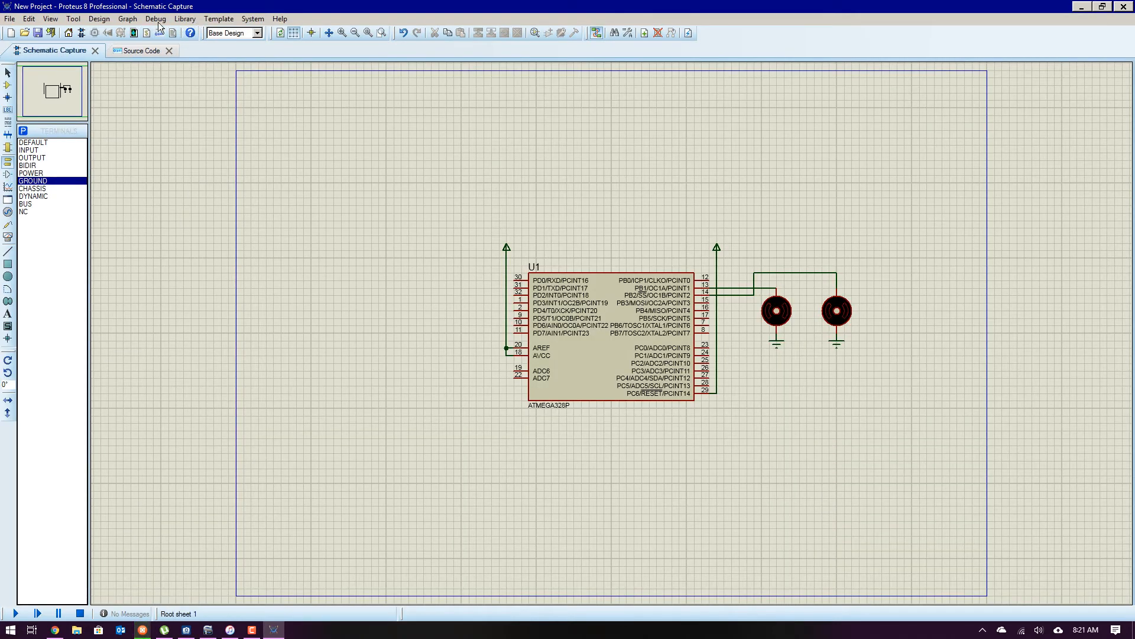
pyautogui.click(157, 19)
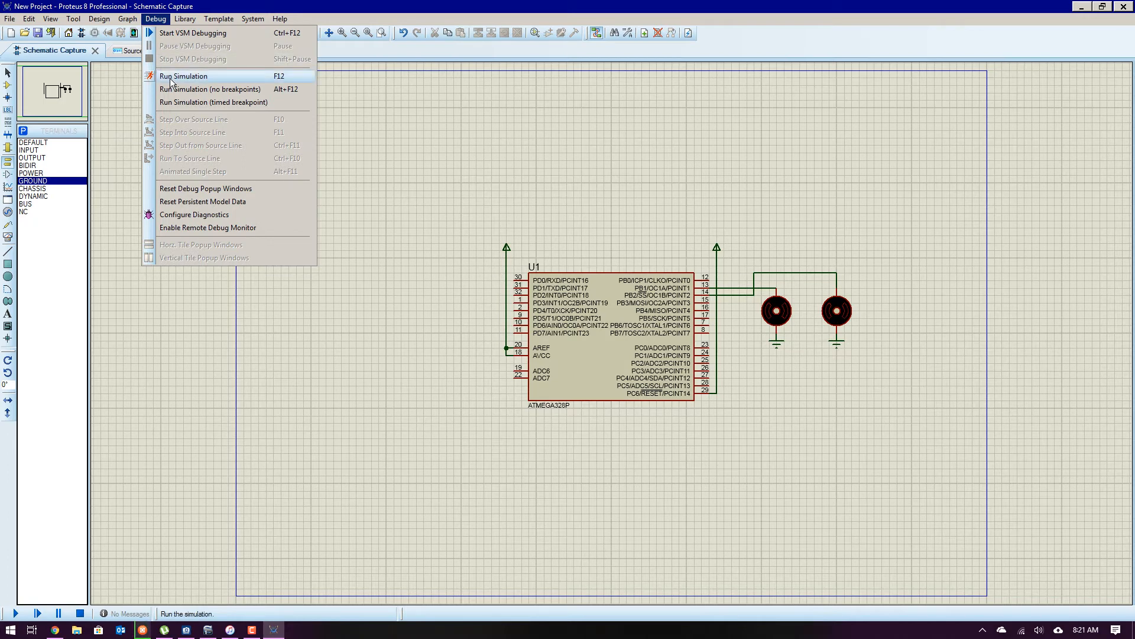
pyautogui.click(183, 76)
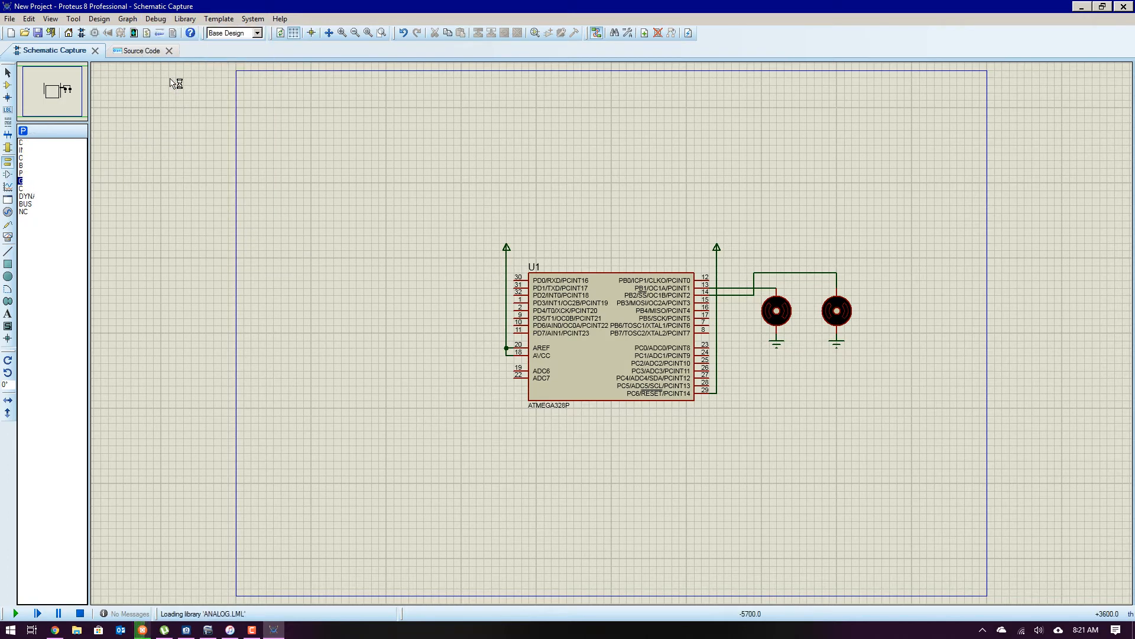
pyautogui.click(19, 613)
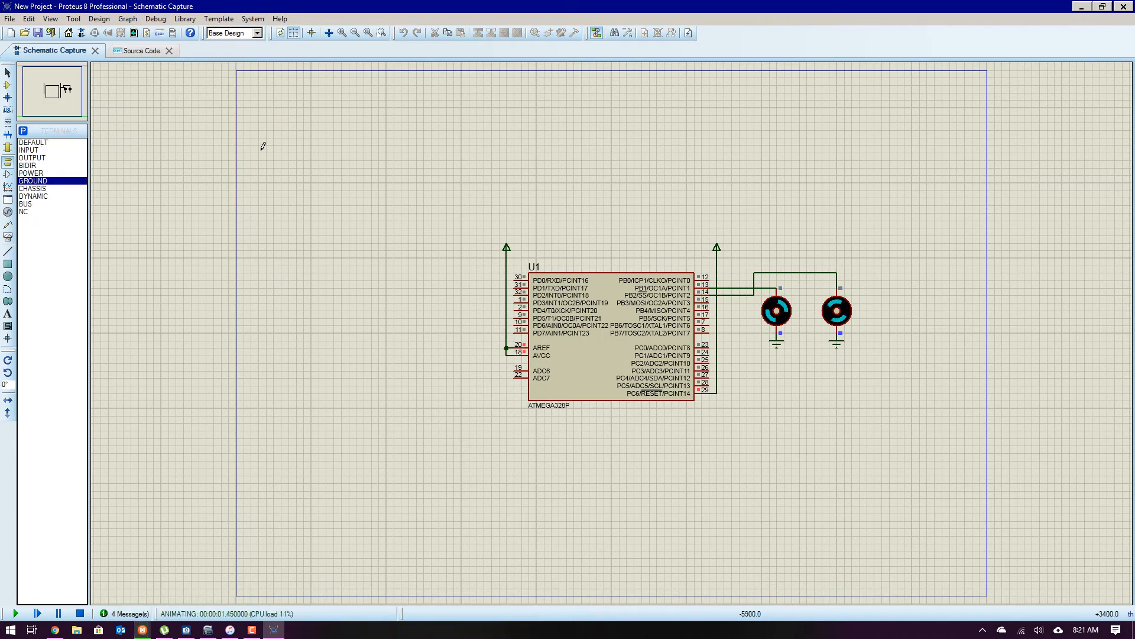